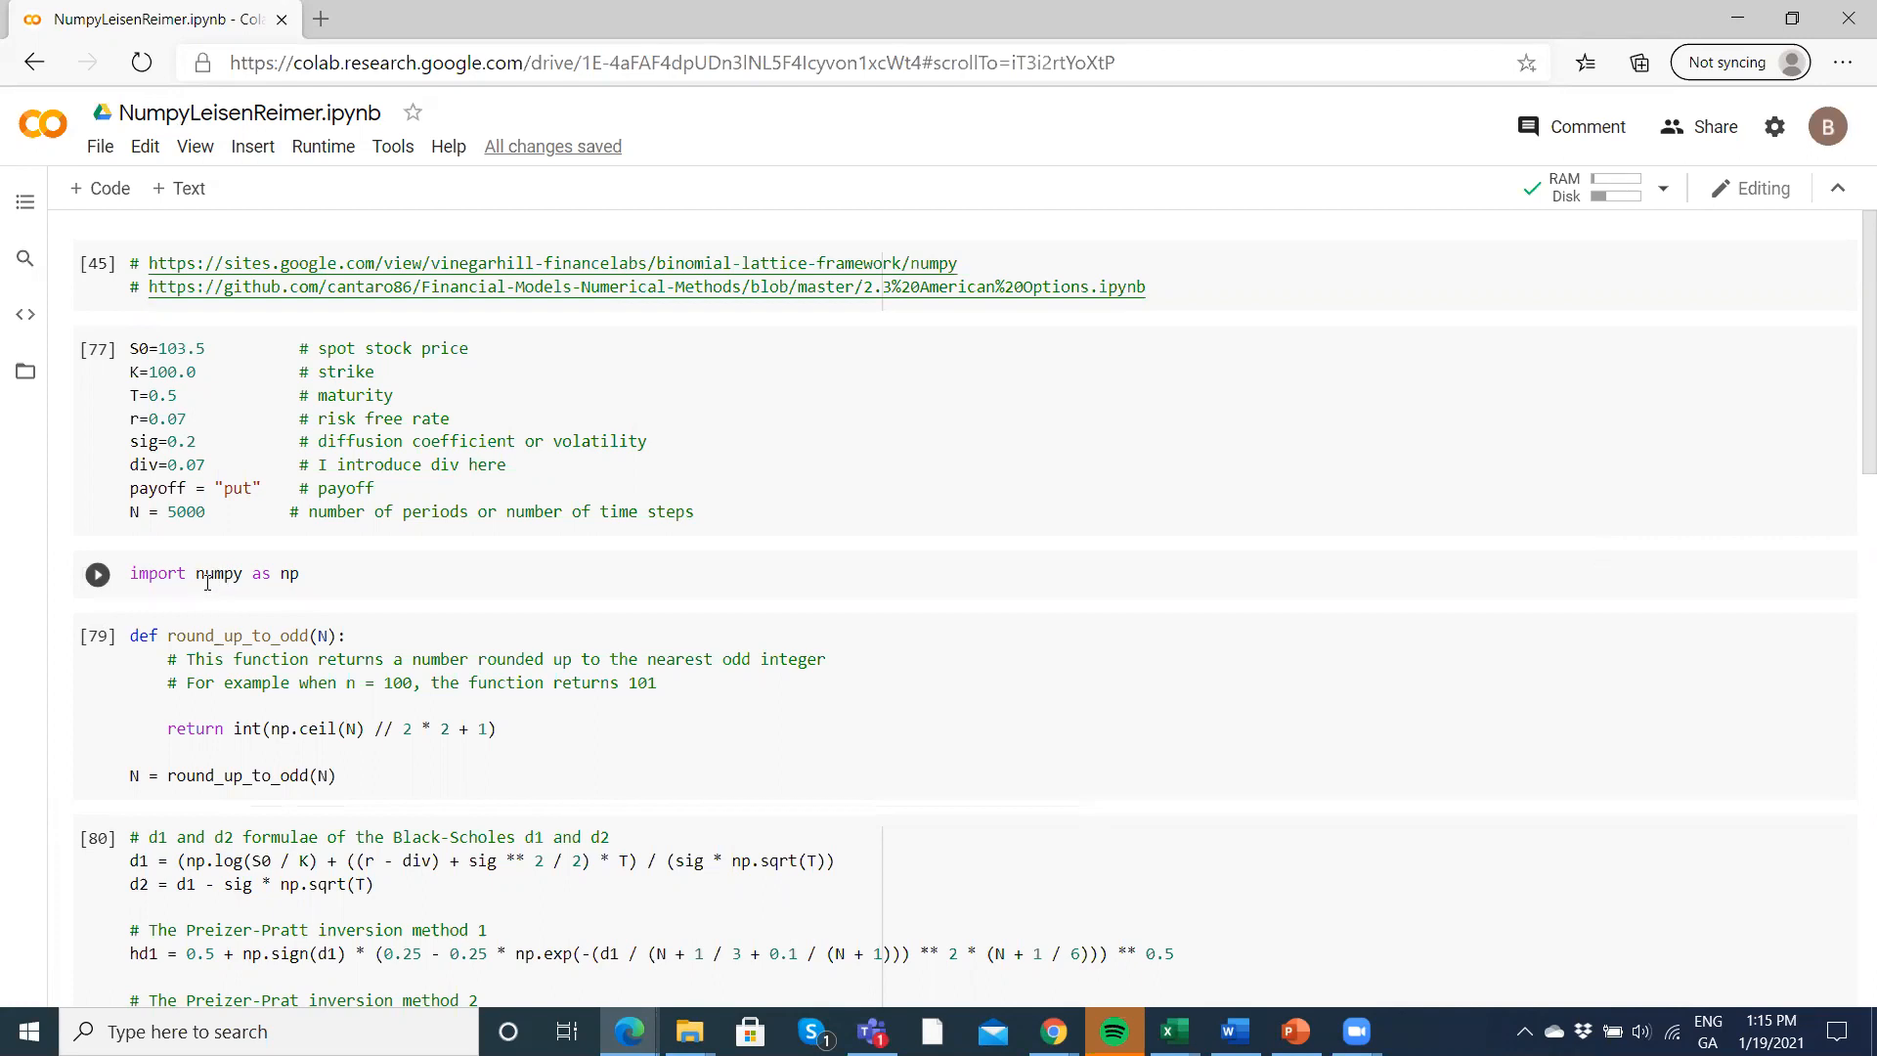
mouse_move(219, 580)
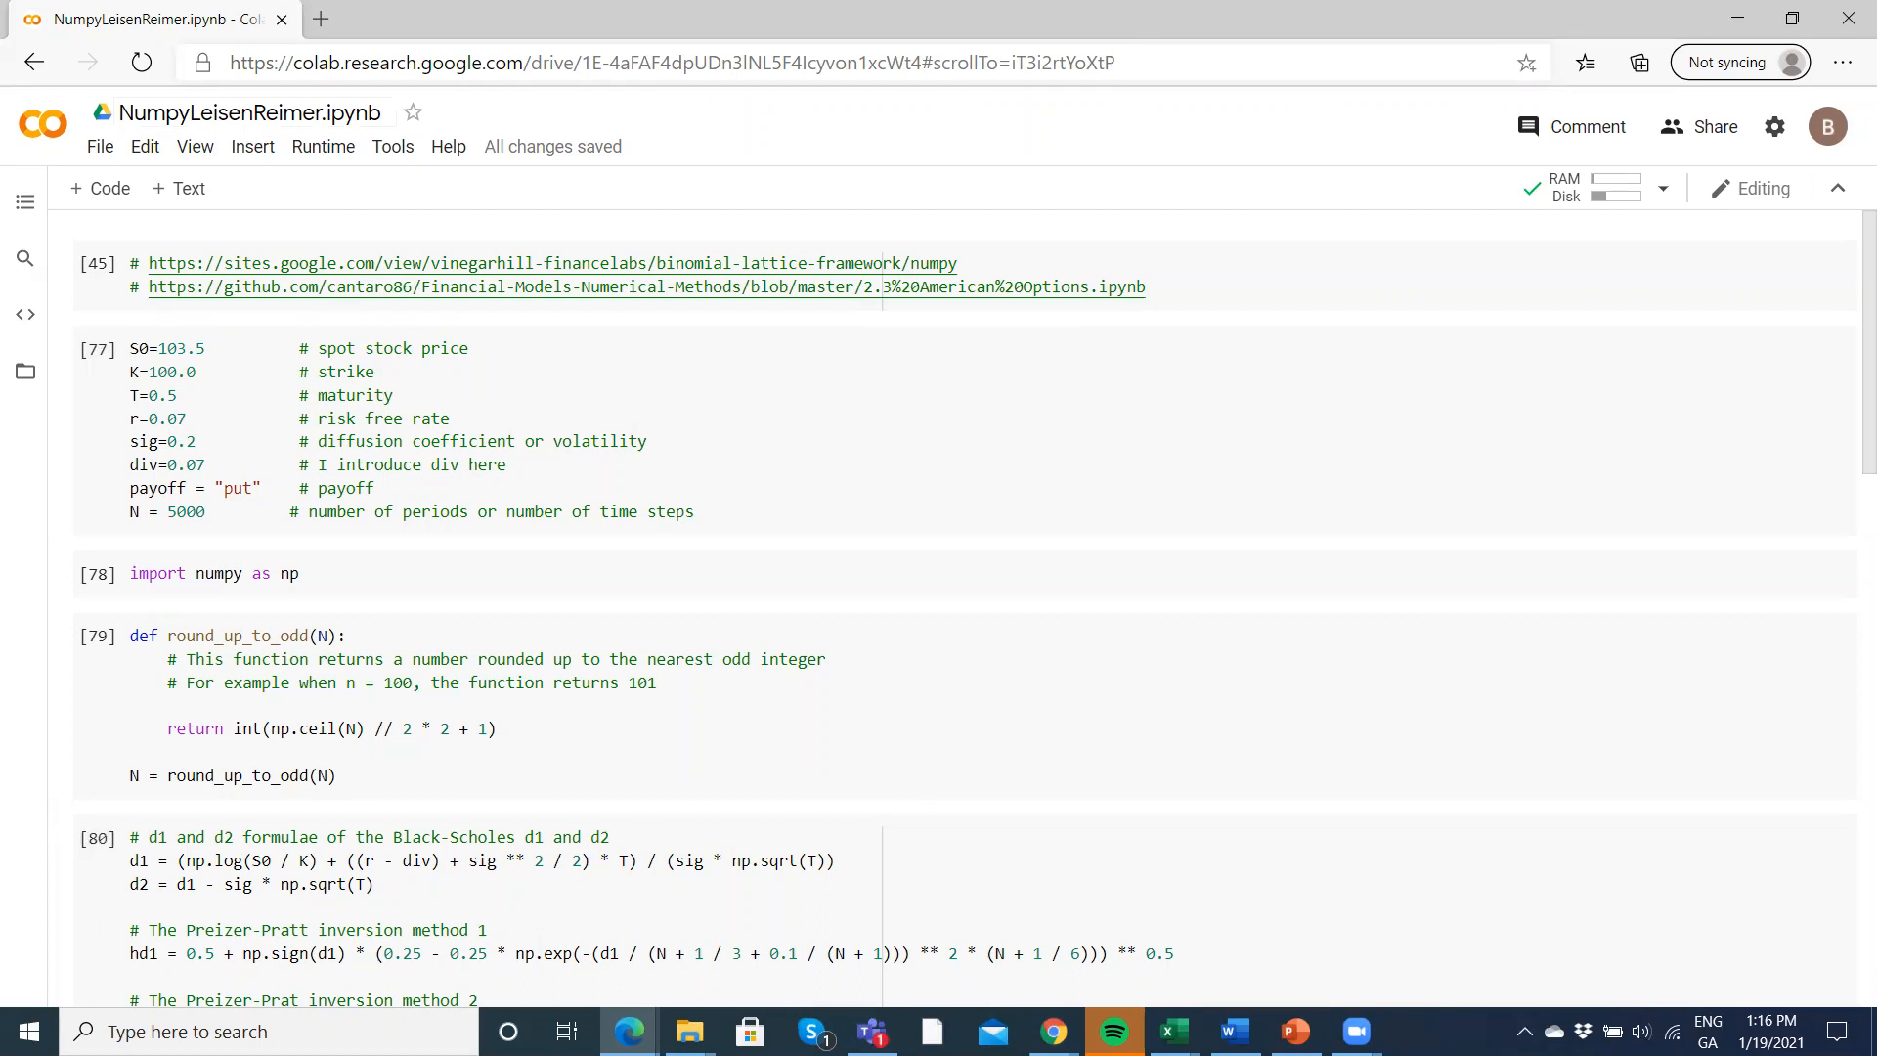
- Run the 'import numpy as np' cell in the Leisen-Reimer notebook
click(1172, 1030)
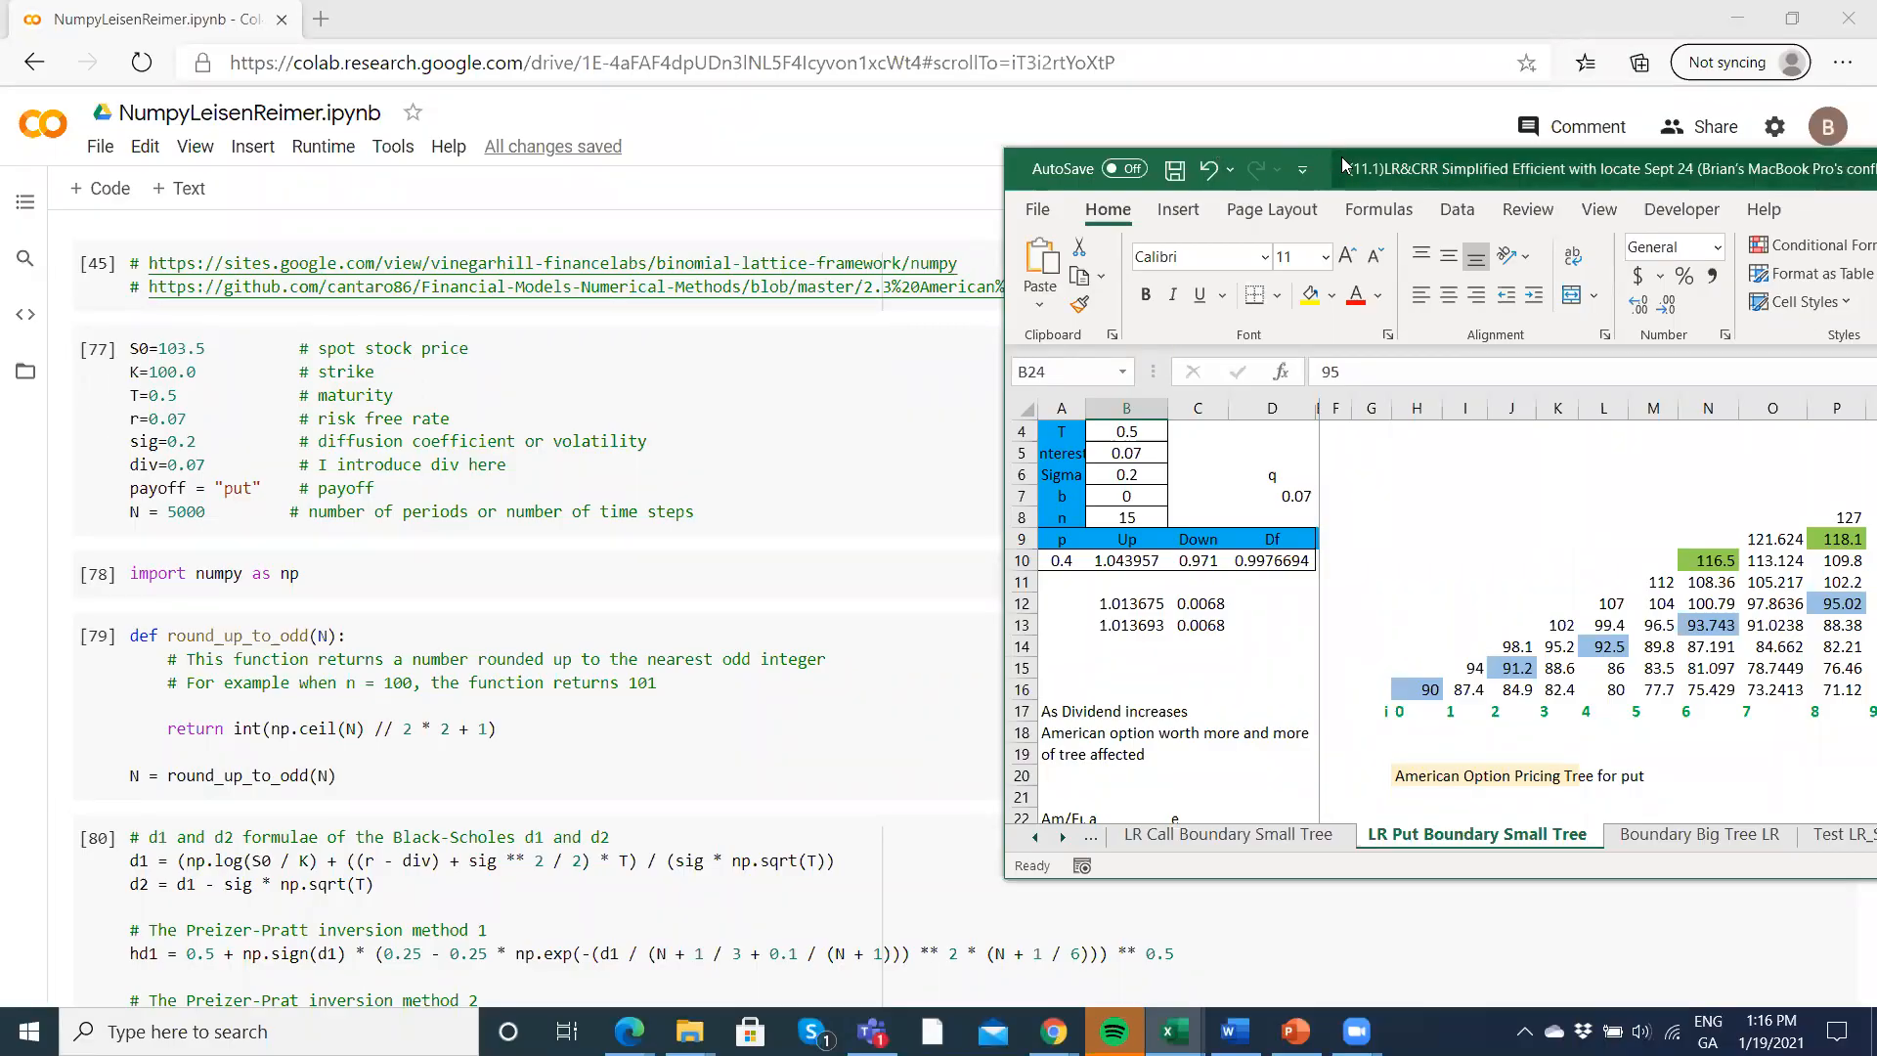
mouse_move(1155, 46)
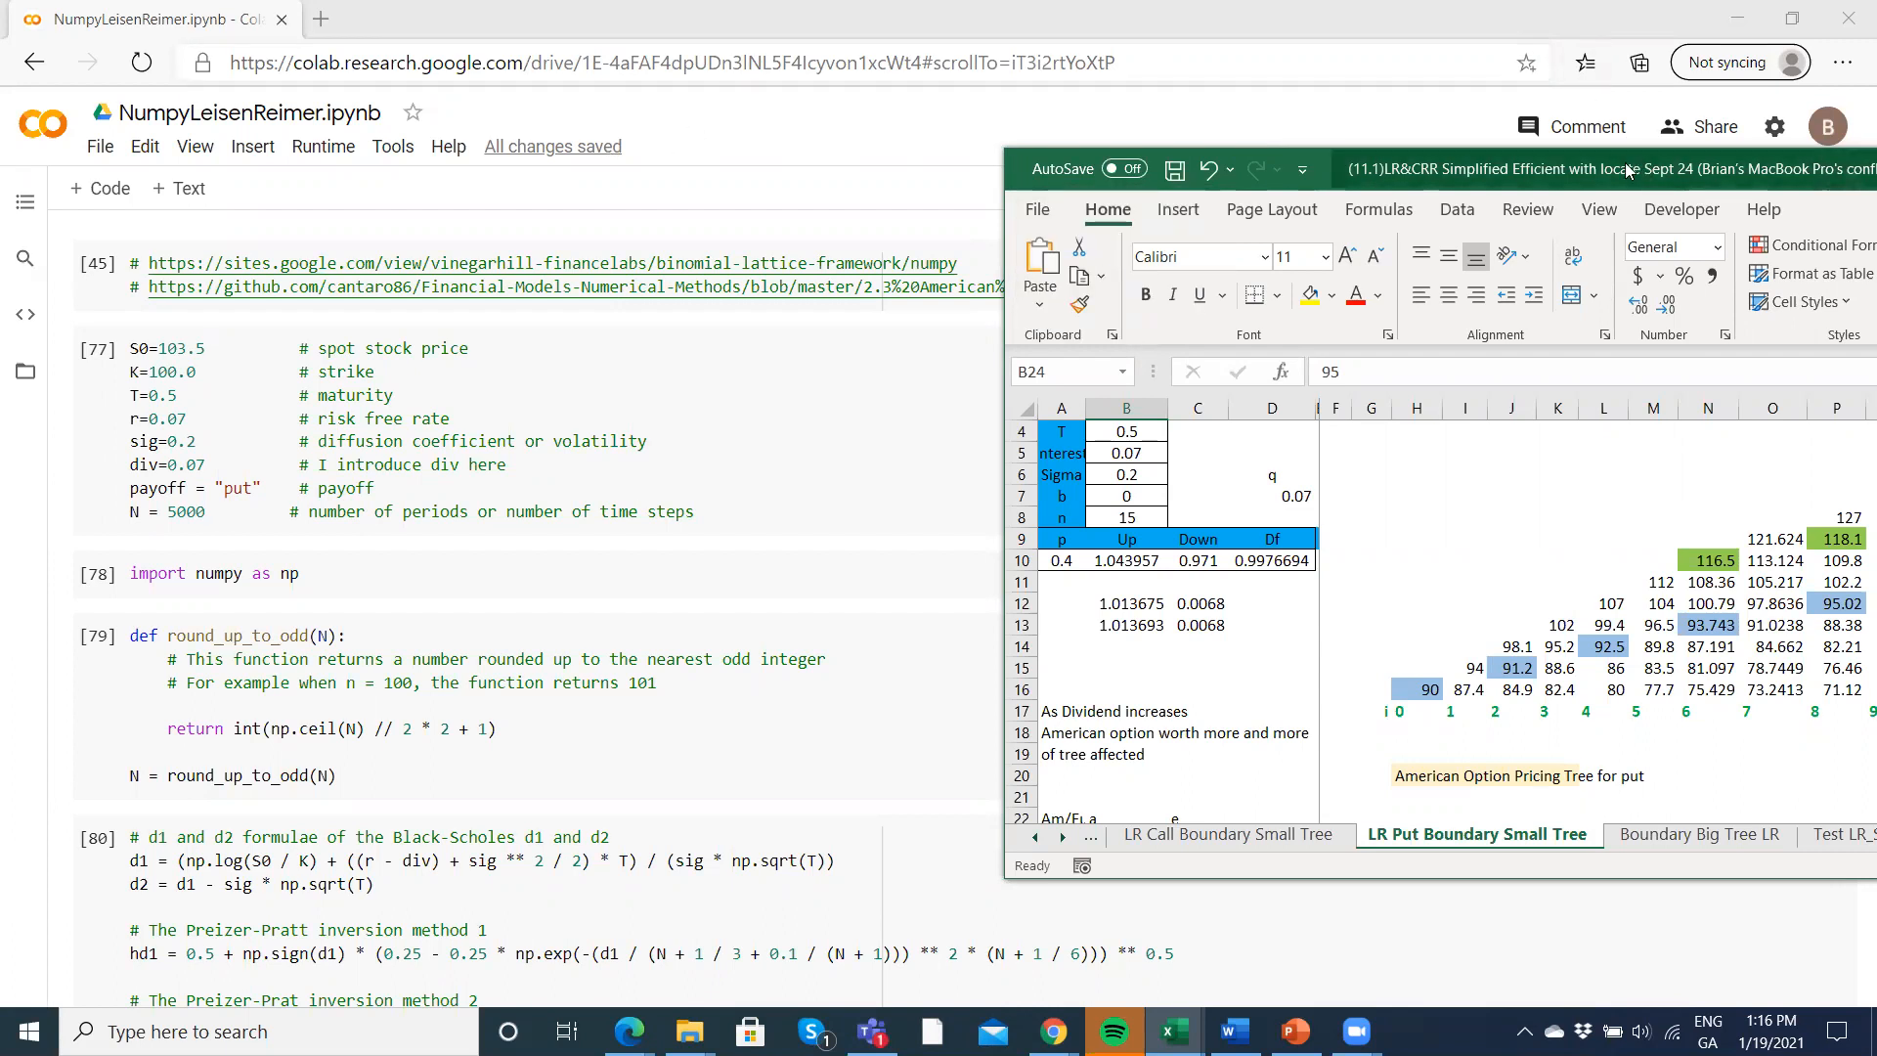
- Maximize the LR Put Boundary Small Tree workbook and select B32's LeisenReimerComCPe formula (8.140498)
click(1792, 17)
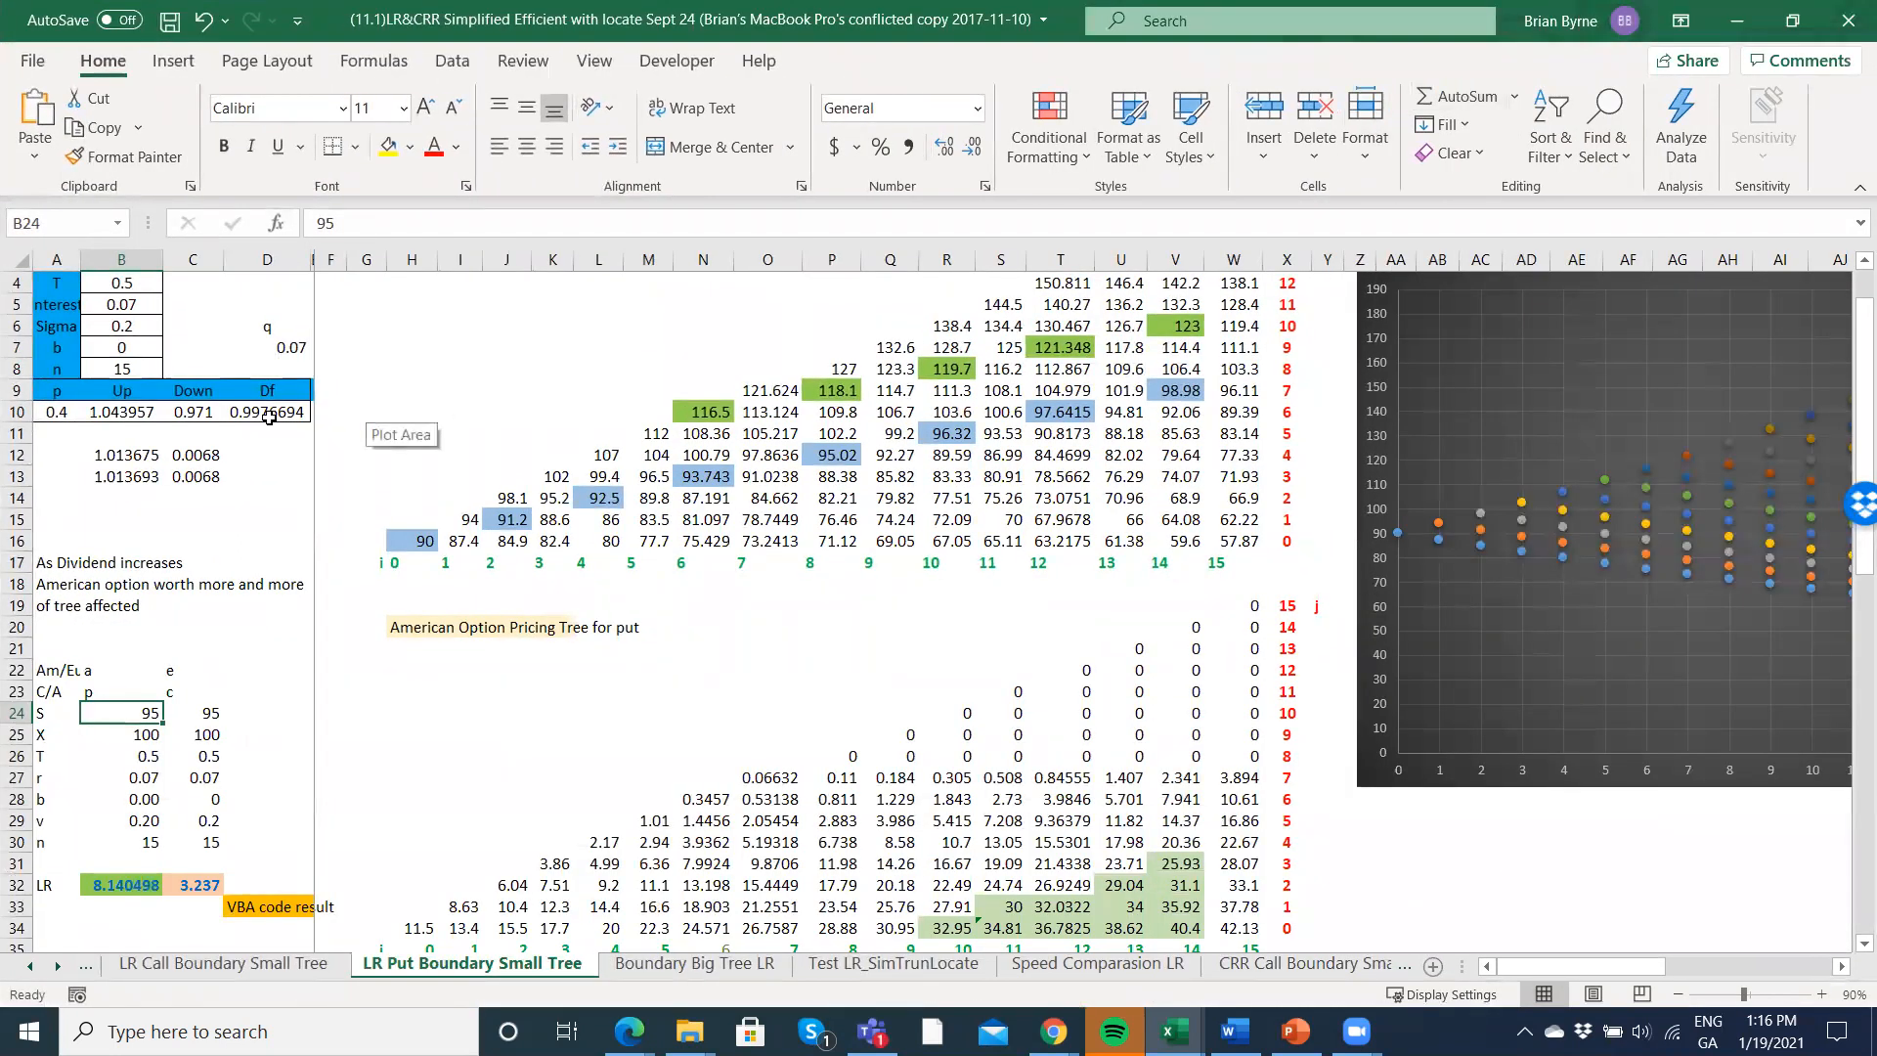
mouse_move(591, 564)
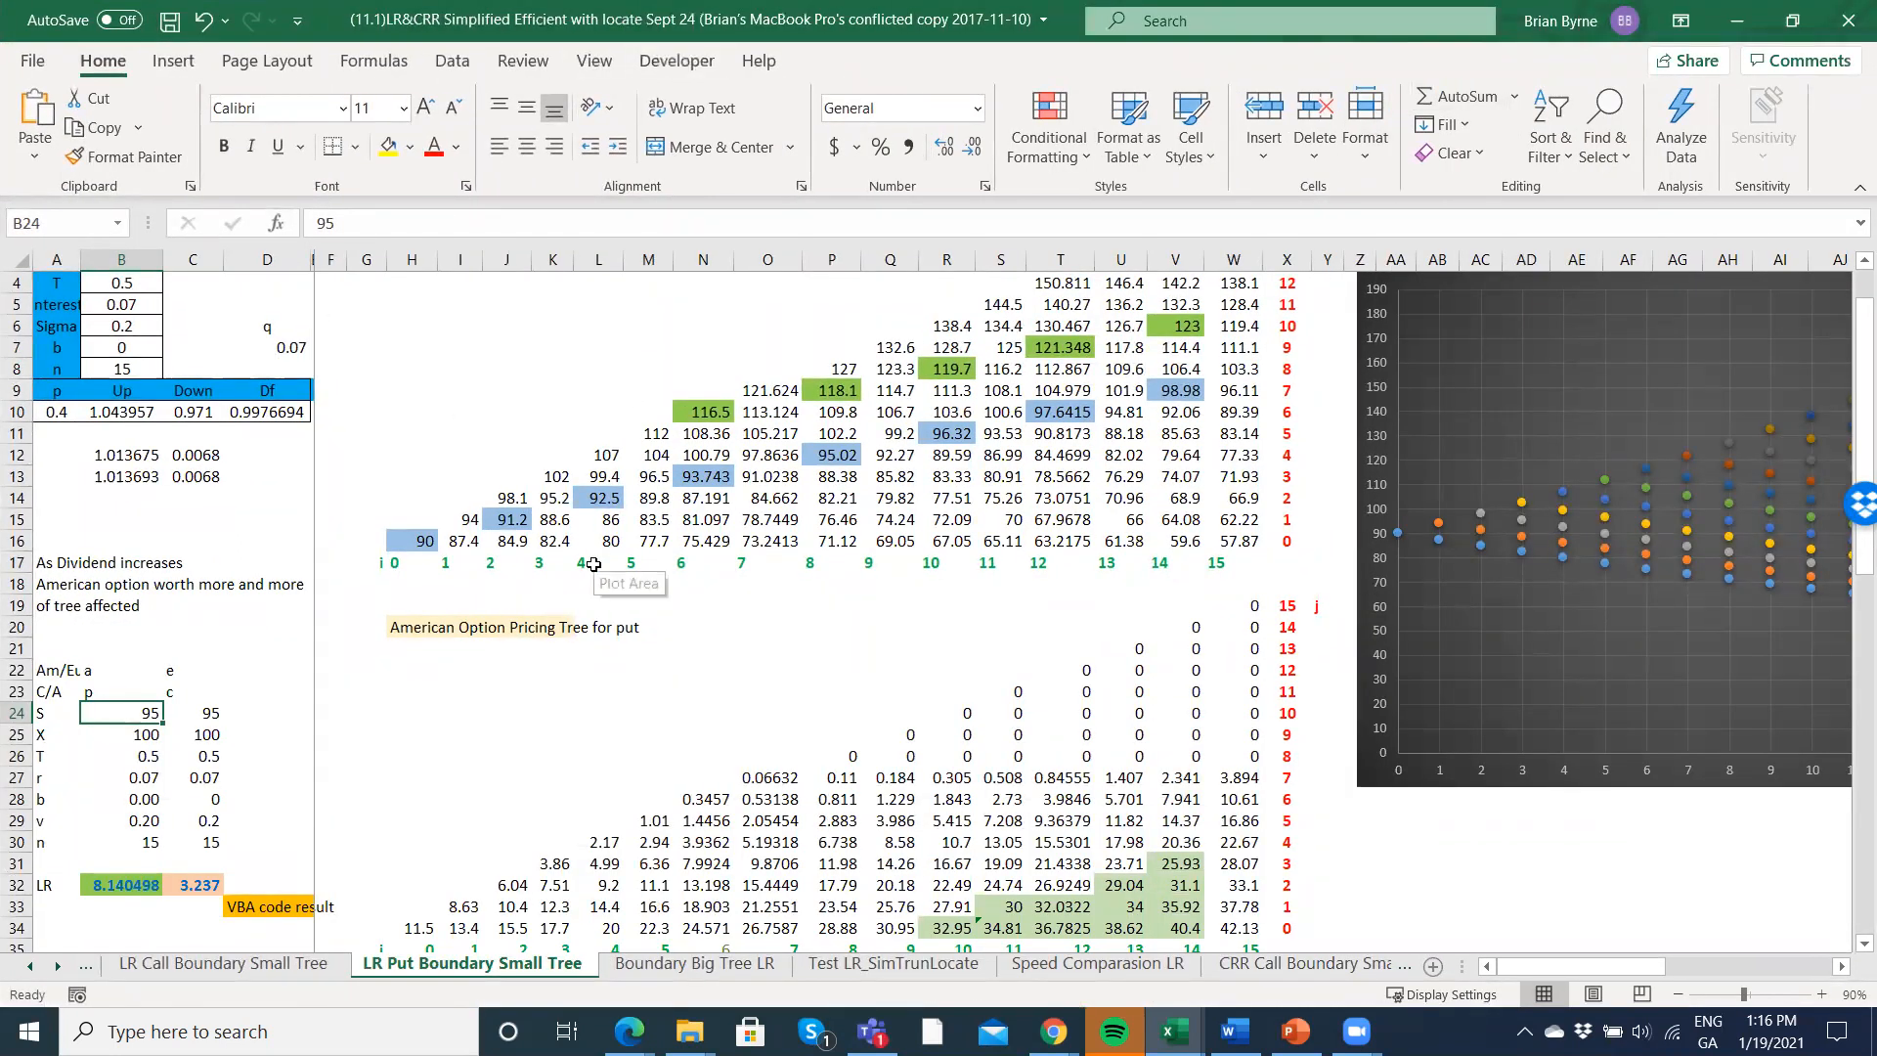
scroll(down, 3)
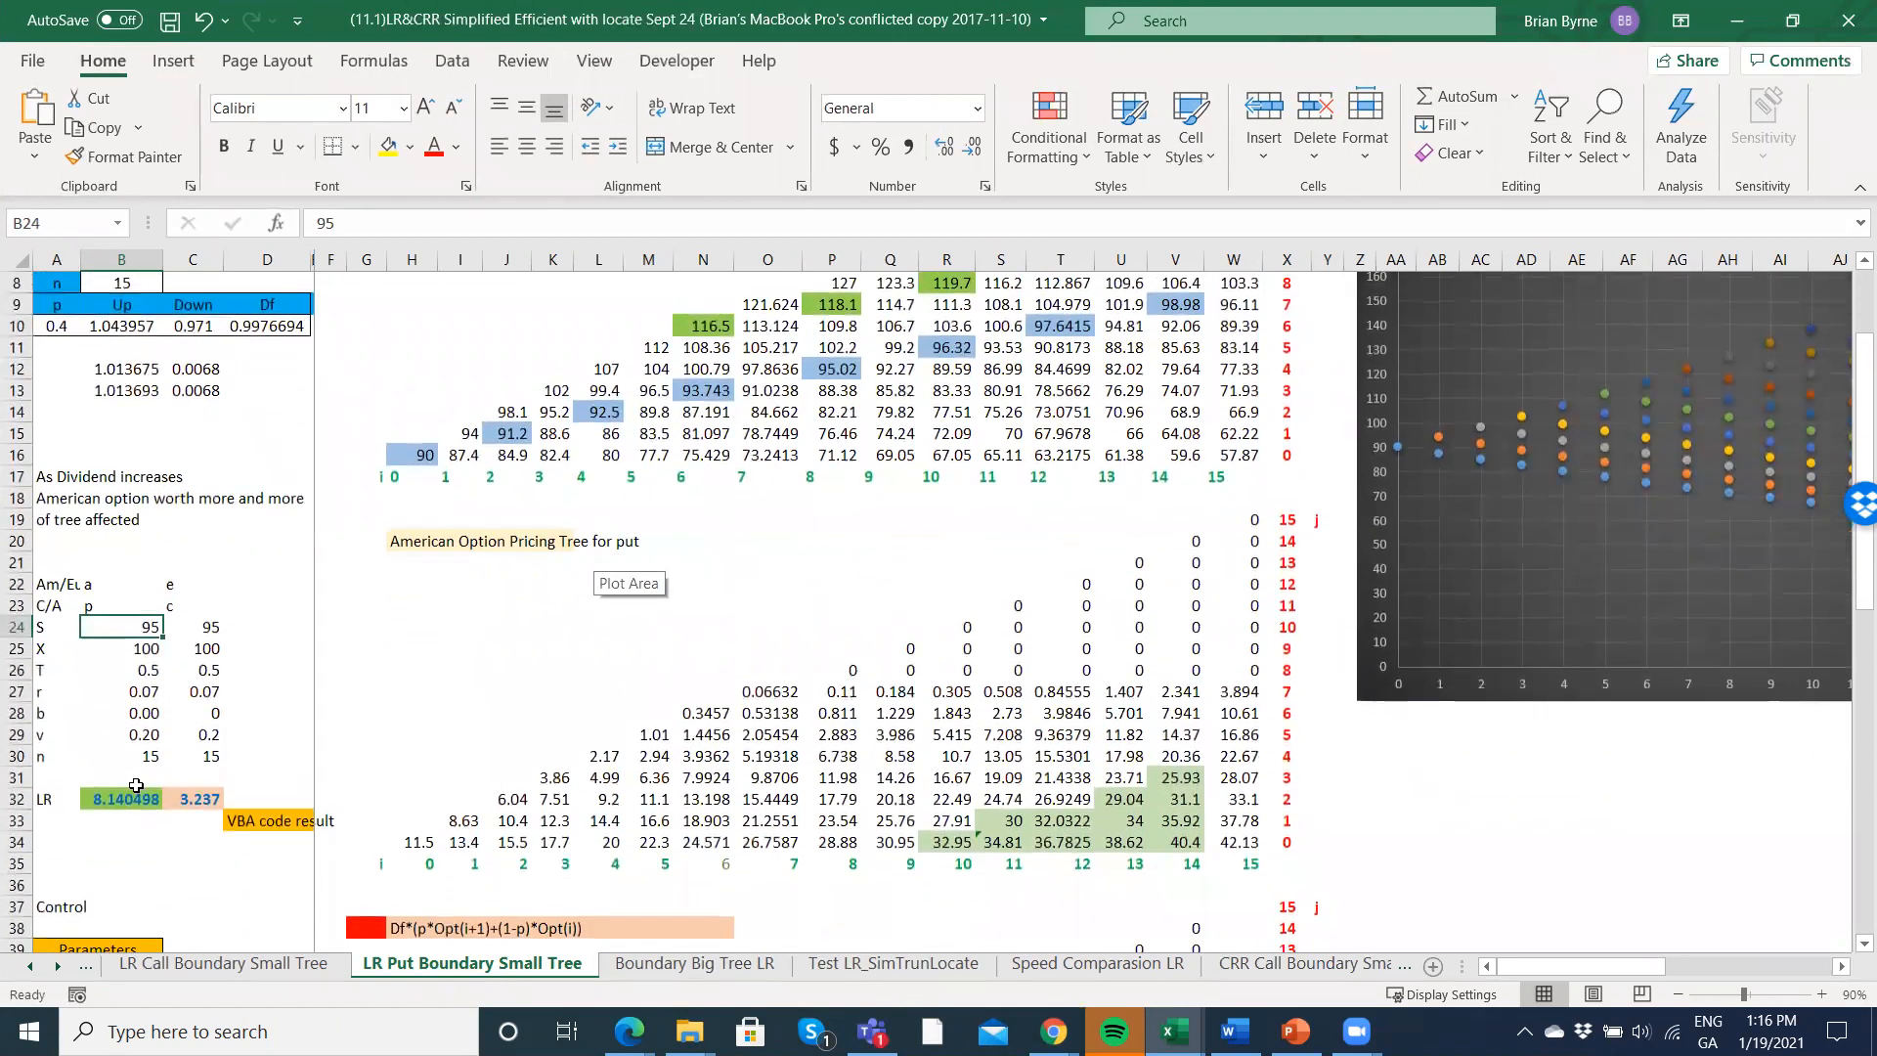
click(122, 799)
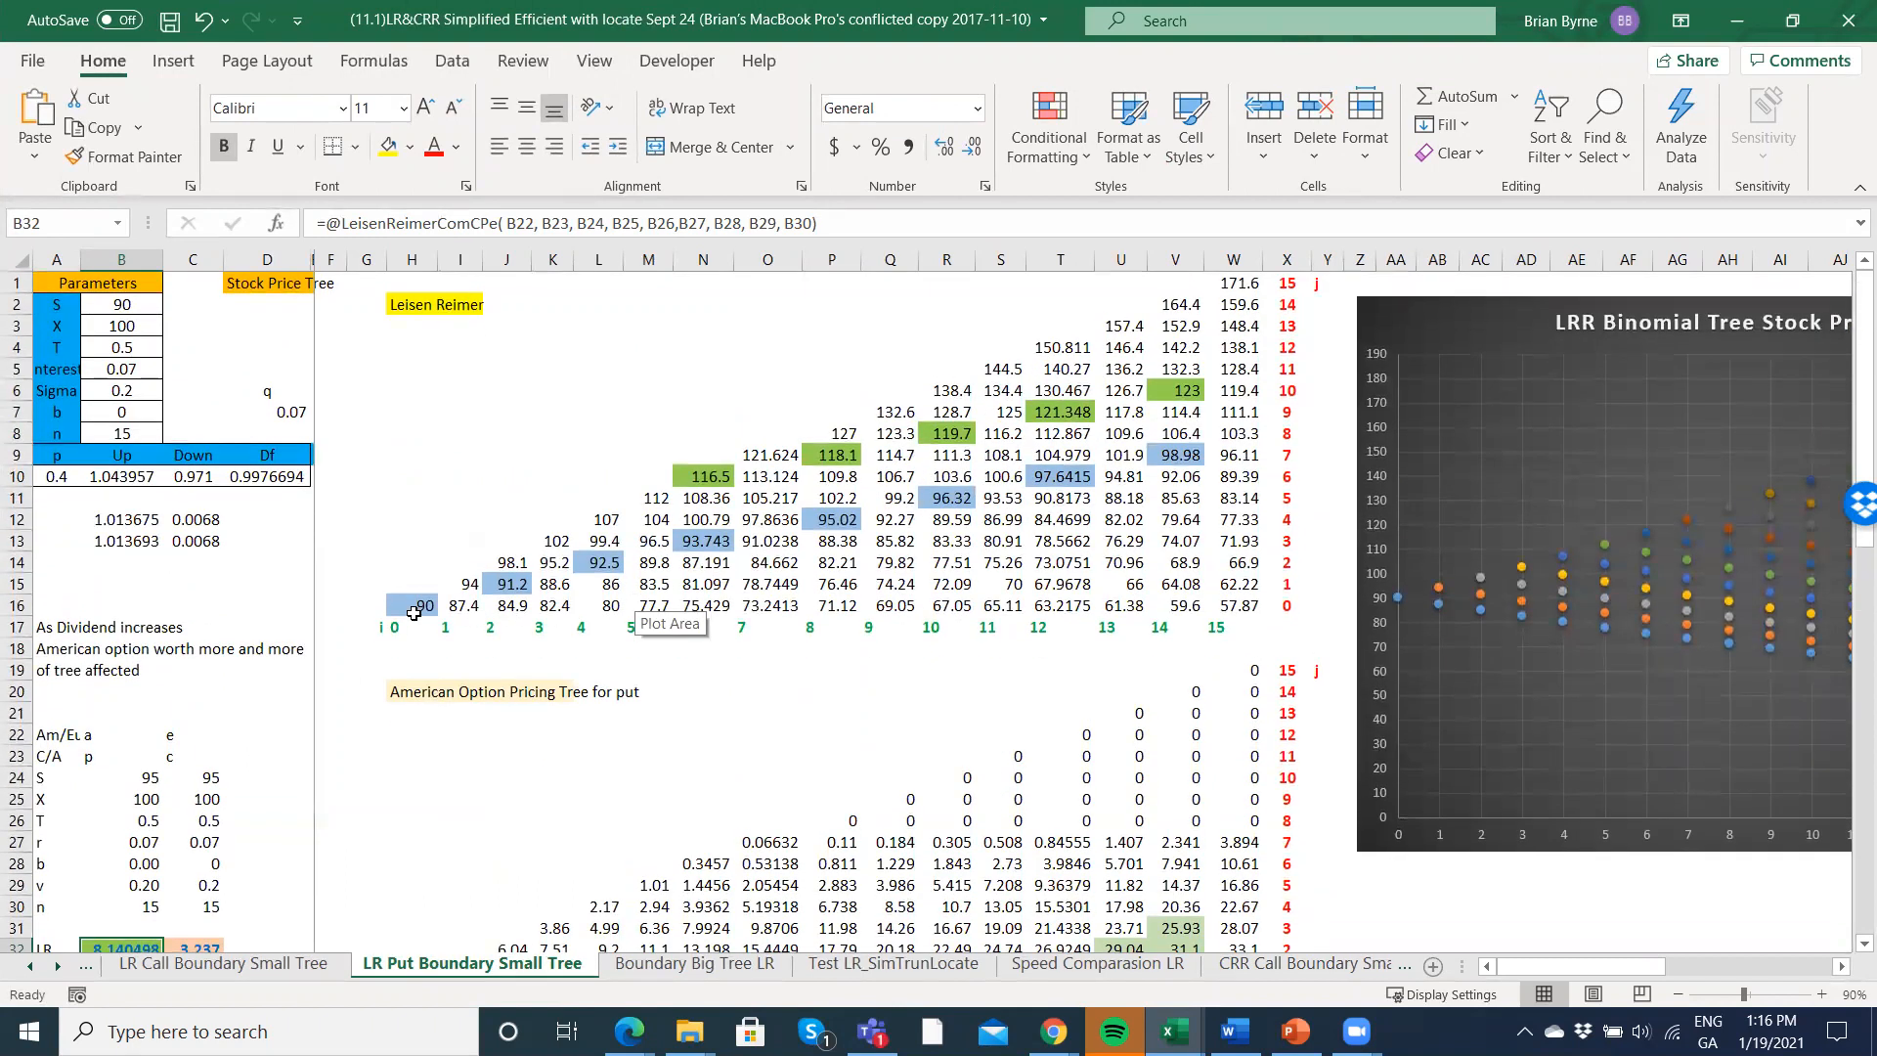
mouse_move(1507, 690)
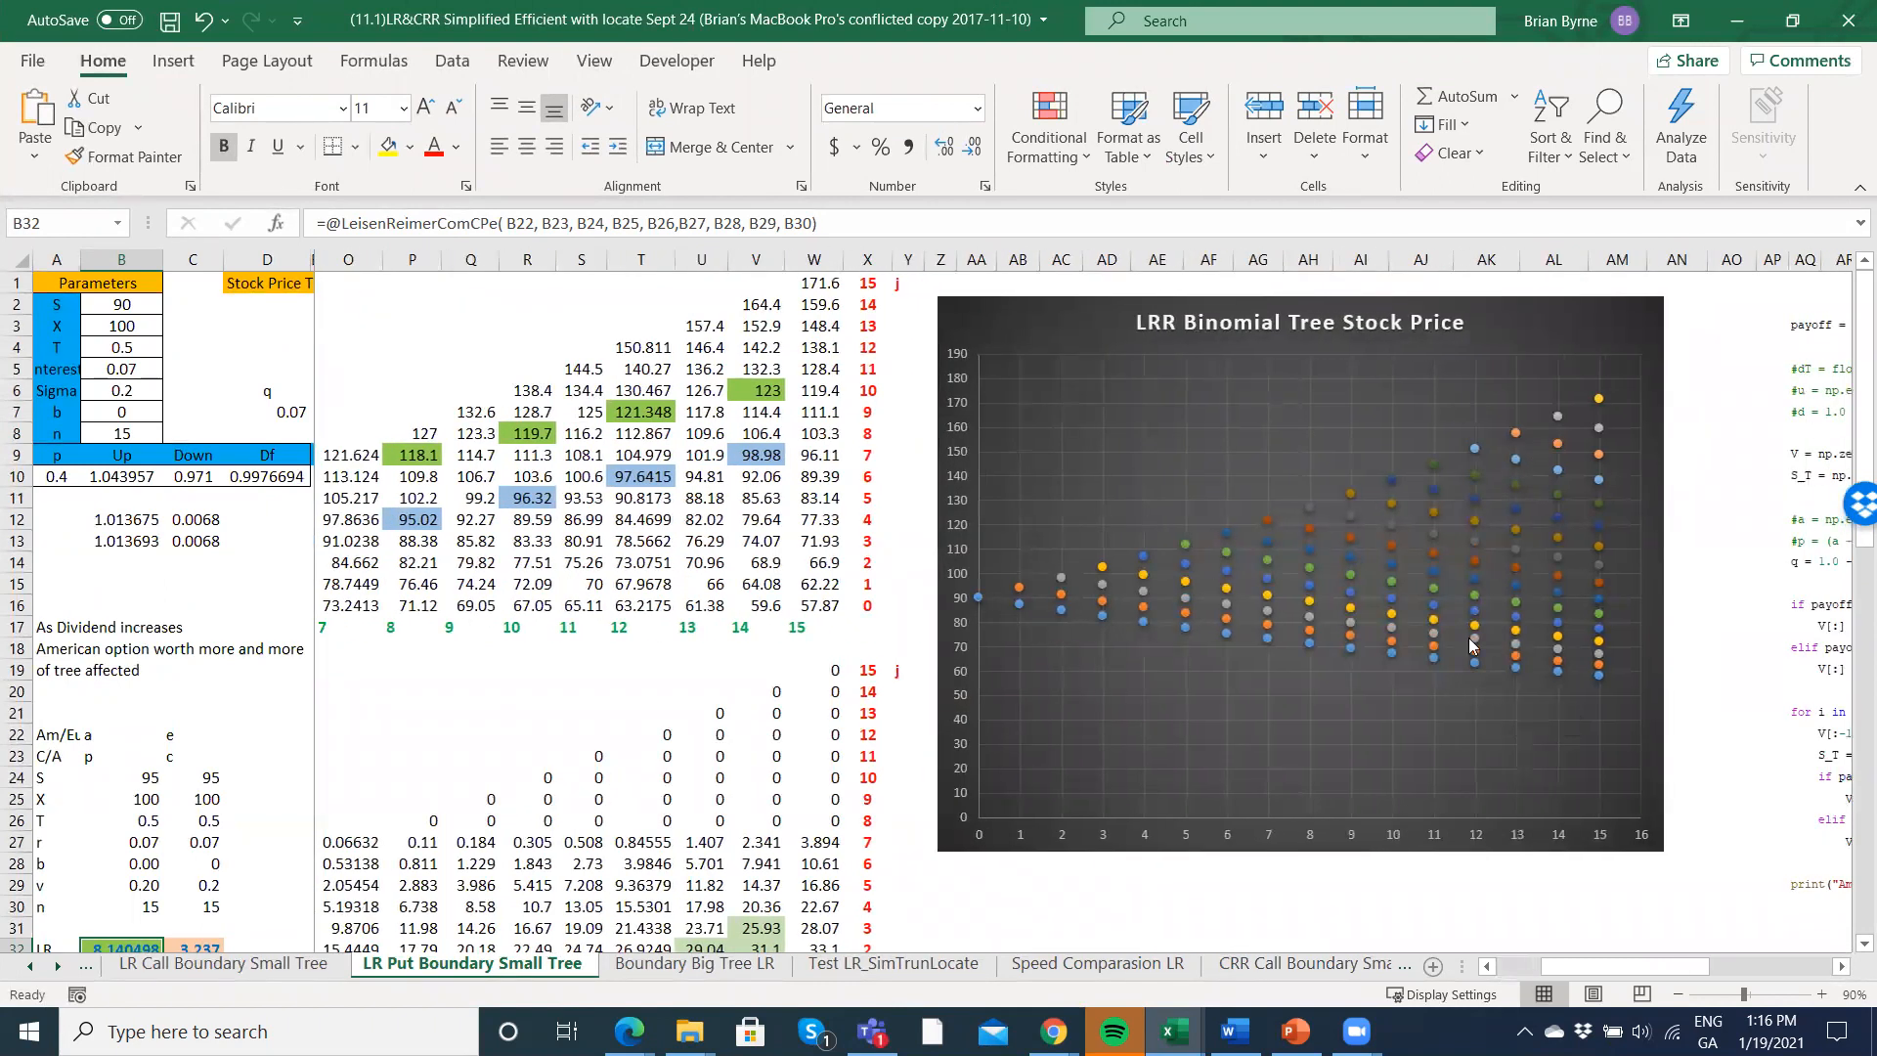
mouse_move(1460, 842)
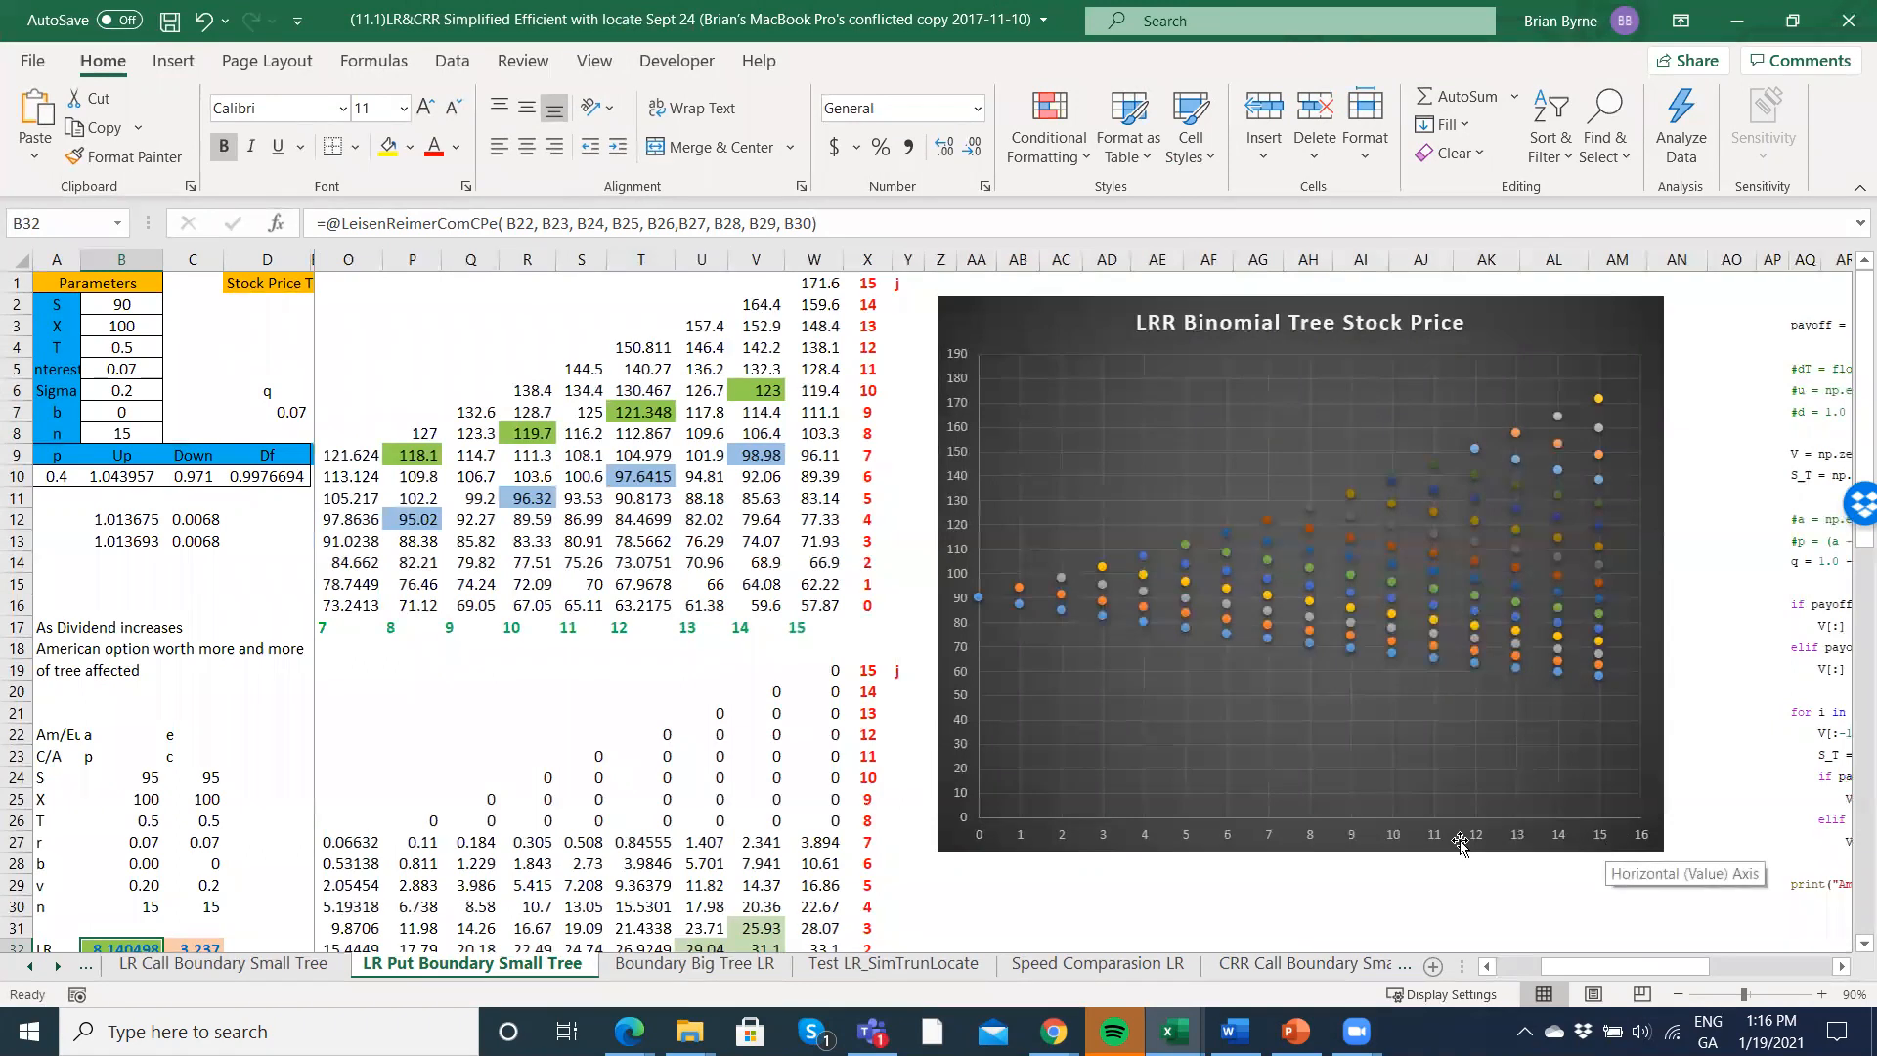
mouse_move(1421, 732)
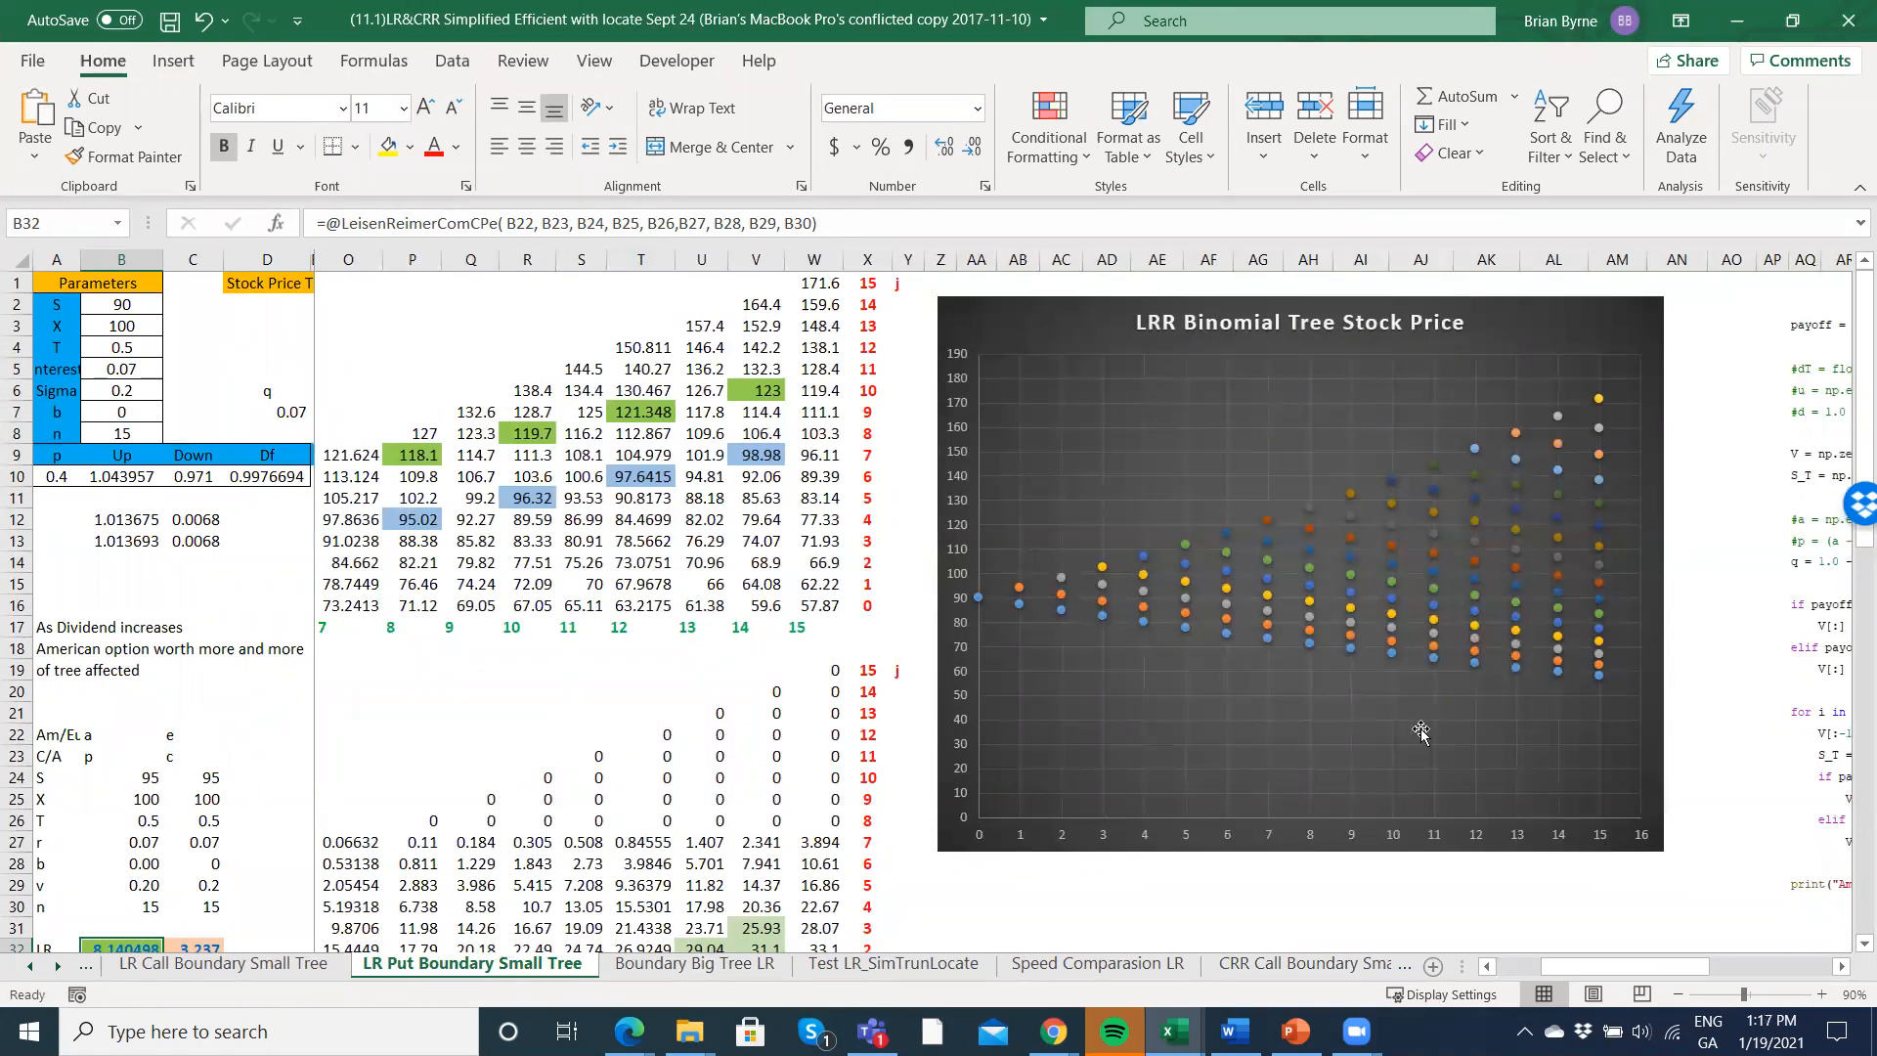
mouse_move(1607, 475)
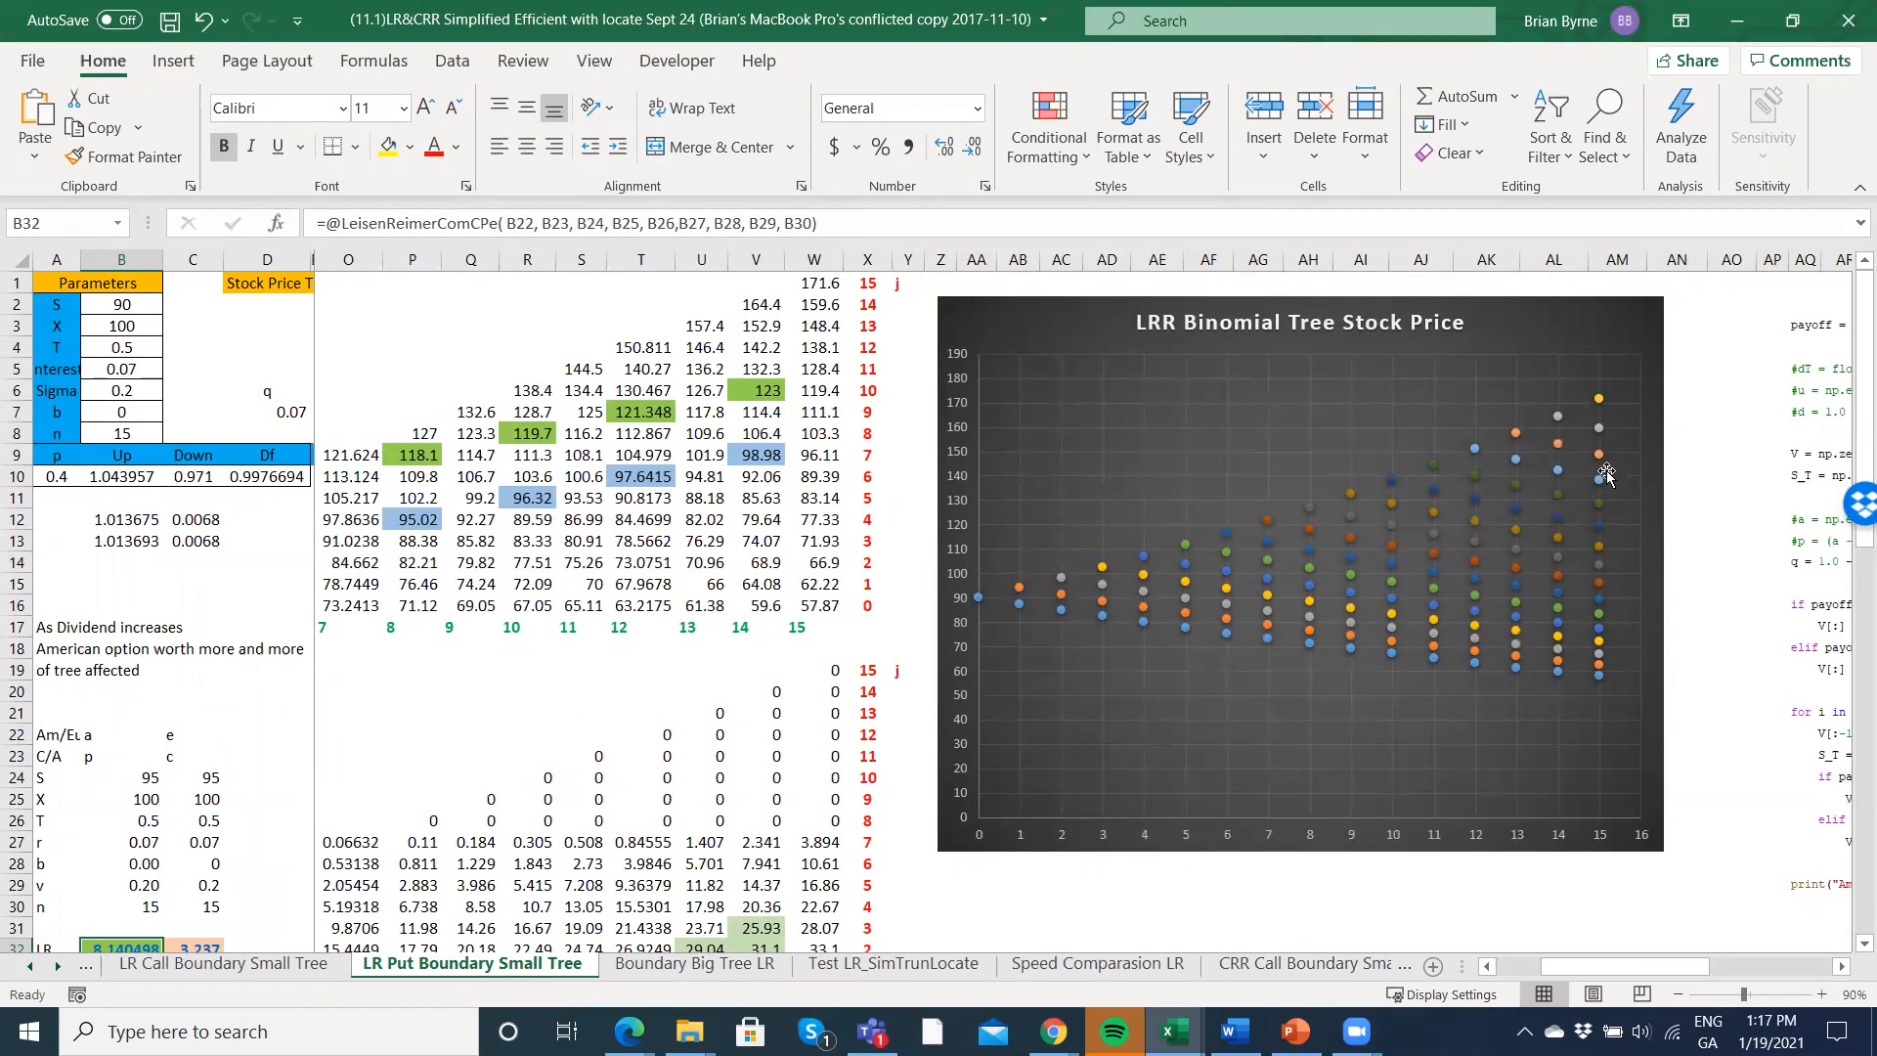
mouse_move(1601, 685)
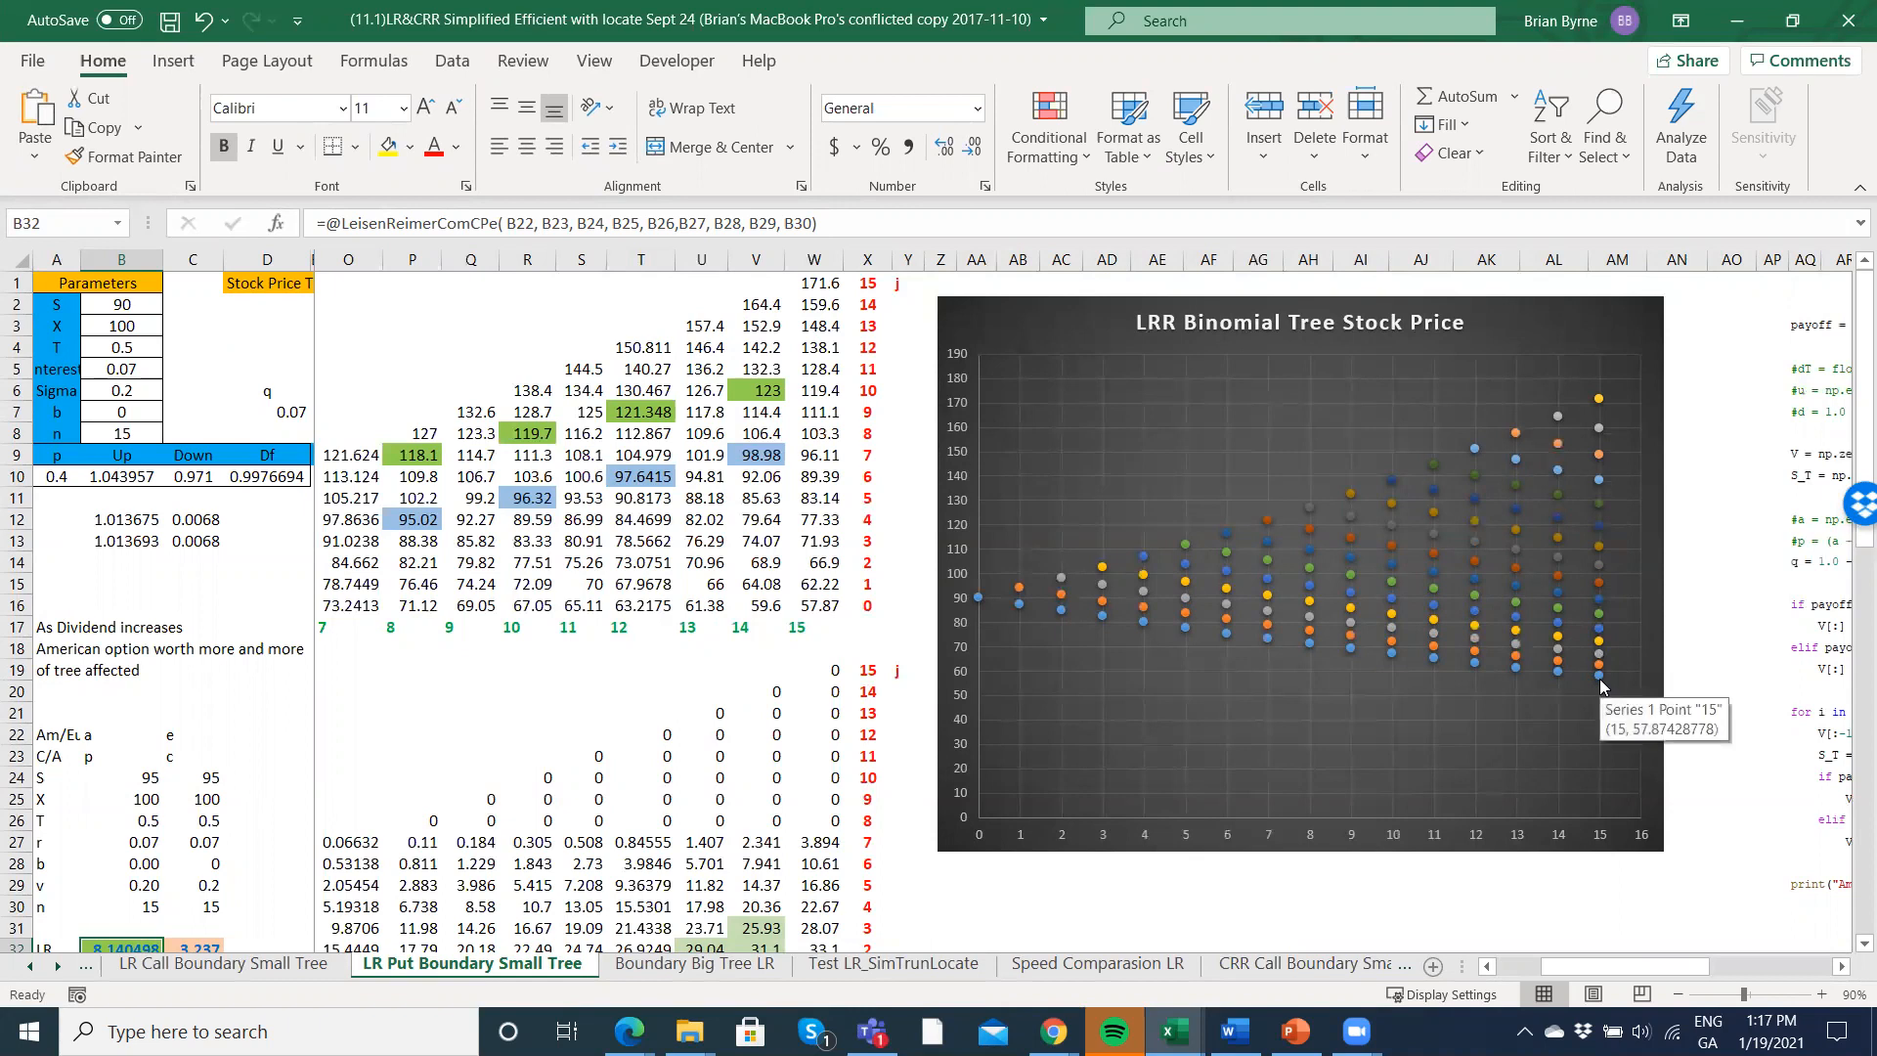
mouse_move(1603, 430)
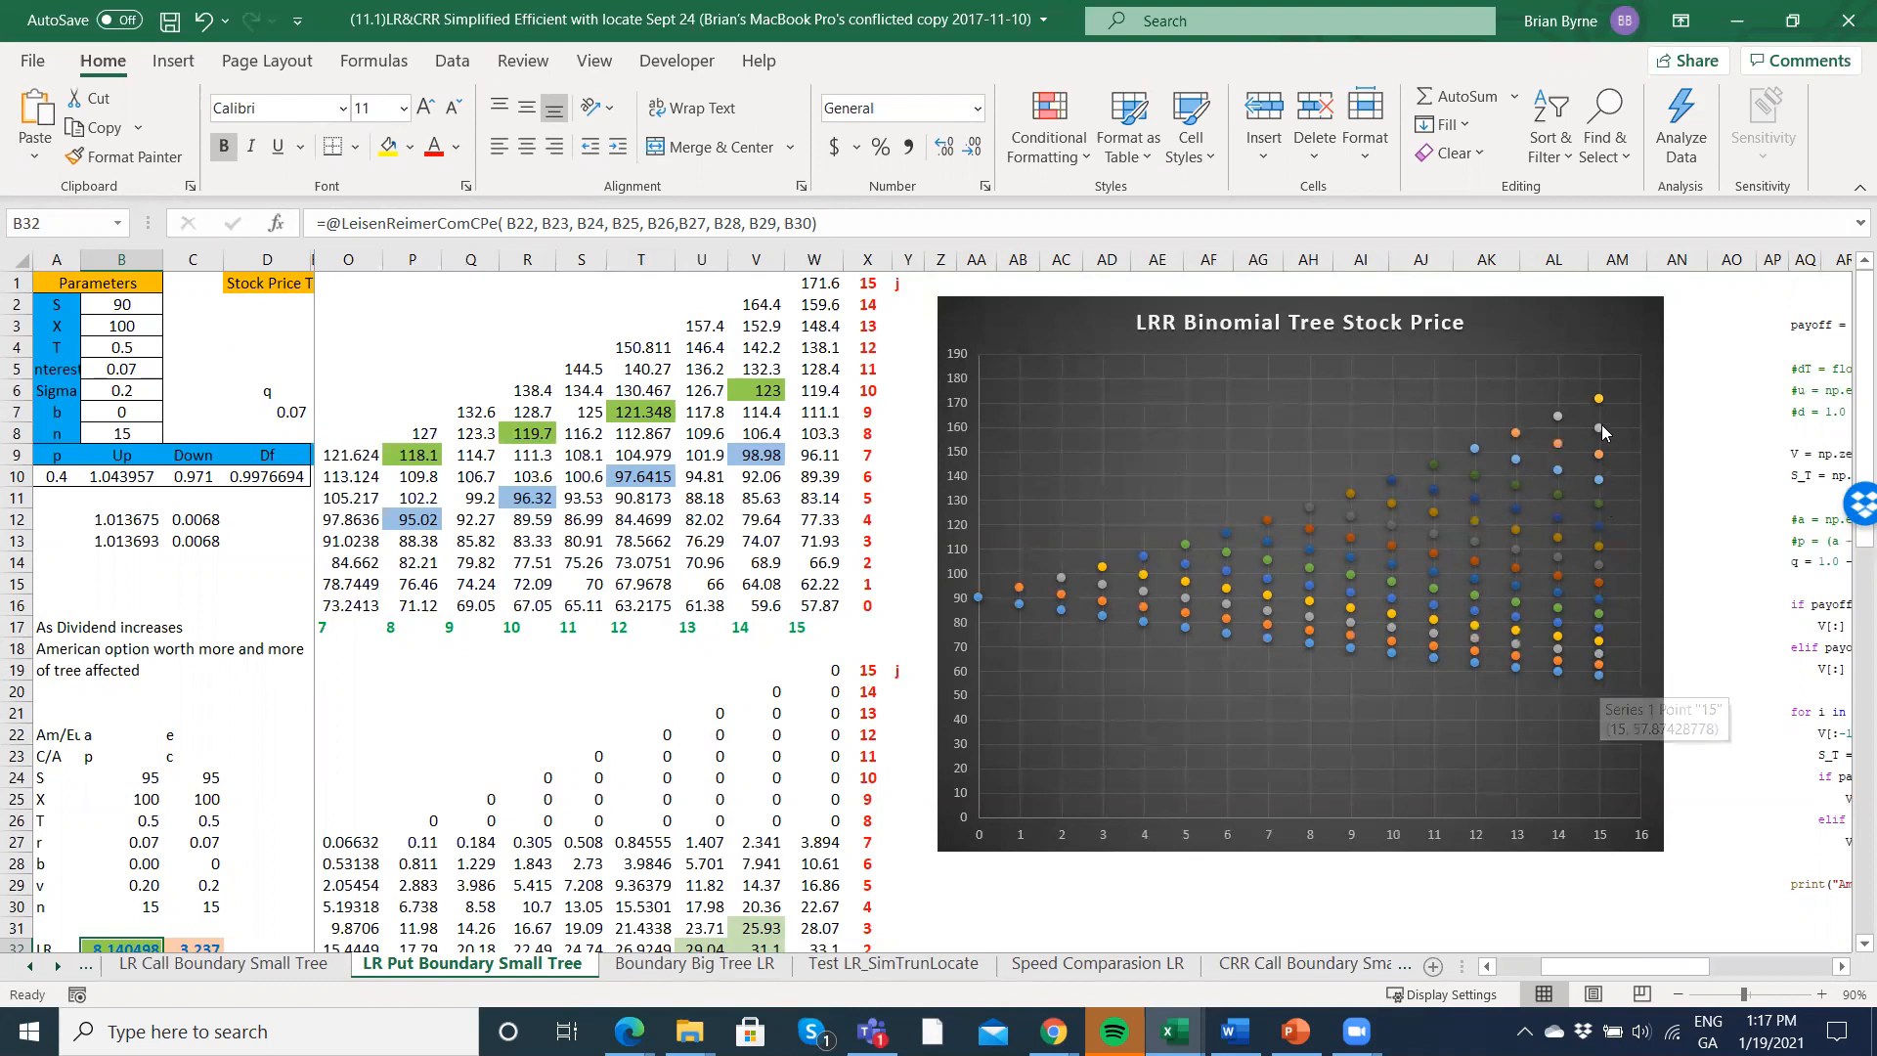
mouse_move(1601, 424)
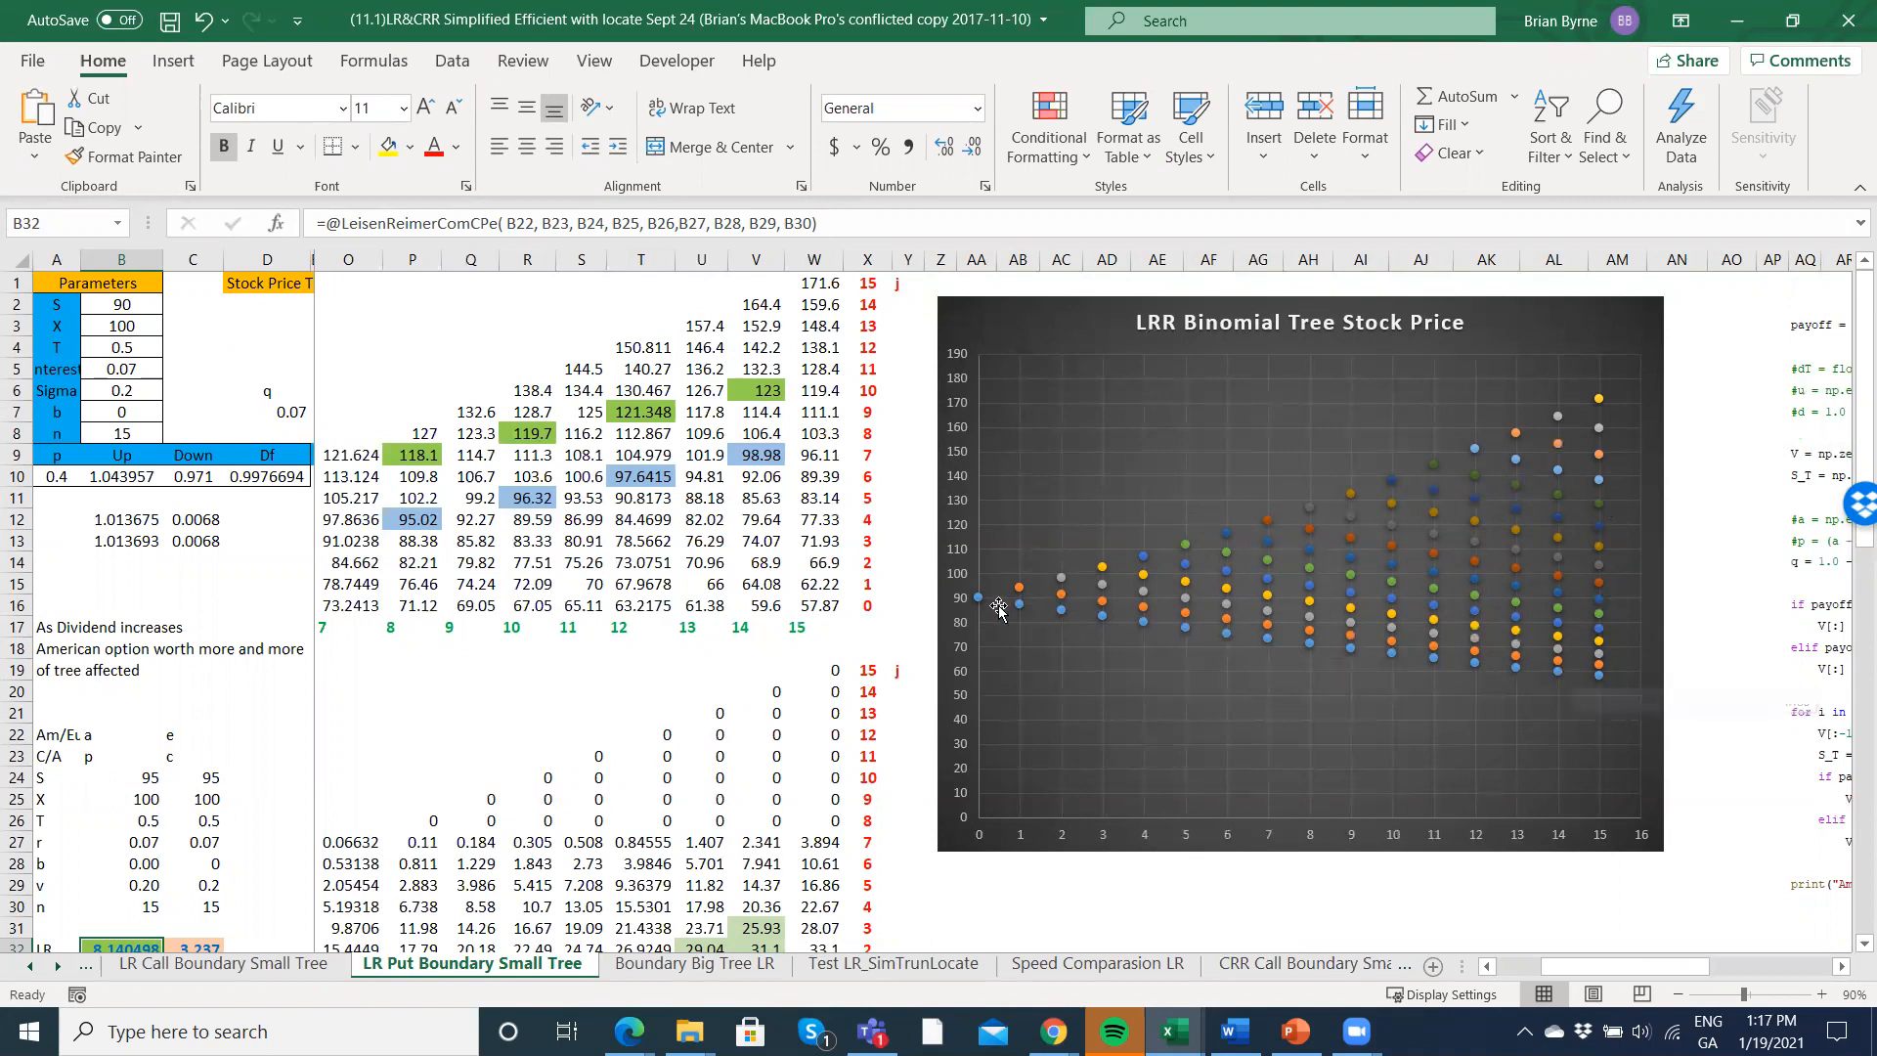
mouse_move(1020, 608)
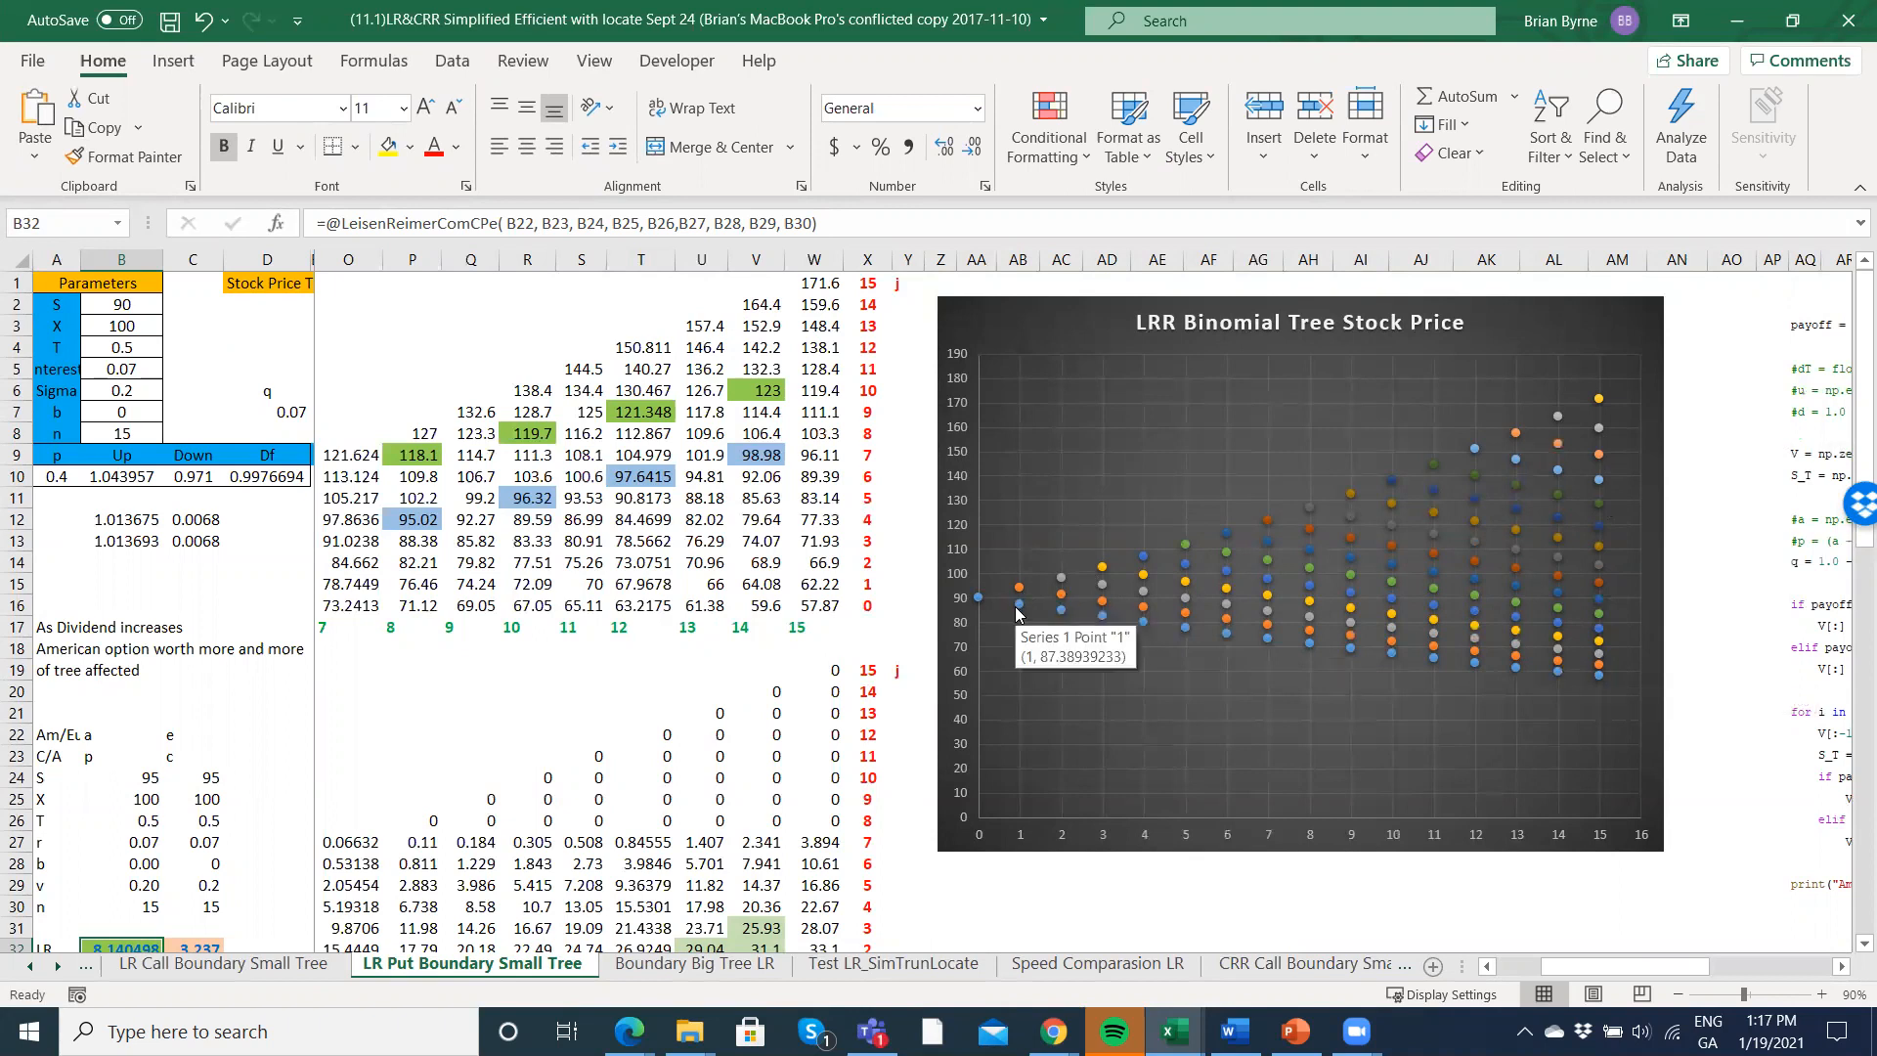
mouse_move(1062, 581)
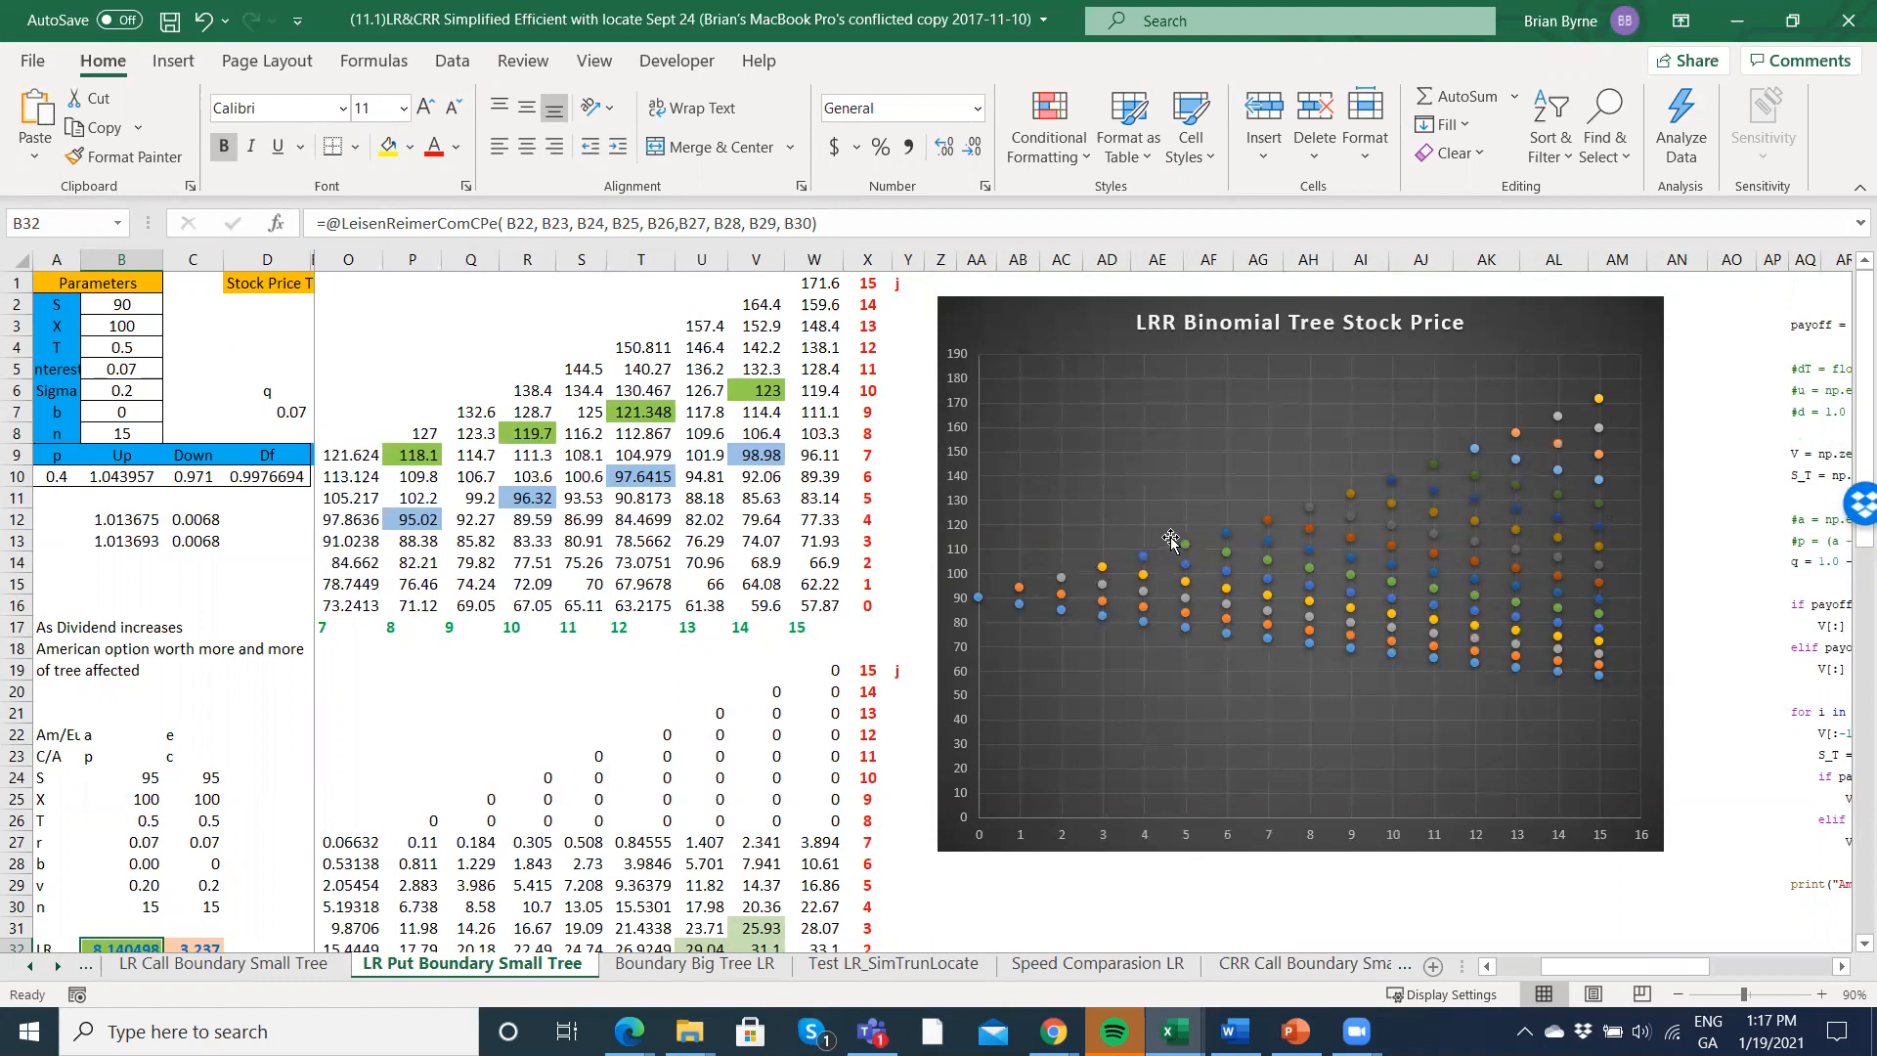
mouse_move(1608, 680)
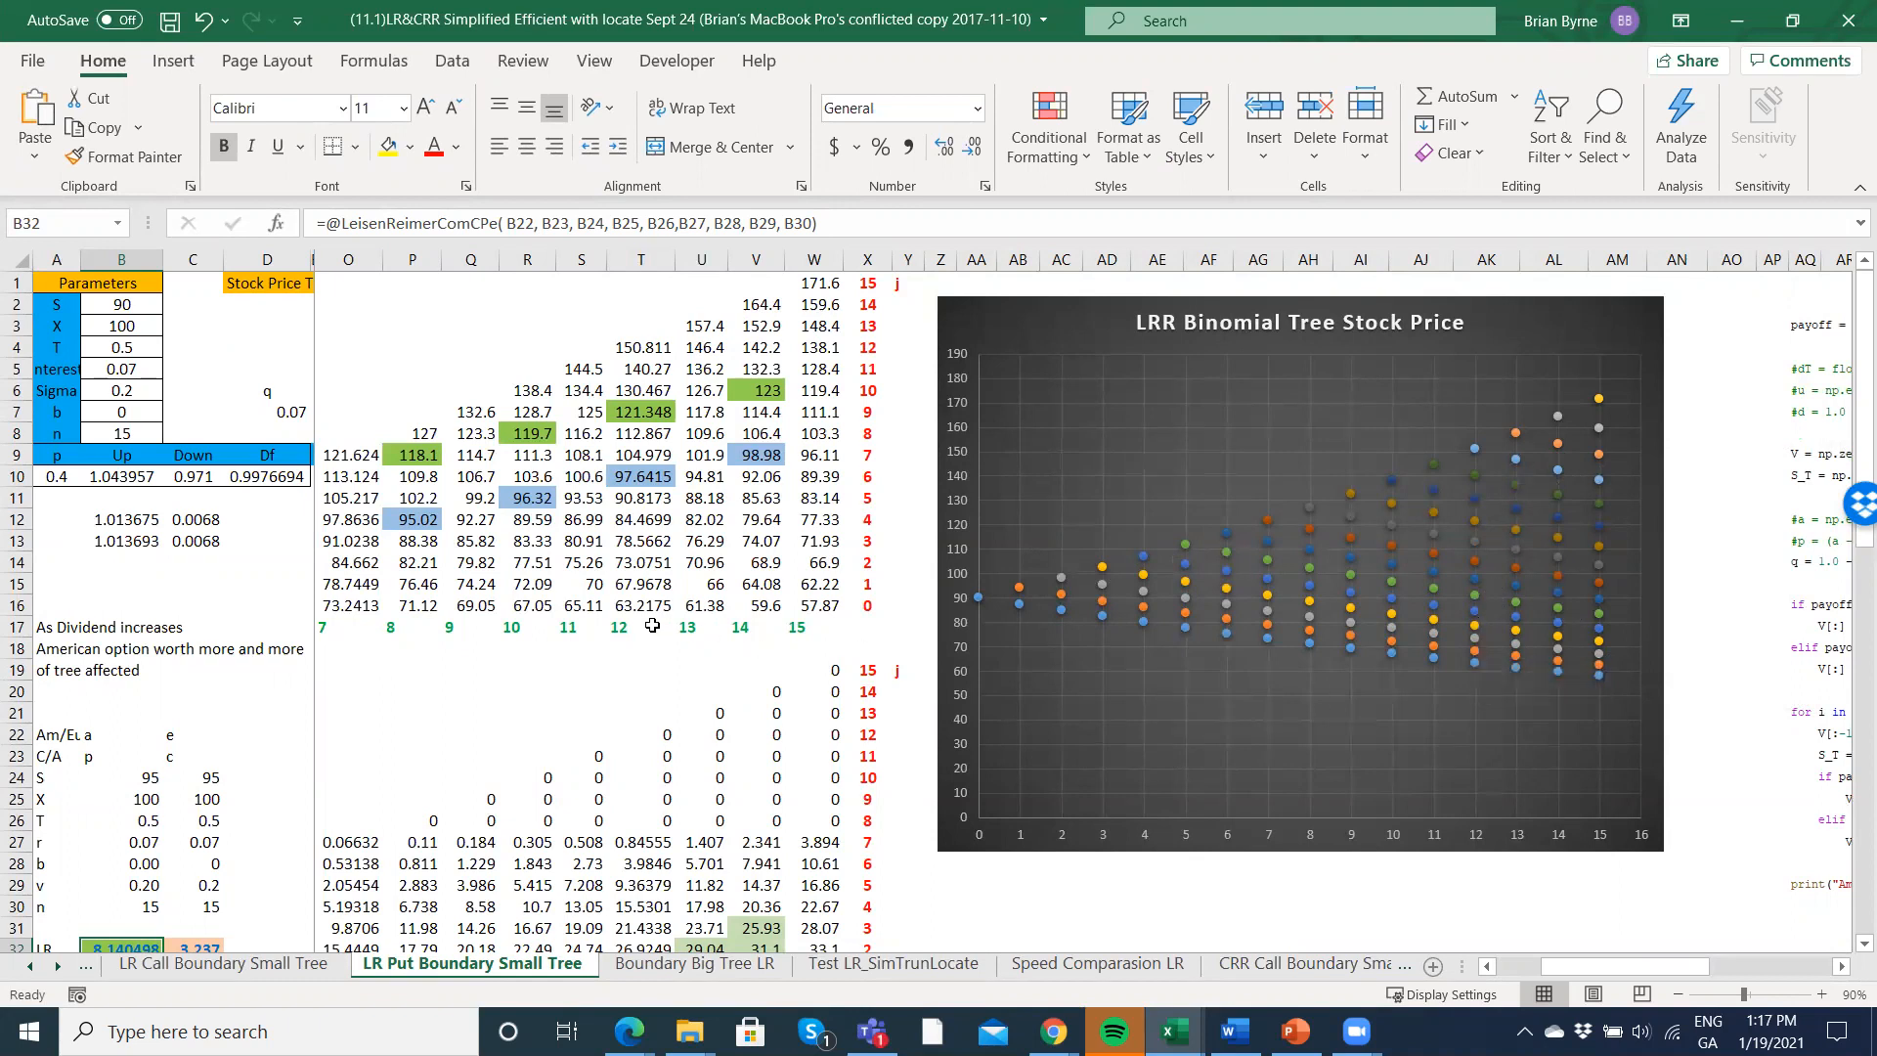
scroll(down, 3)
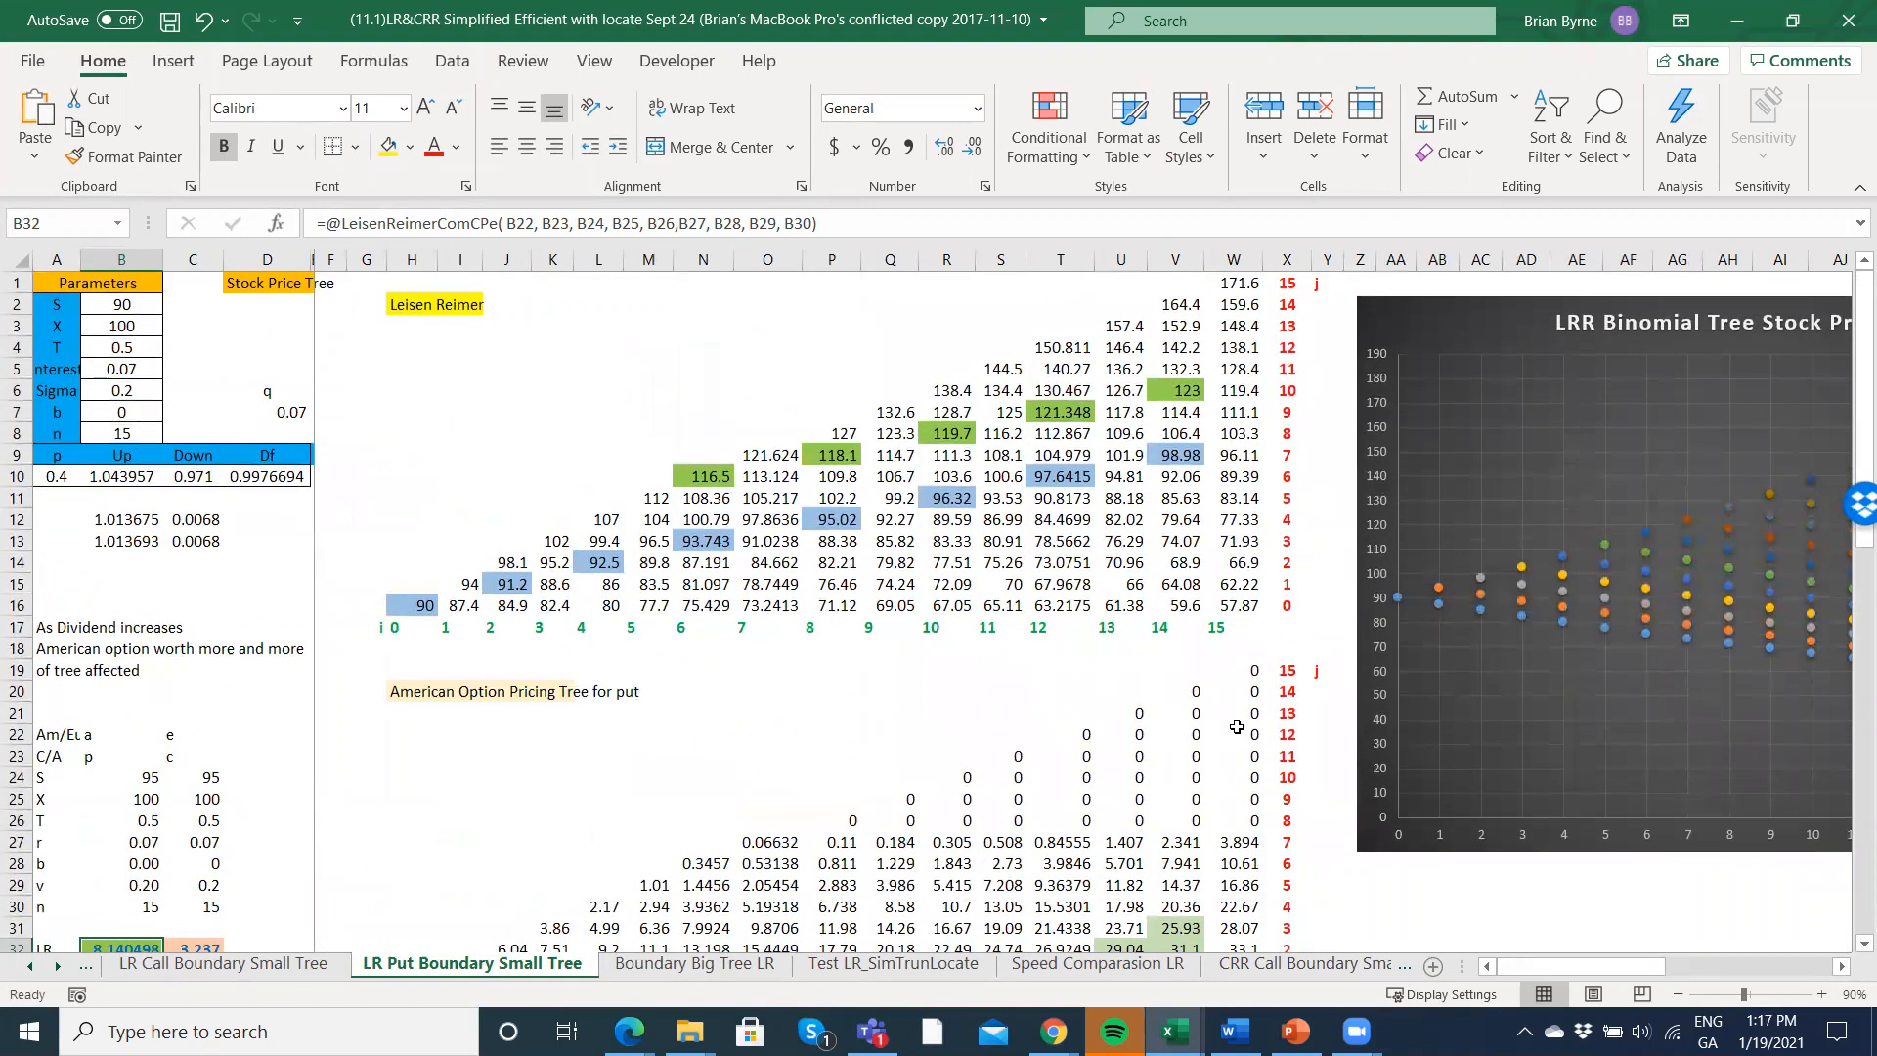
- Inspect the put tree nodes' MAX early-exercise formulas in cells V27 and T29
scroll(down, 3)
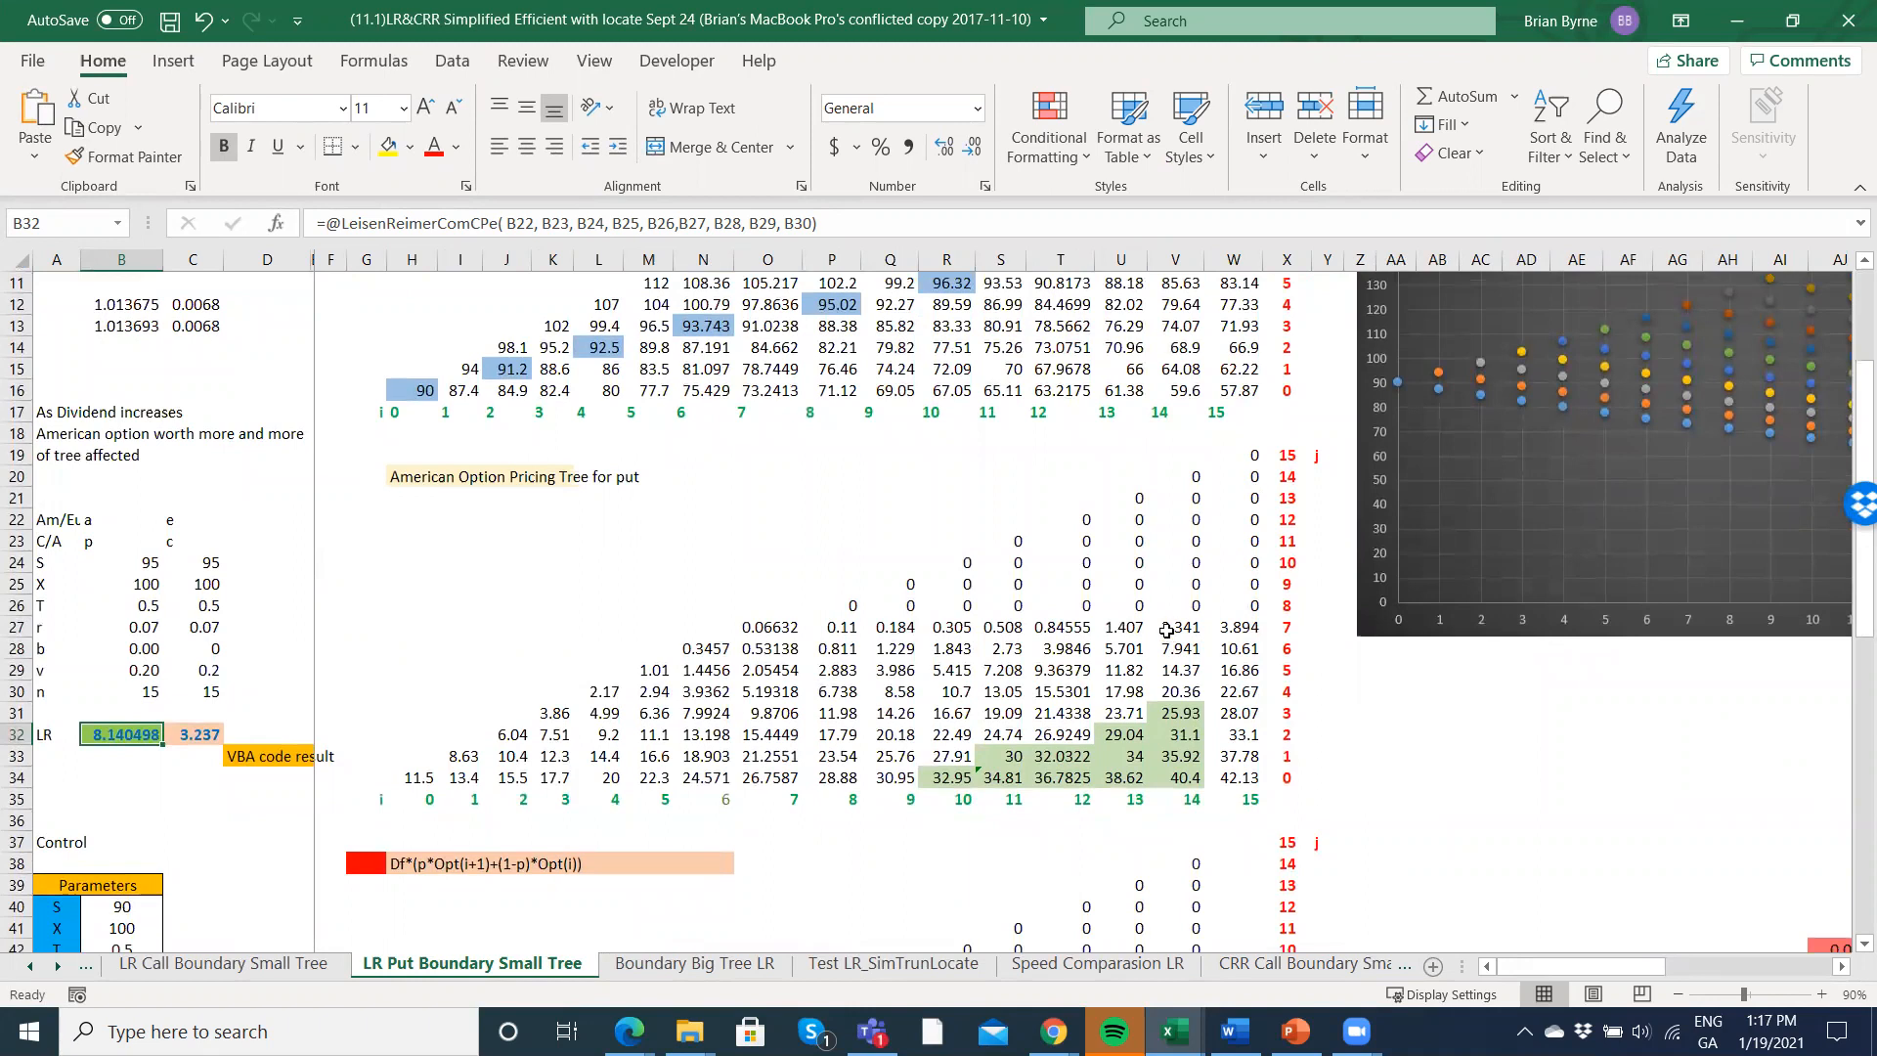
click(1179, 627)
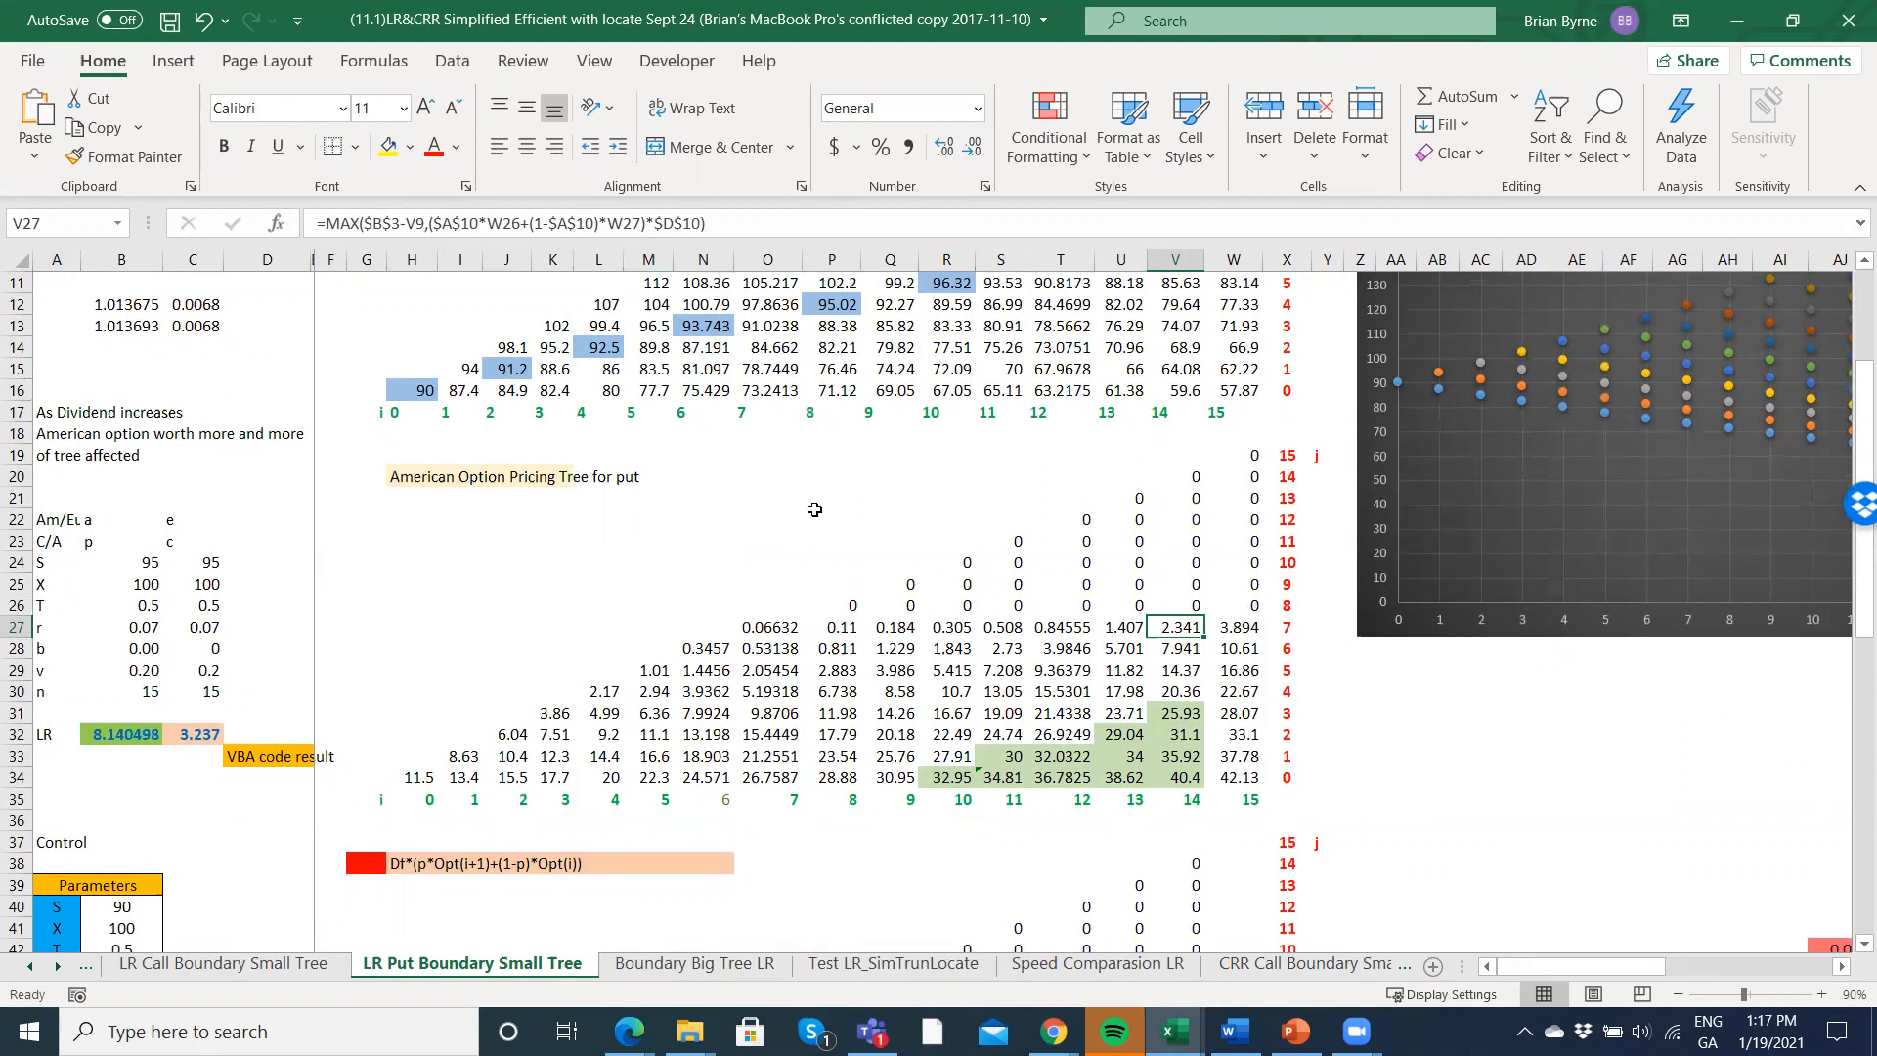
click(551, 564)
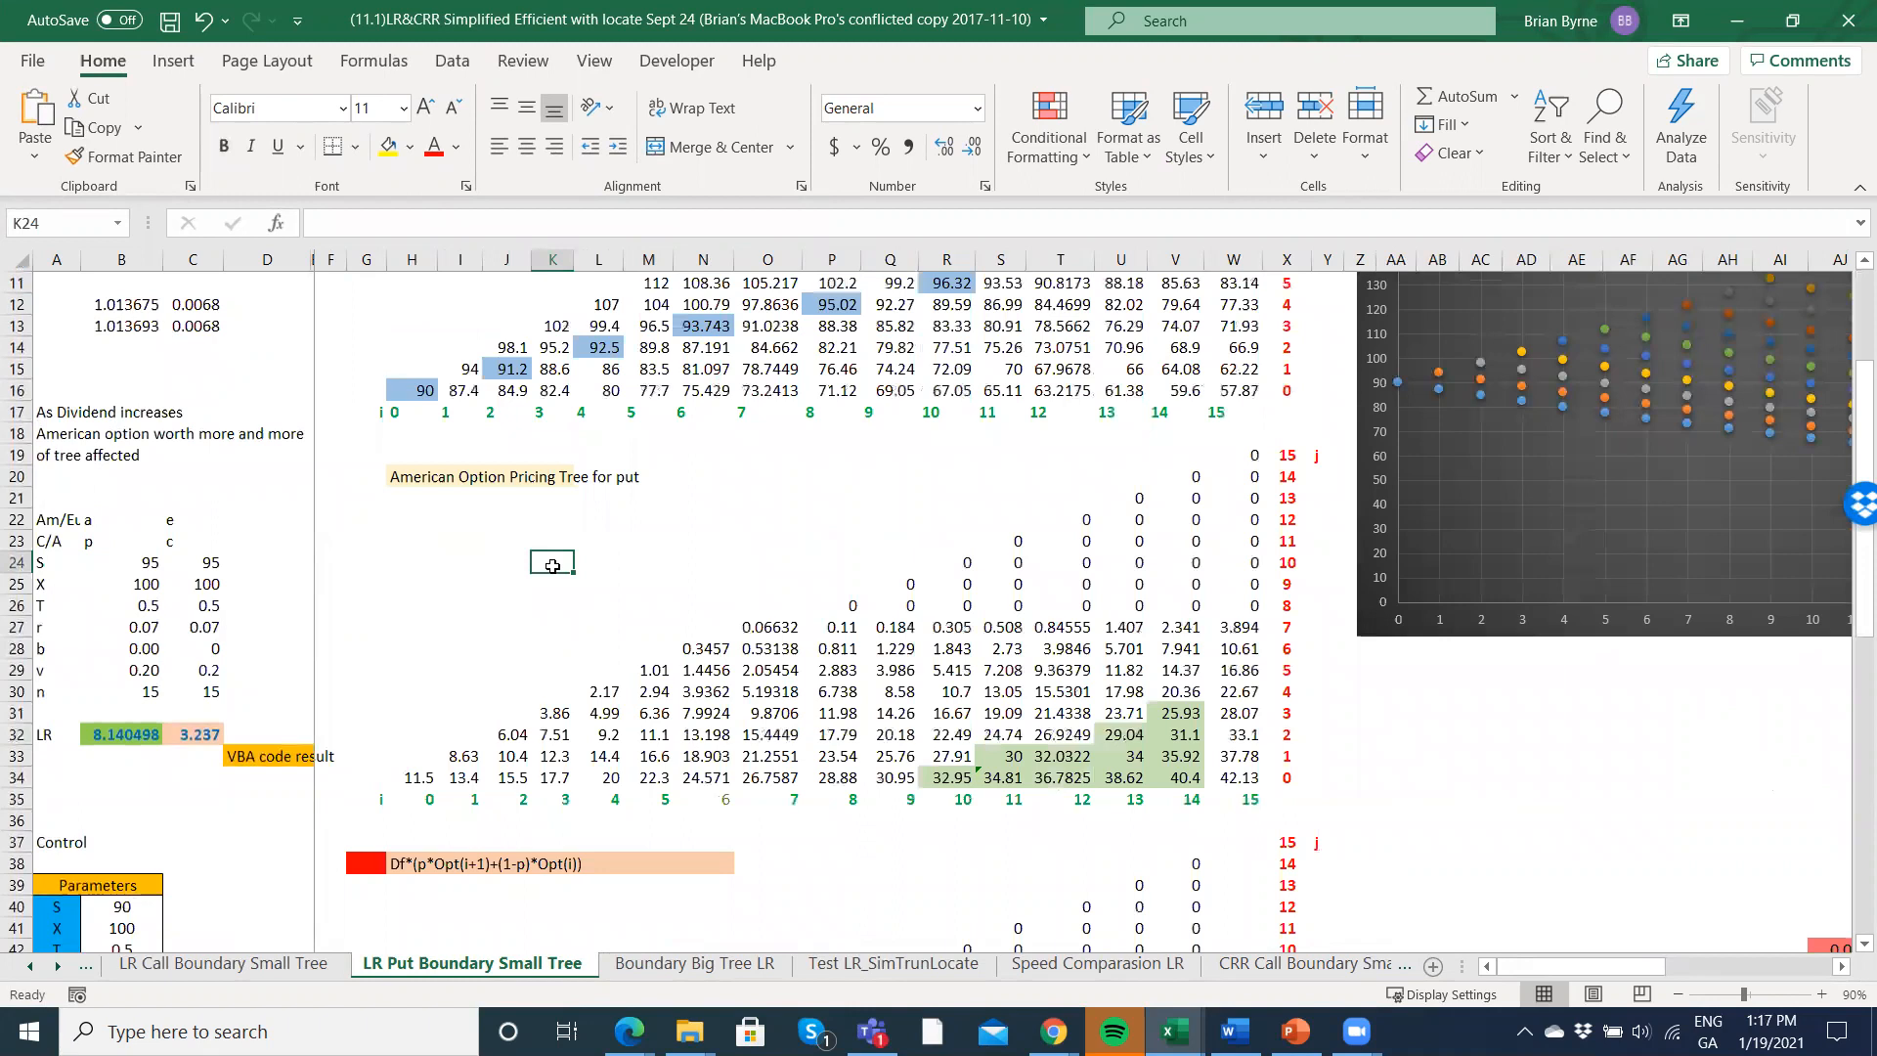
click(950, 669)
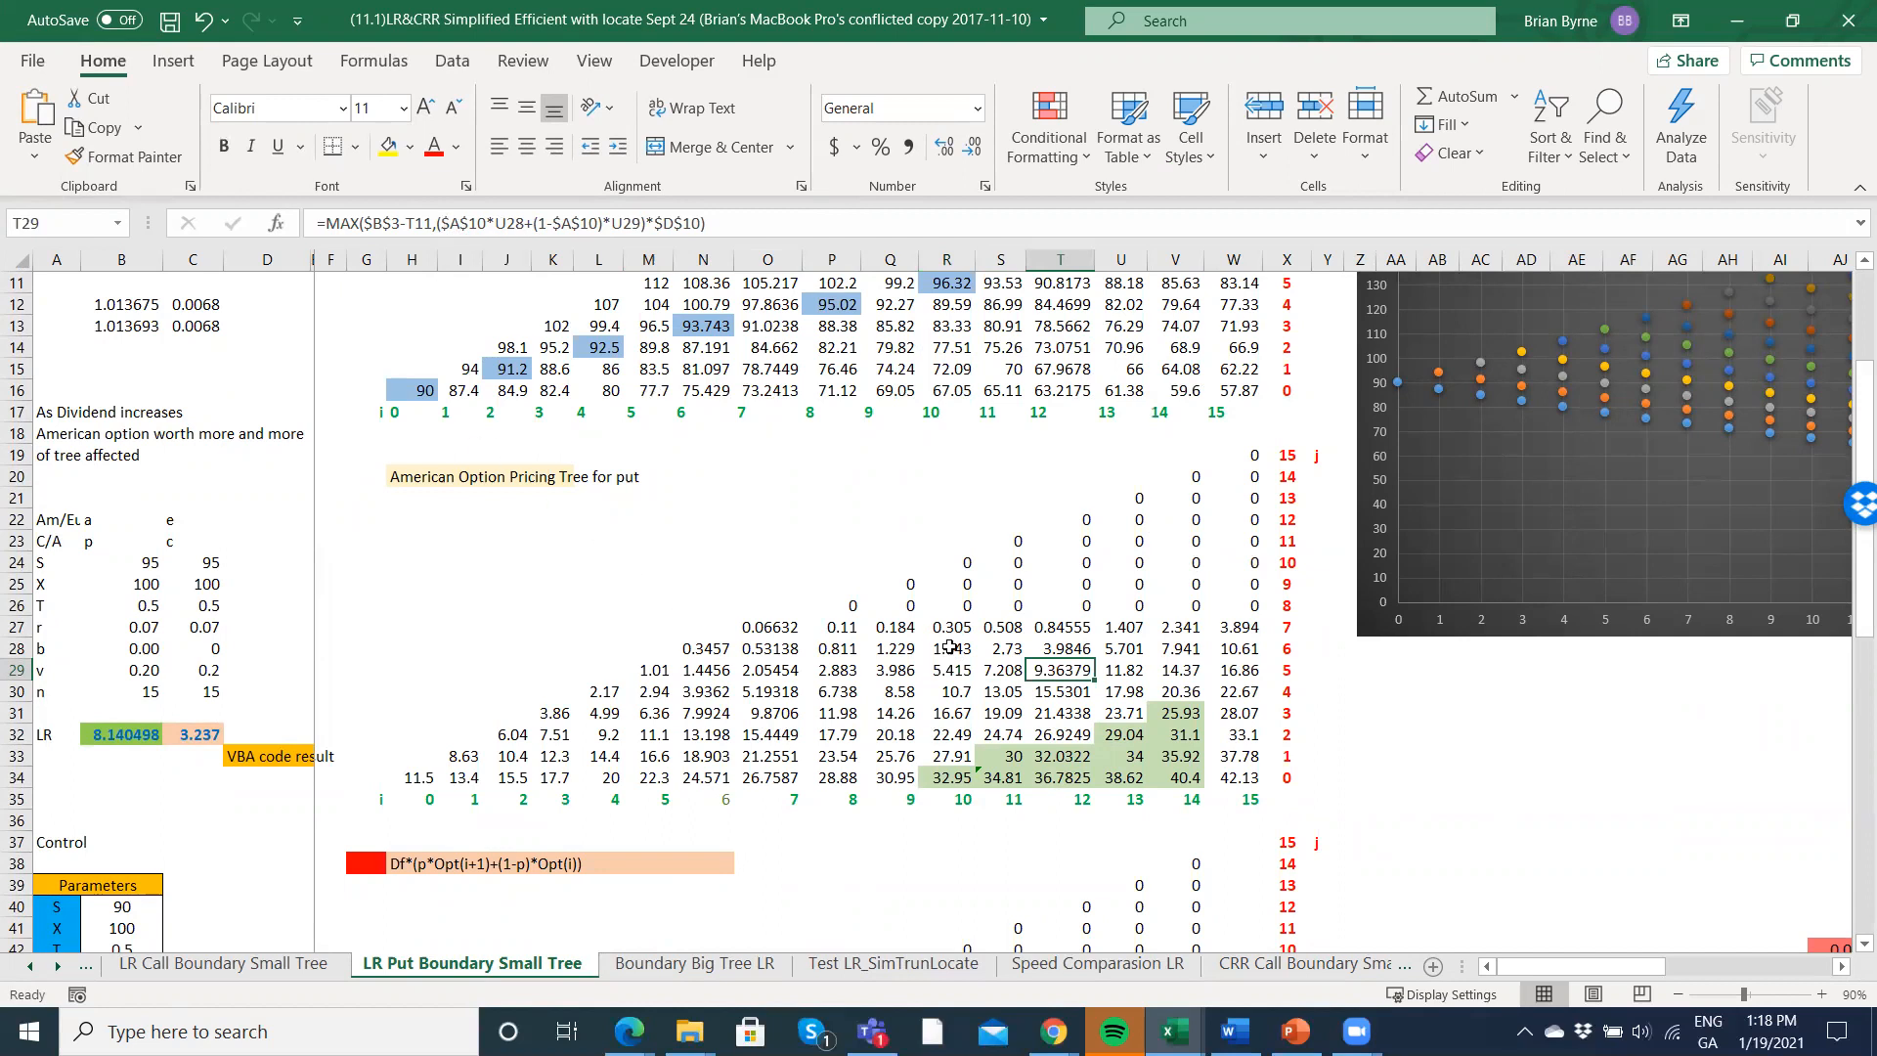
mouse_move(1091, 564)
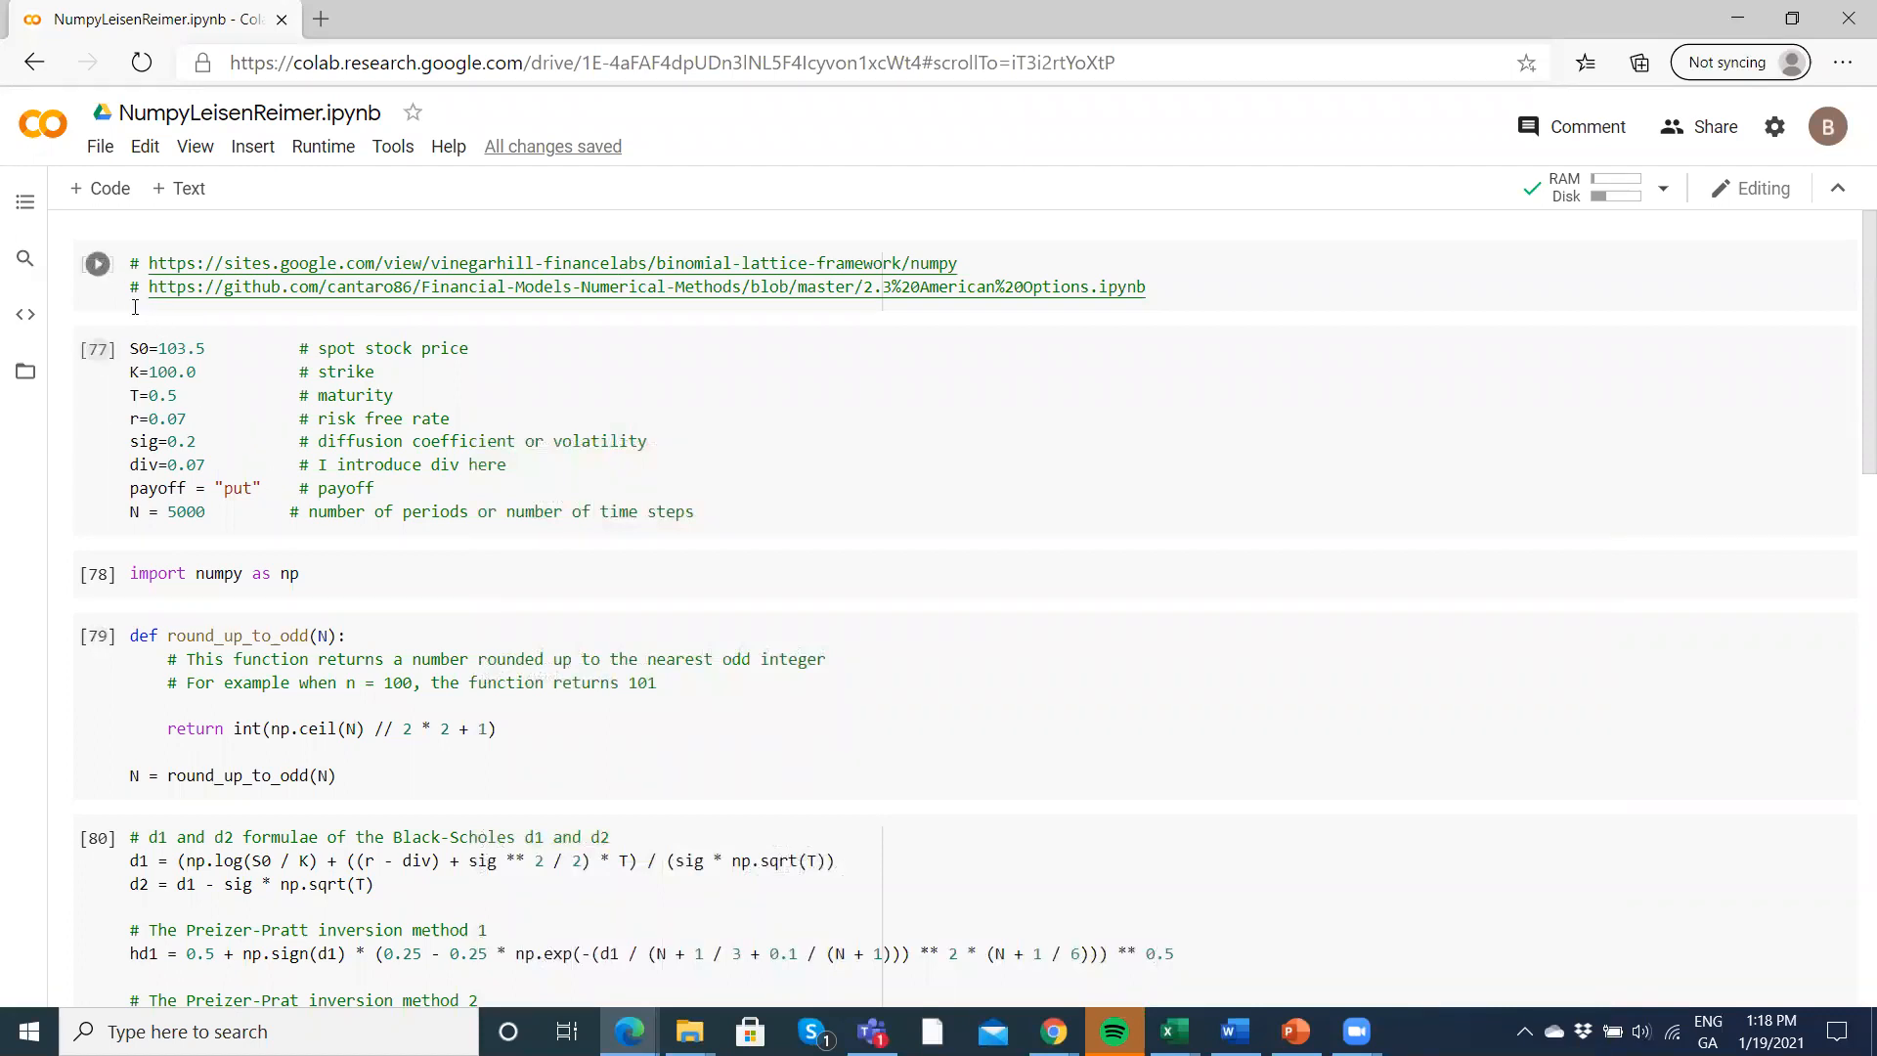
- Click in the Colab notebook before returning to the Excel put tree
click(96, 264)
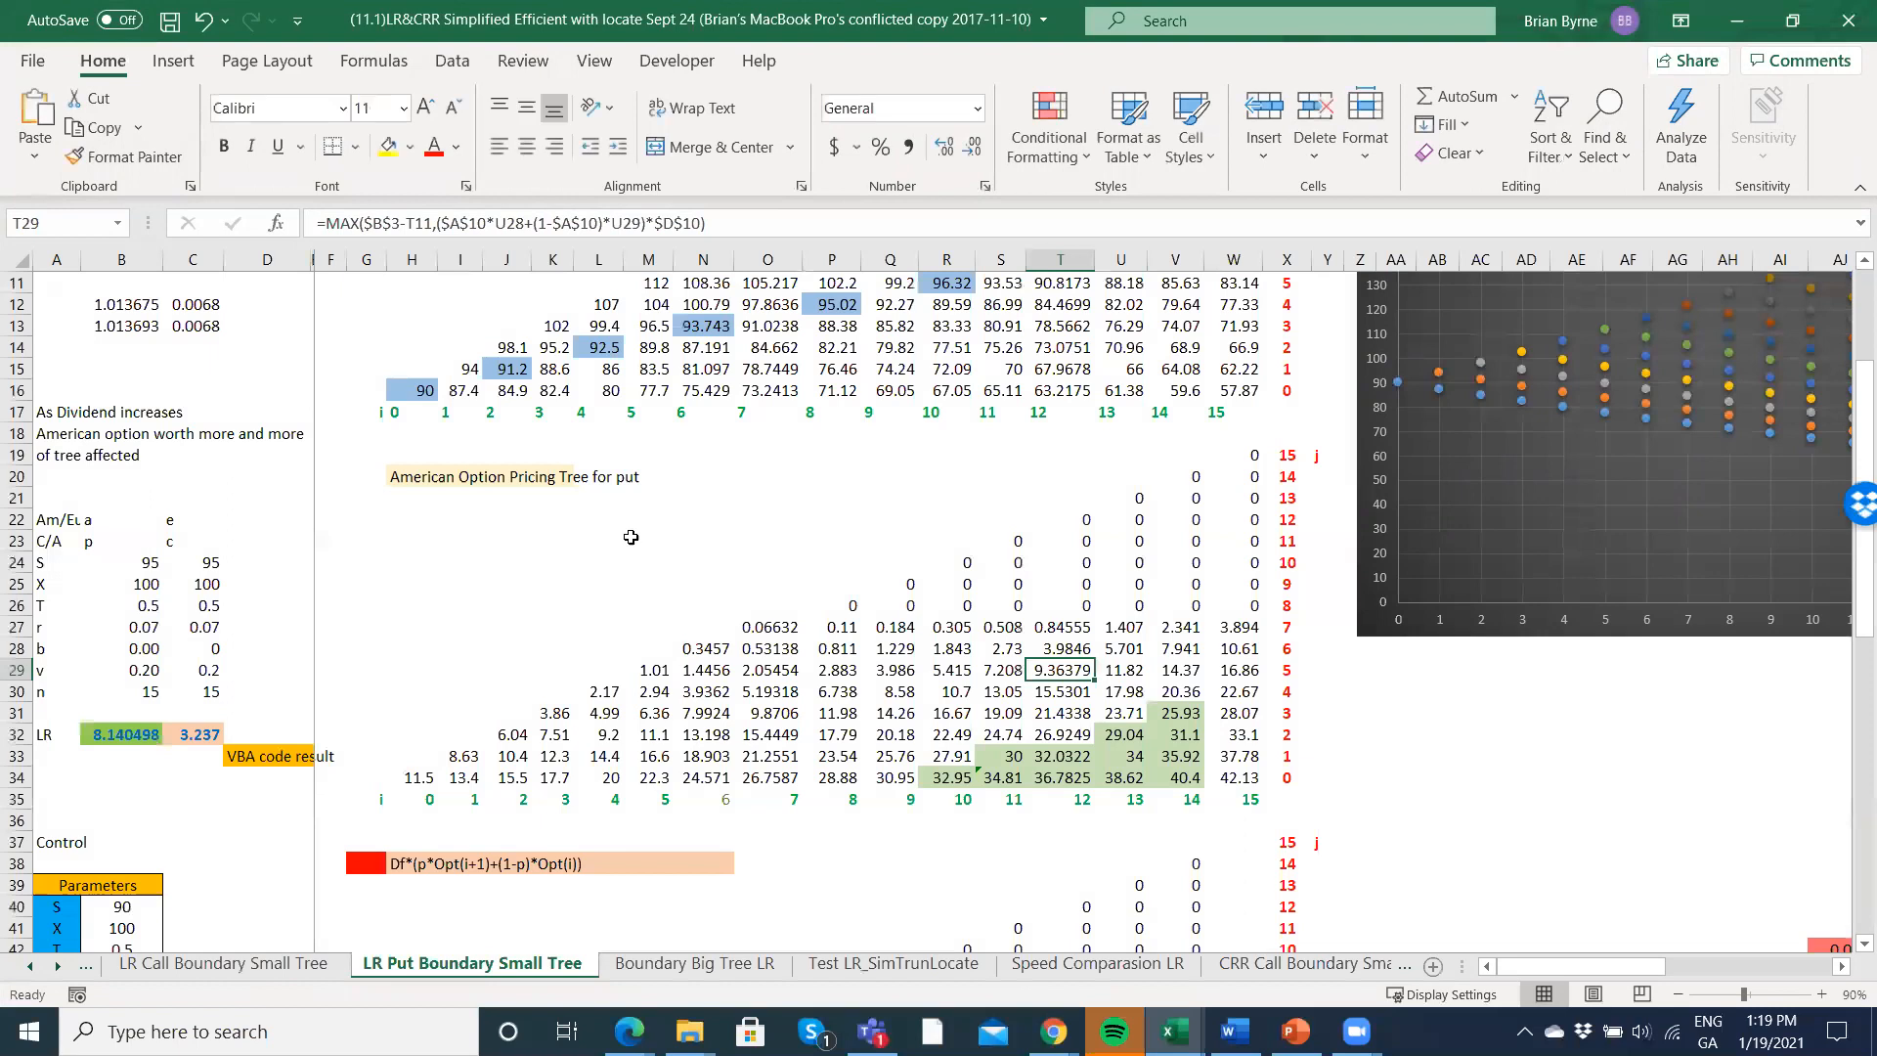
mouse_move(1225, 789)
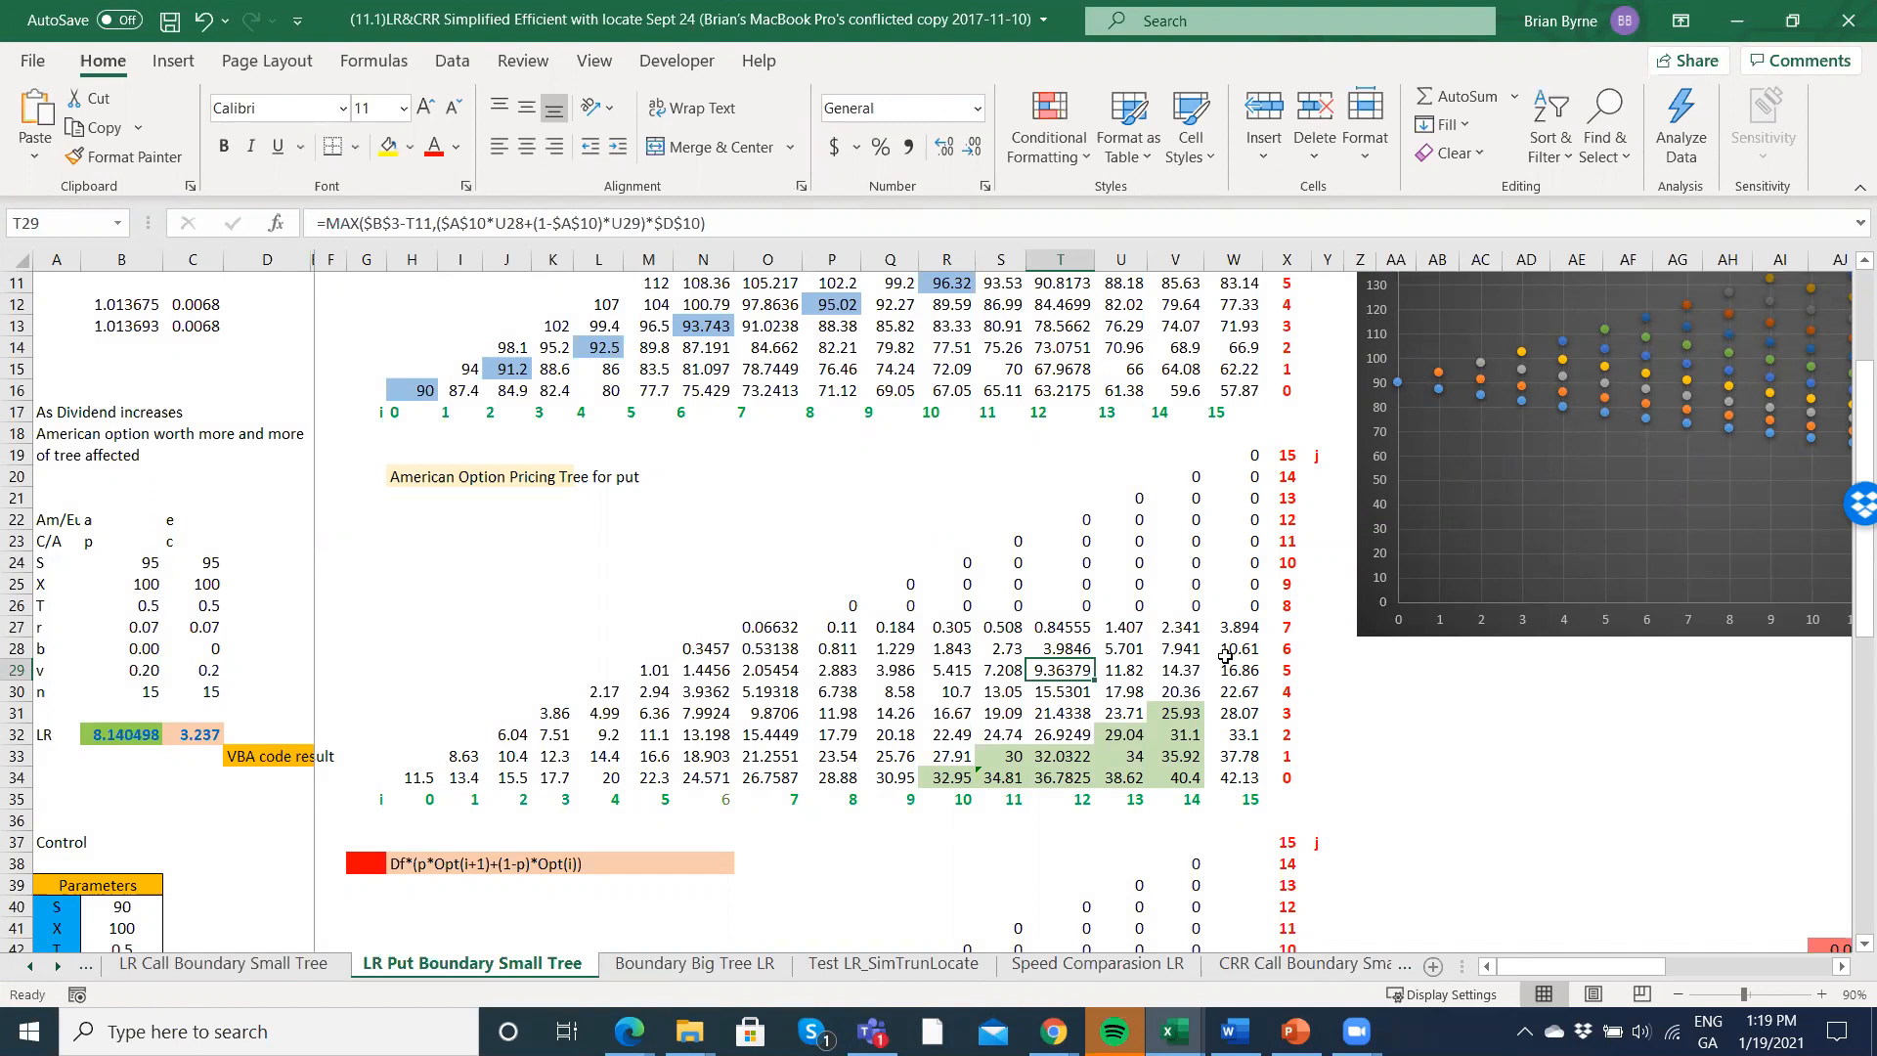
mouse_move(1399, 303)
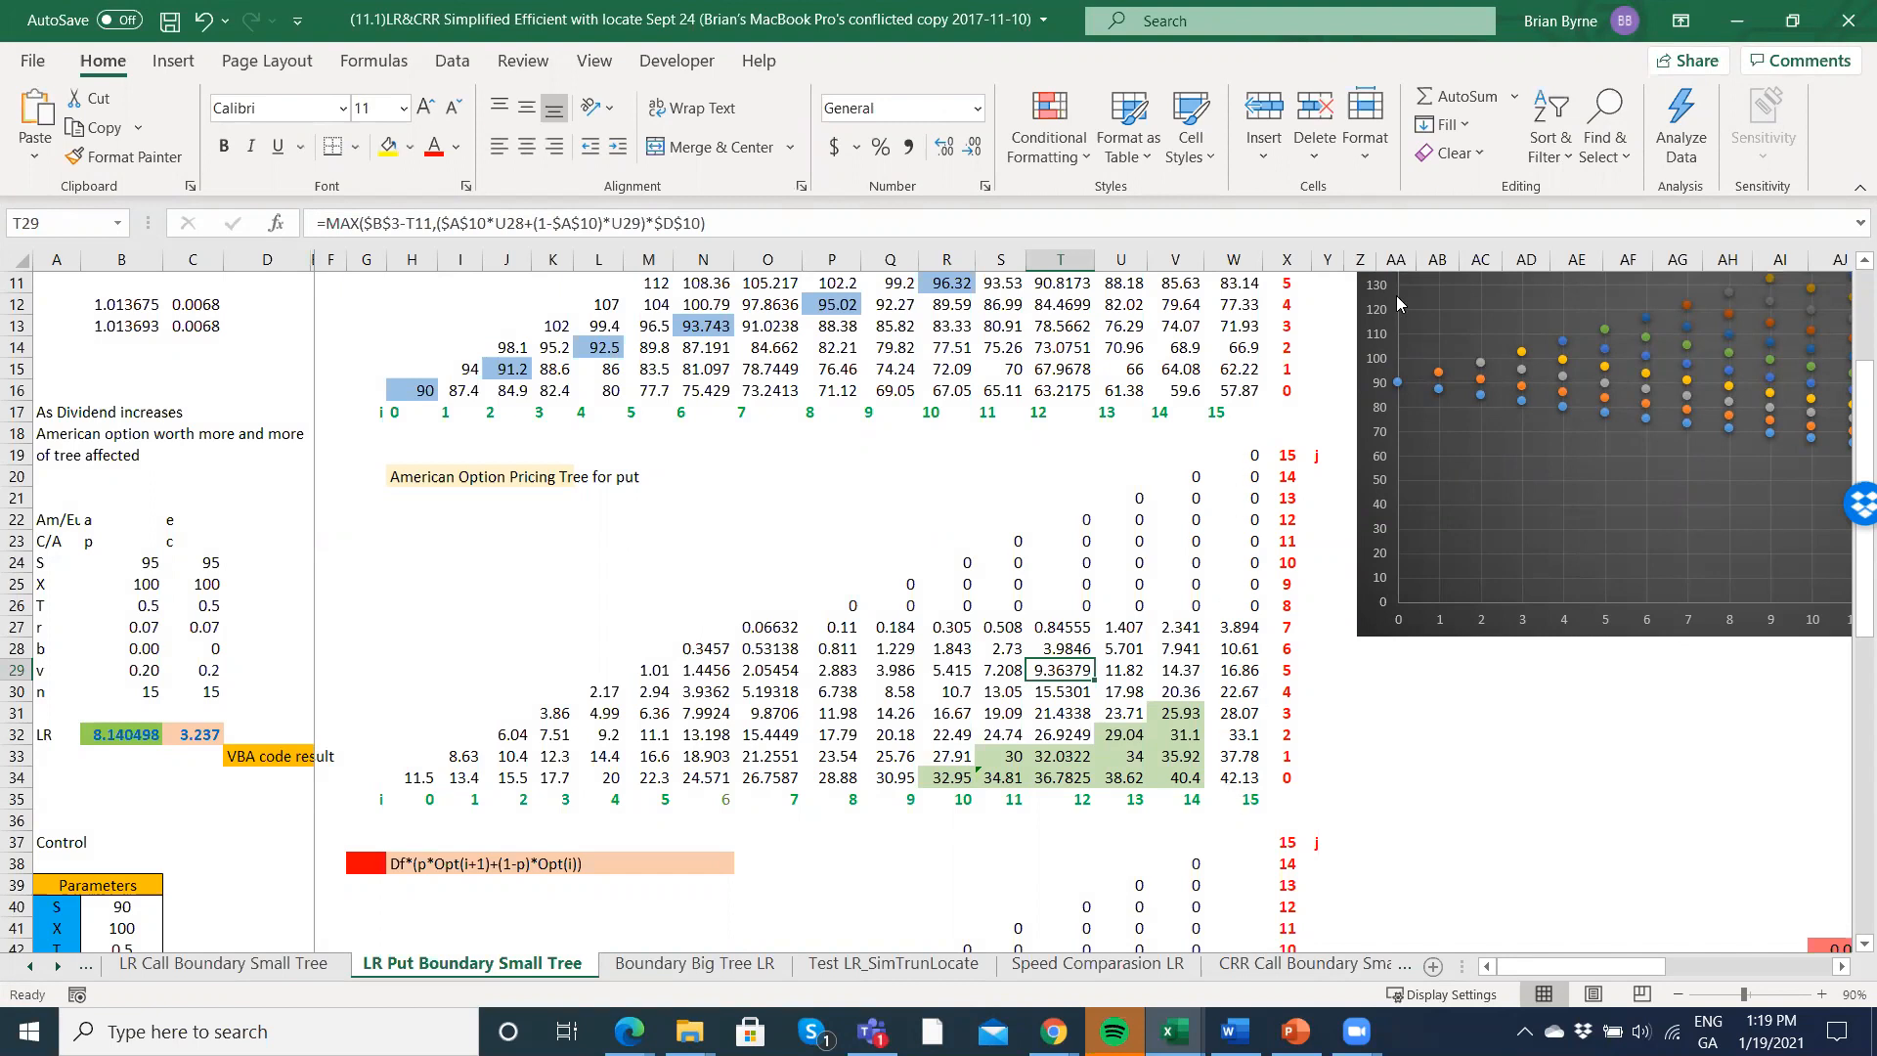
mouse_move(506, 708)
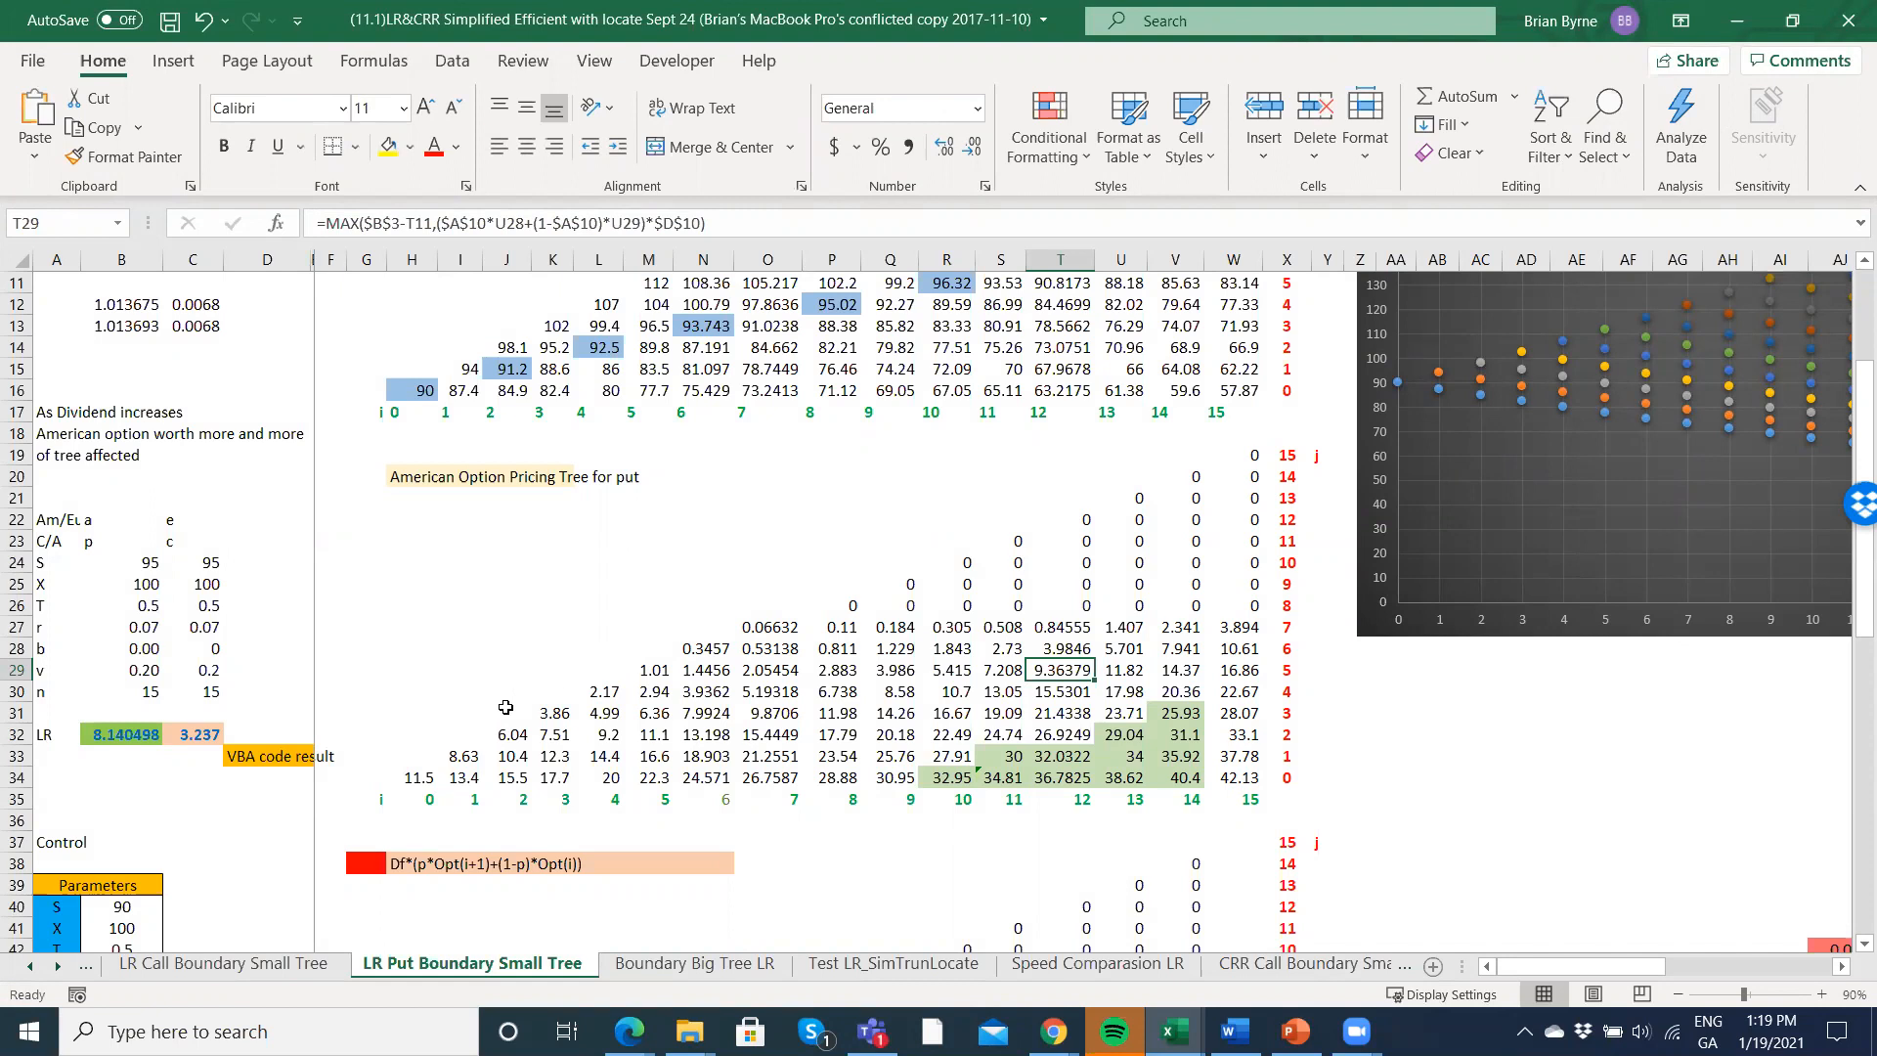
mouse_move(1358, 486)
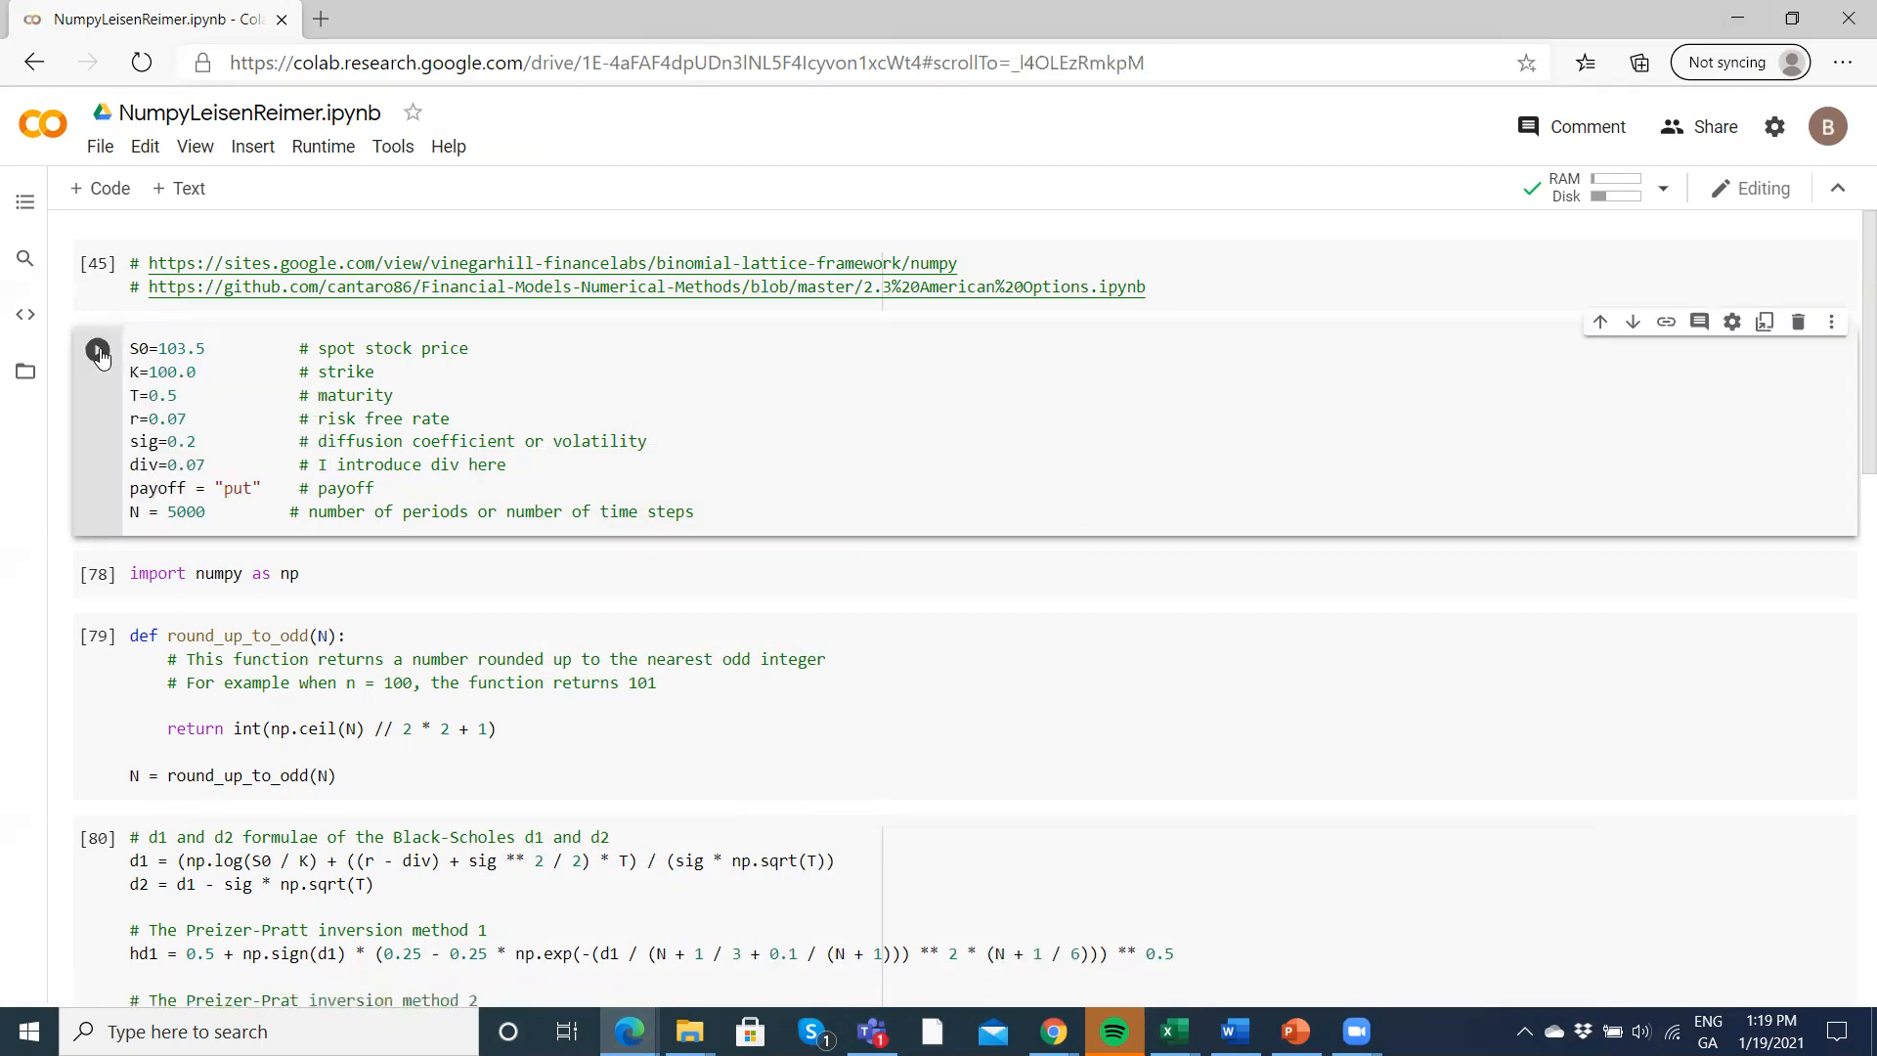
mouse_move(98, 348)
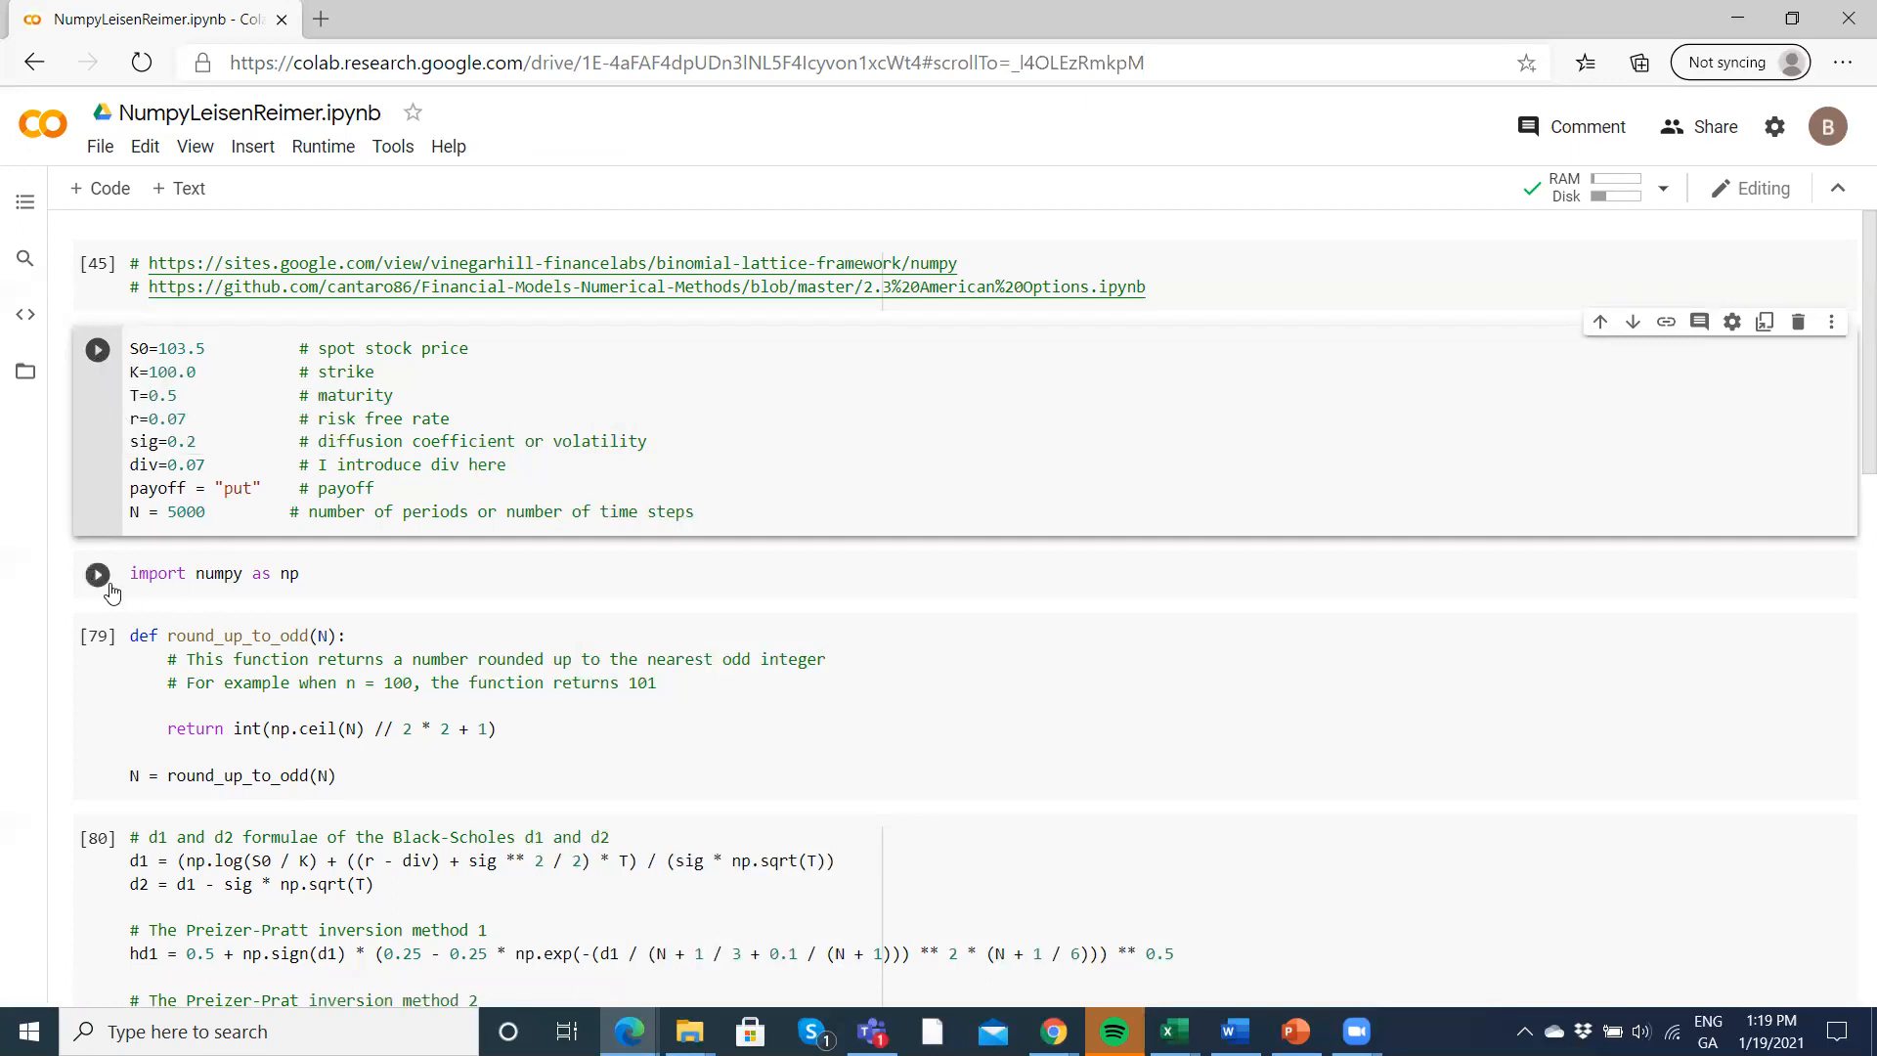
- Run the NumPy import cell and scroll to the round_up_to_odd cell
click(97, 573)
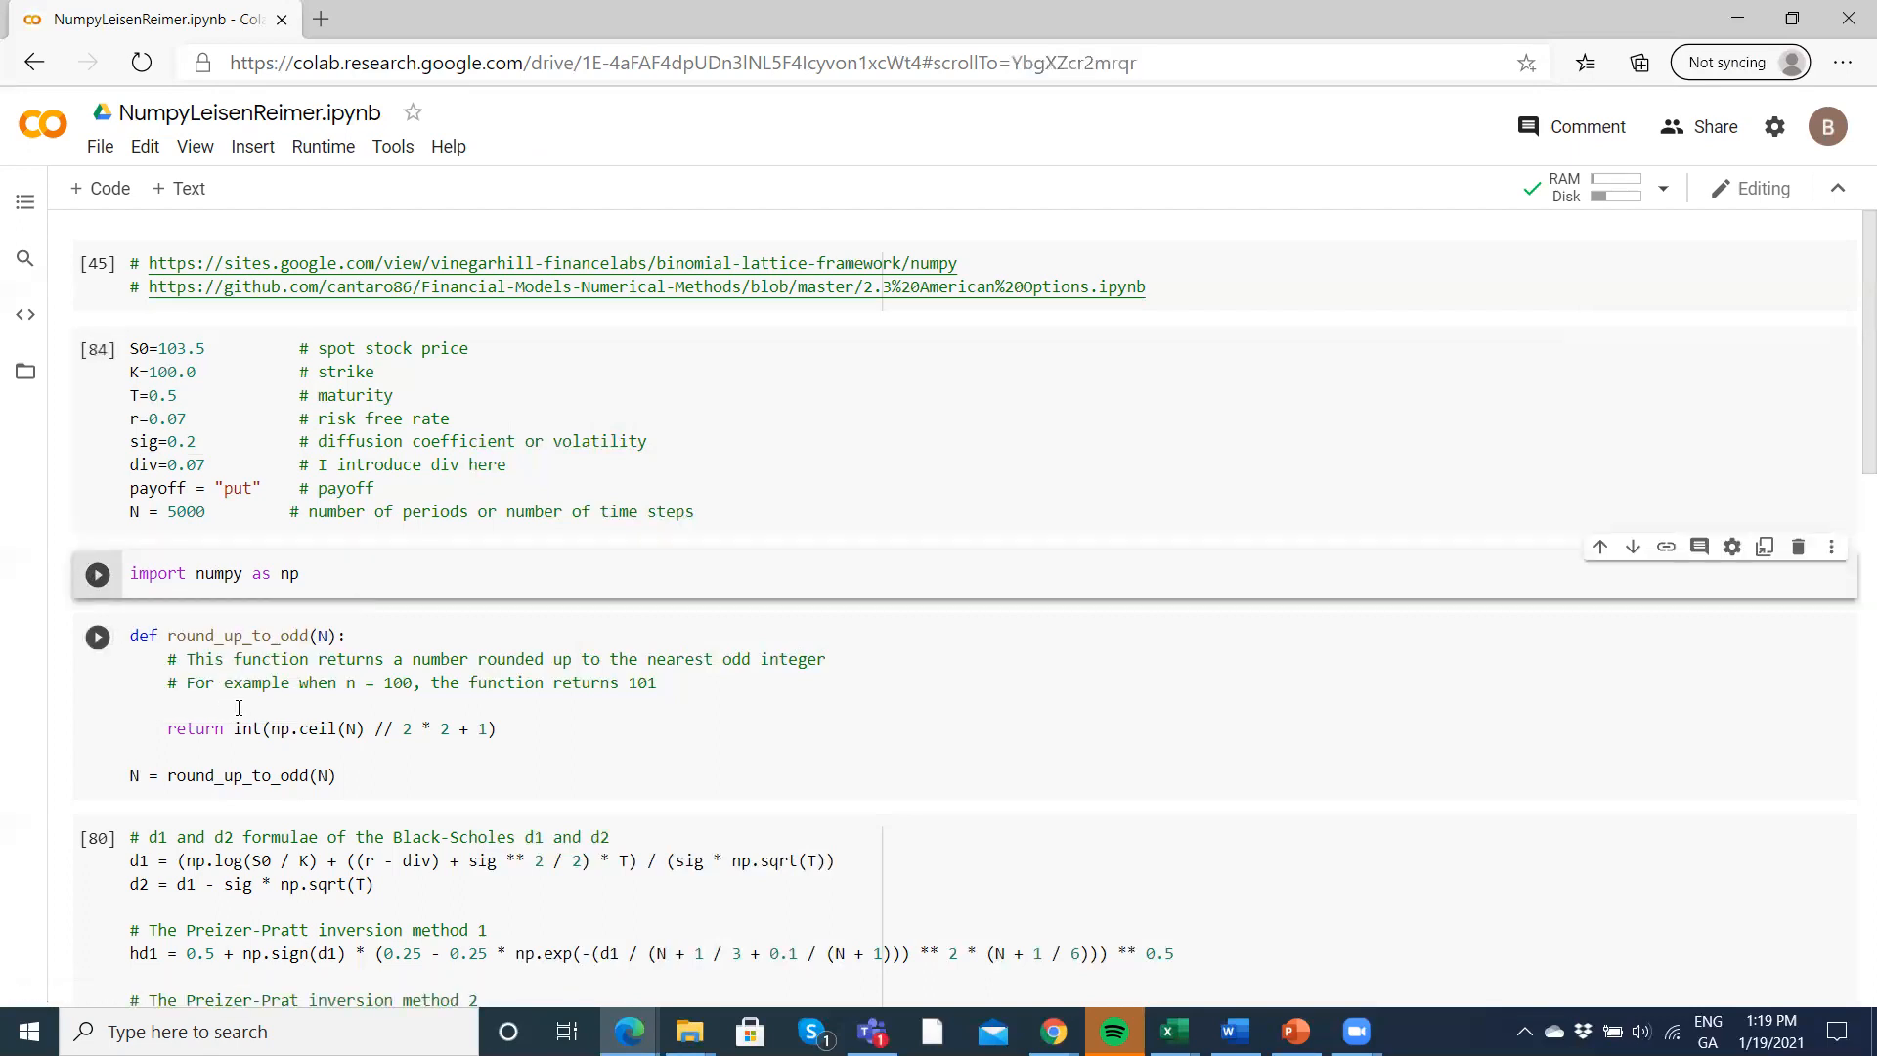
scroll(down, 3)
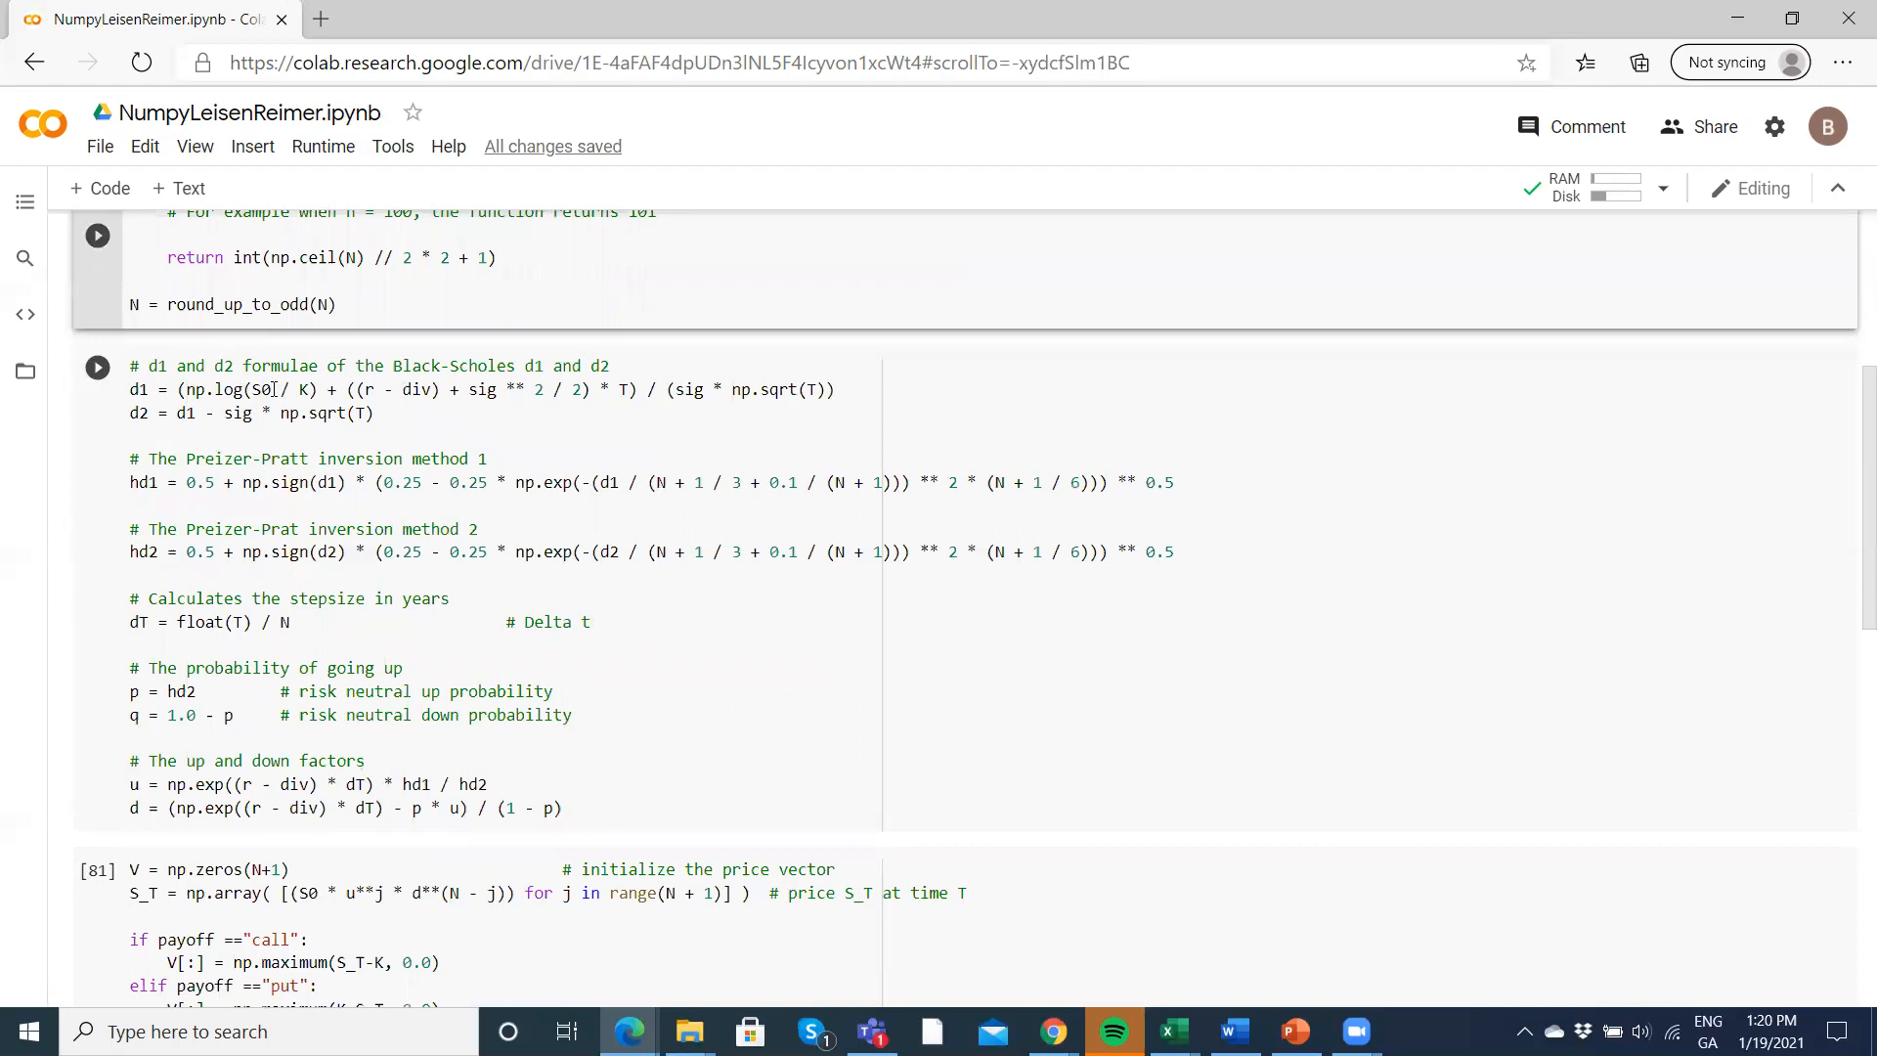
mouse_move(97, 368)
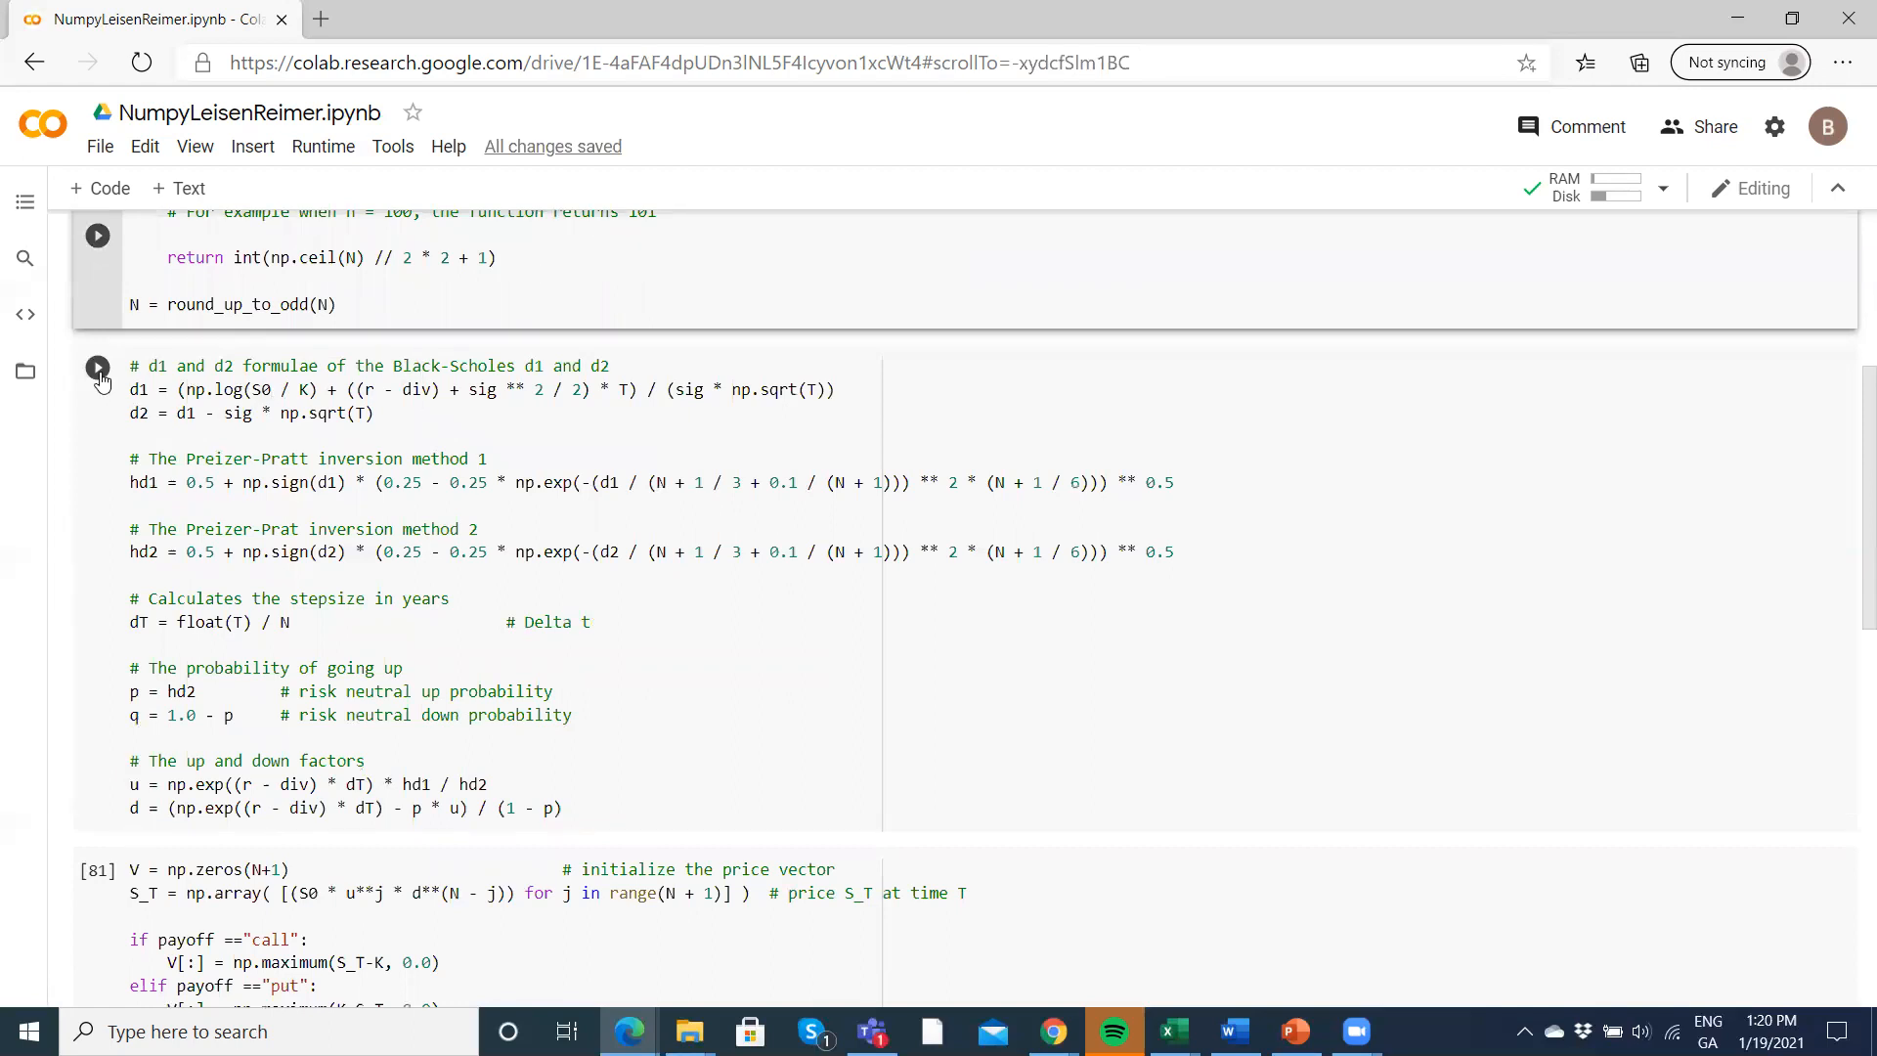
- Run the d1 and d2 formulae cell with Peizer-Pratt probabilities and up/down factors
click(176, 692)
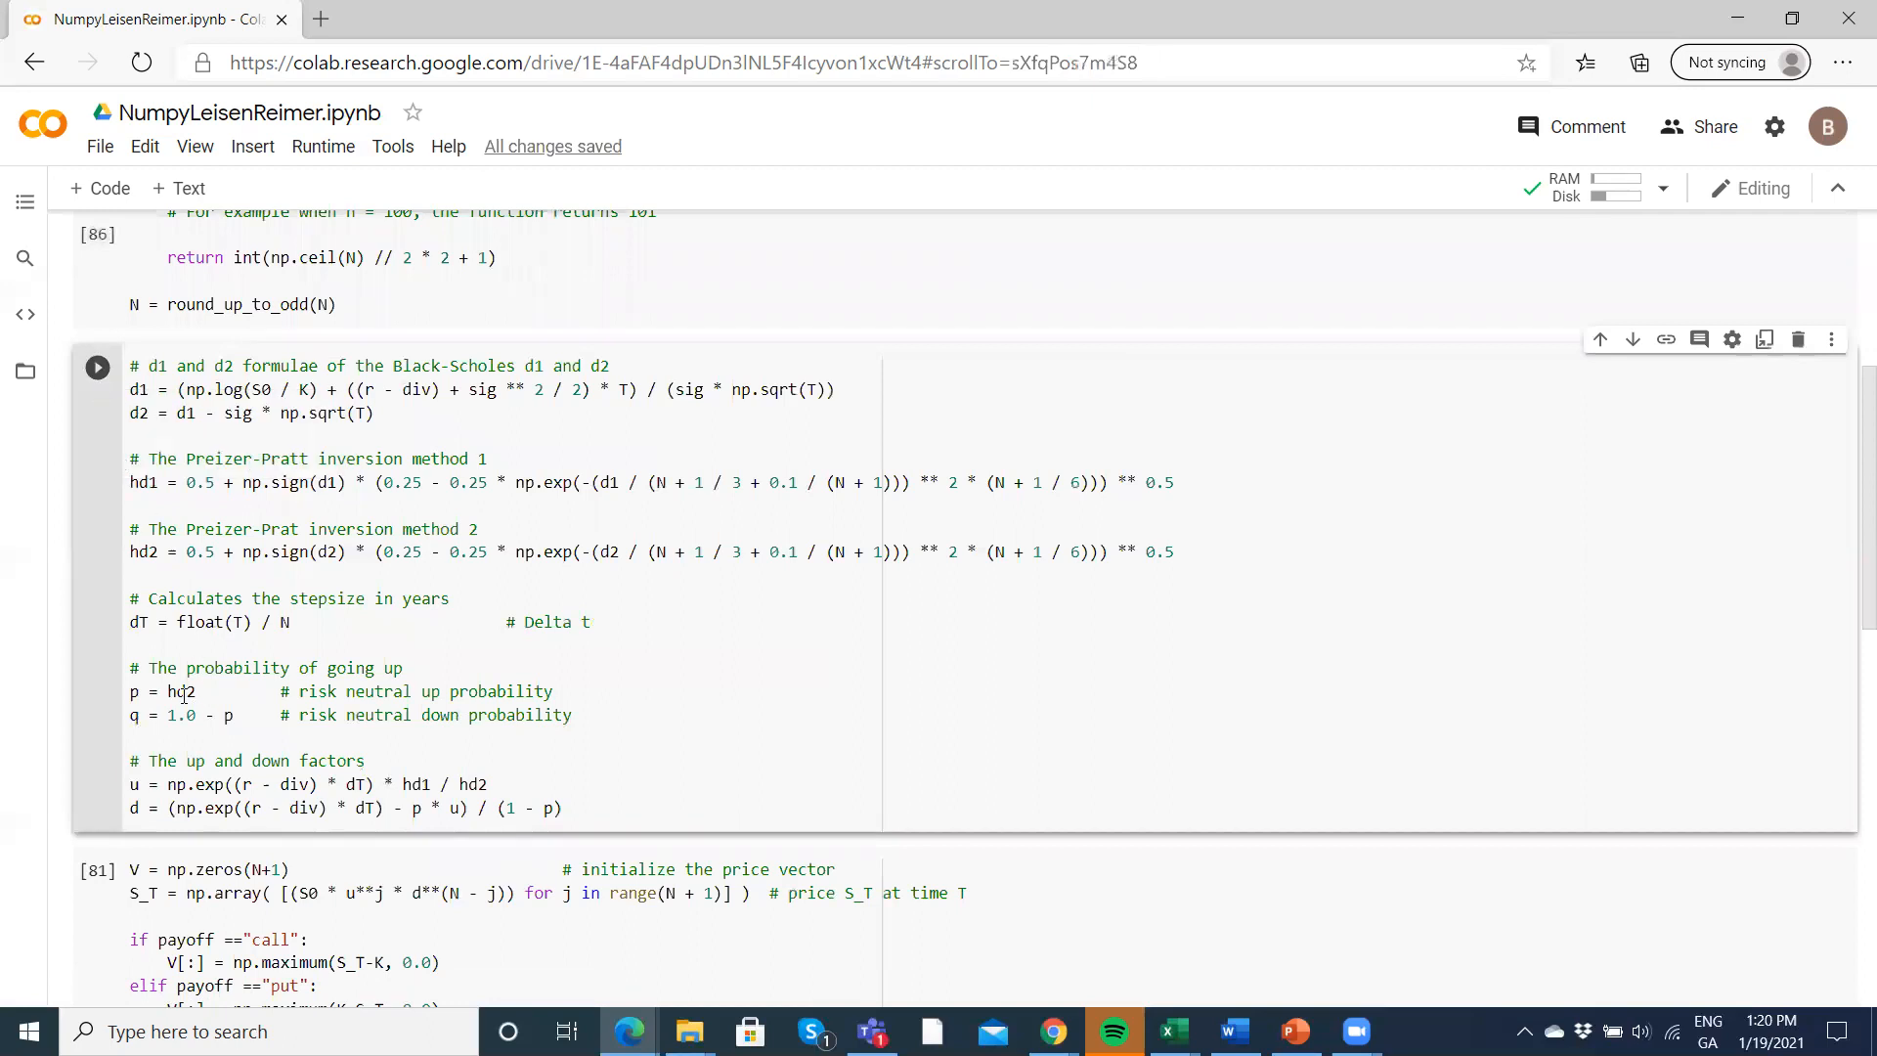
mouse_move(429, 691)
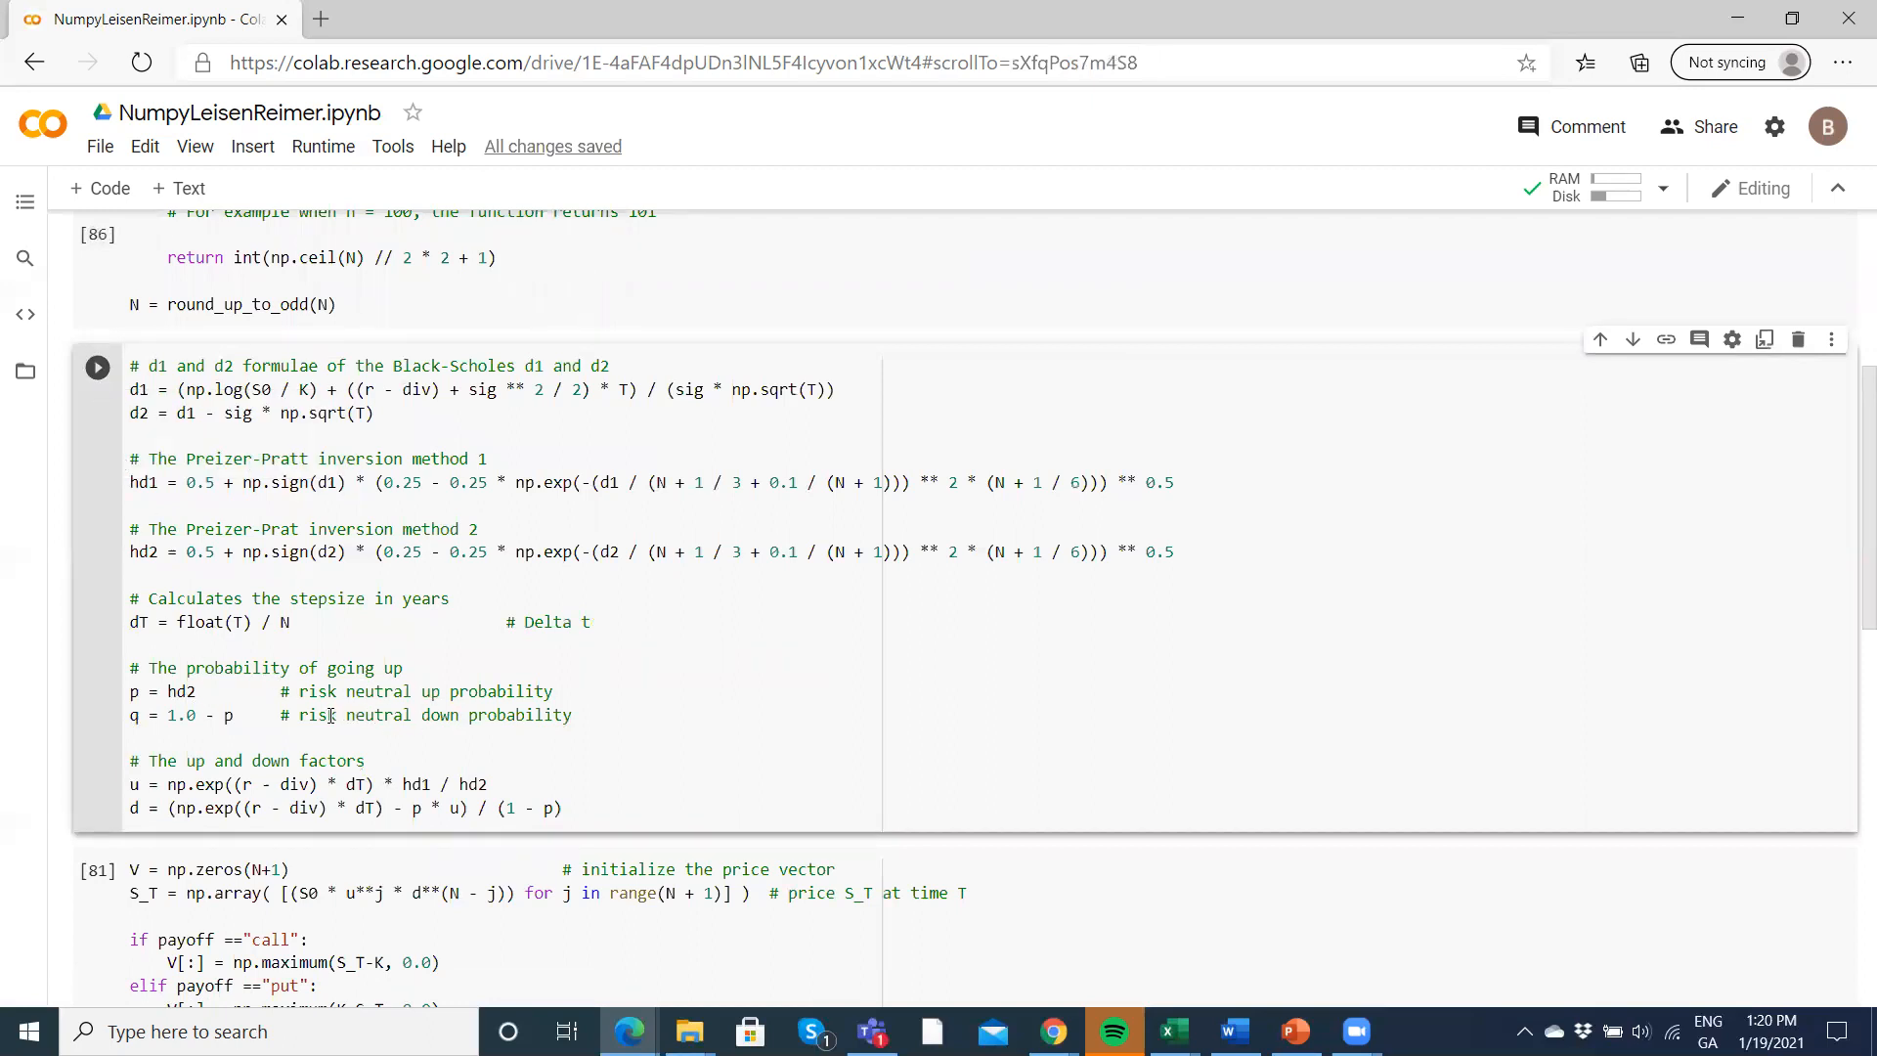
scroll(down, 3)
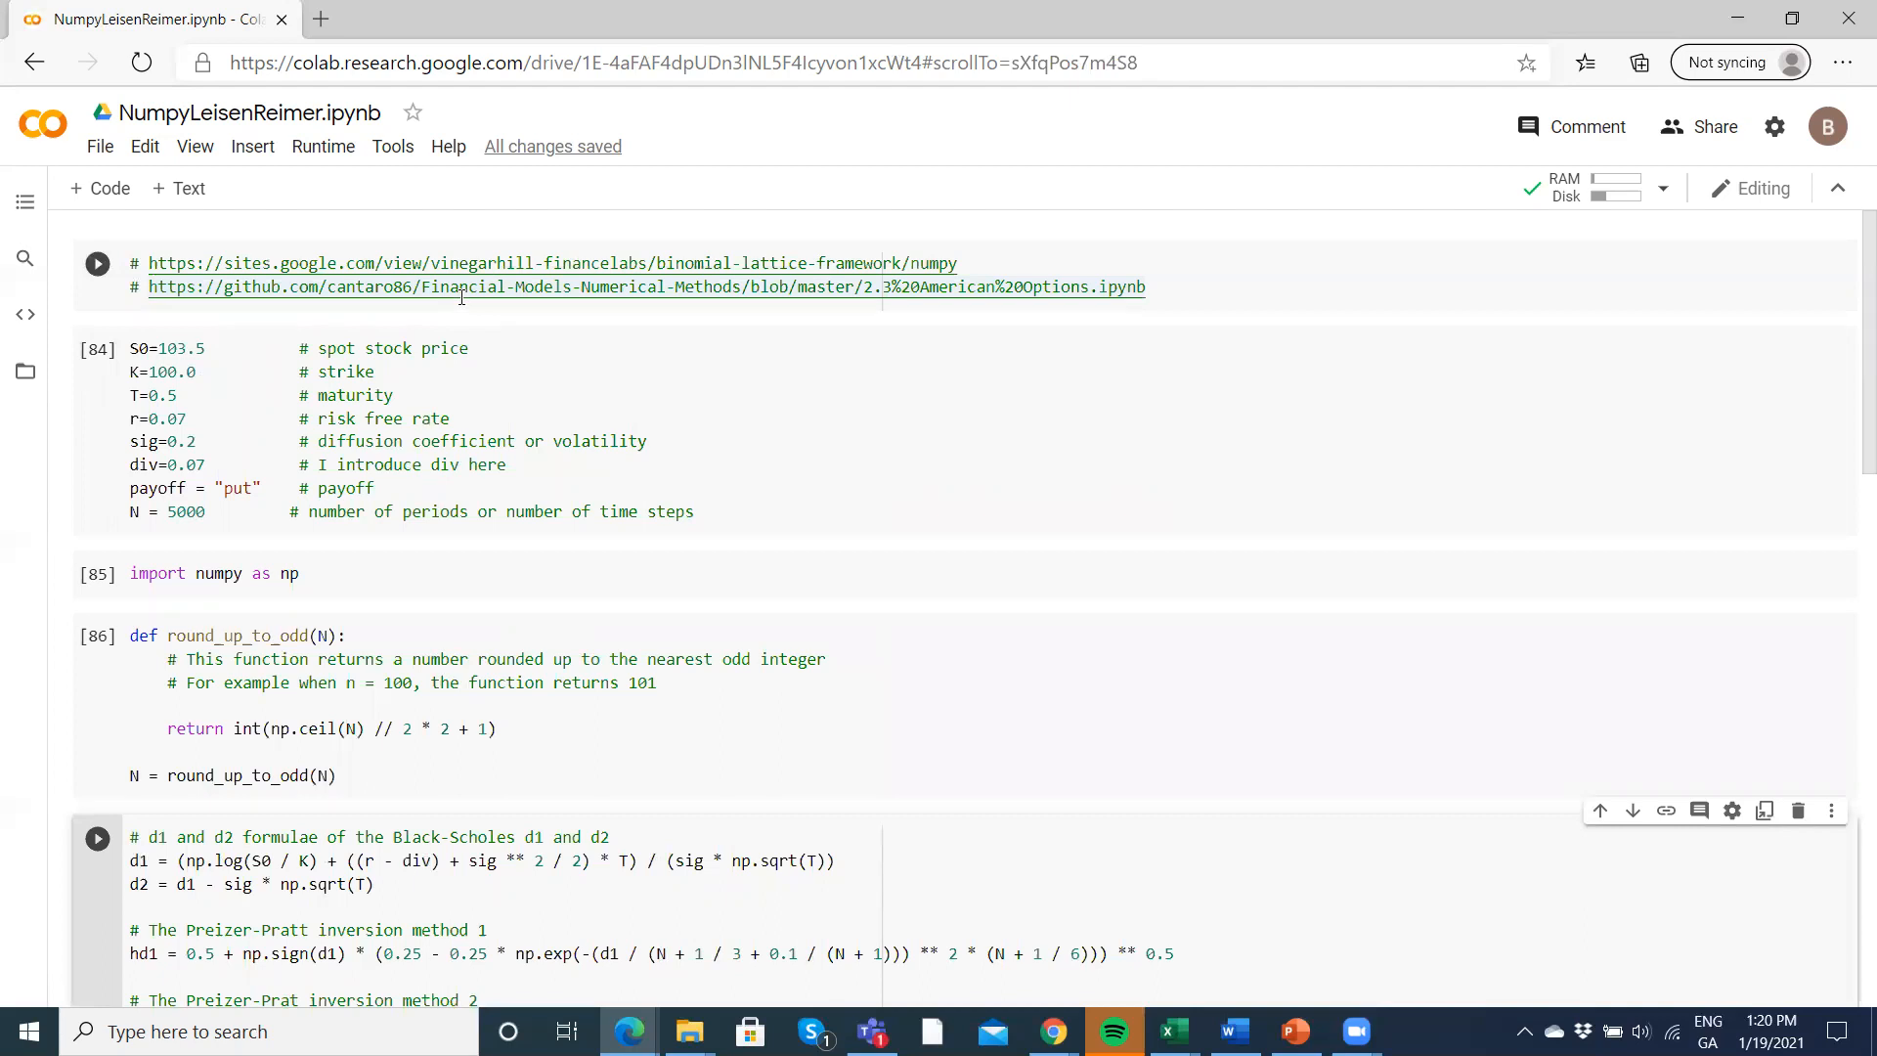
- Rerun the round_up_to_odd cell and scroll toward the d1/d2 cell
scroll(down, 3)
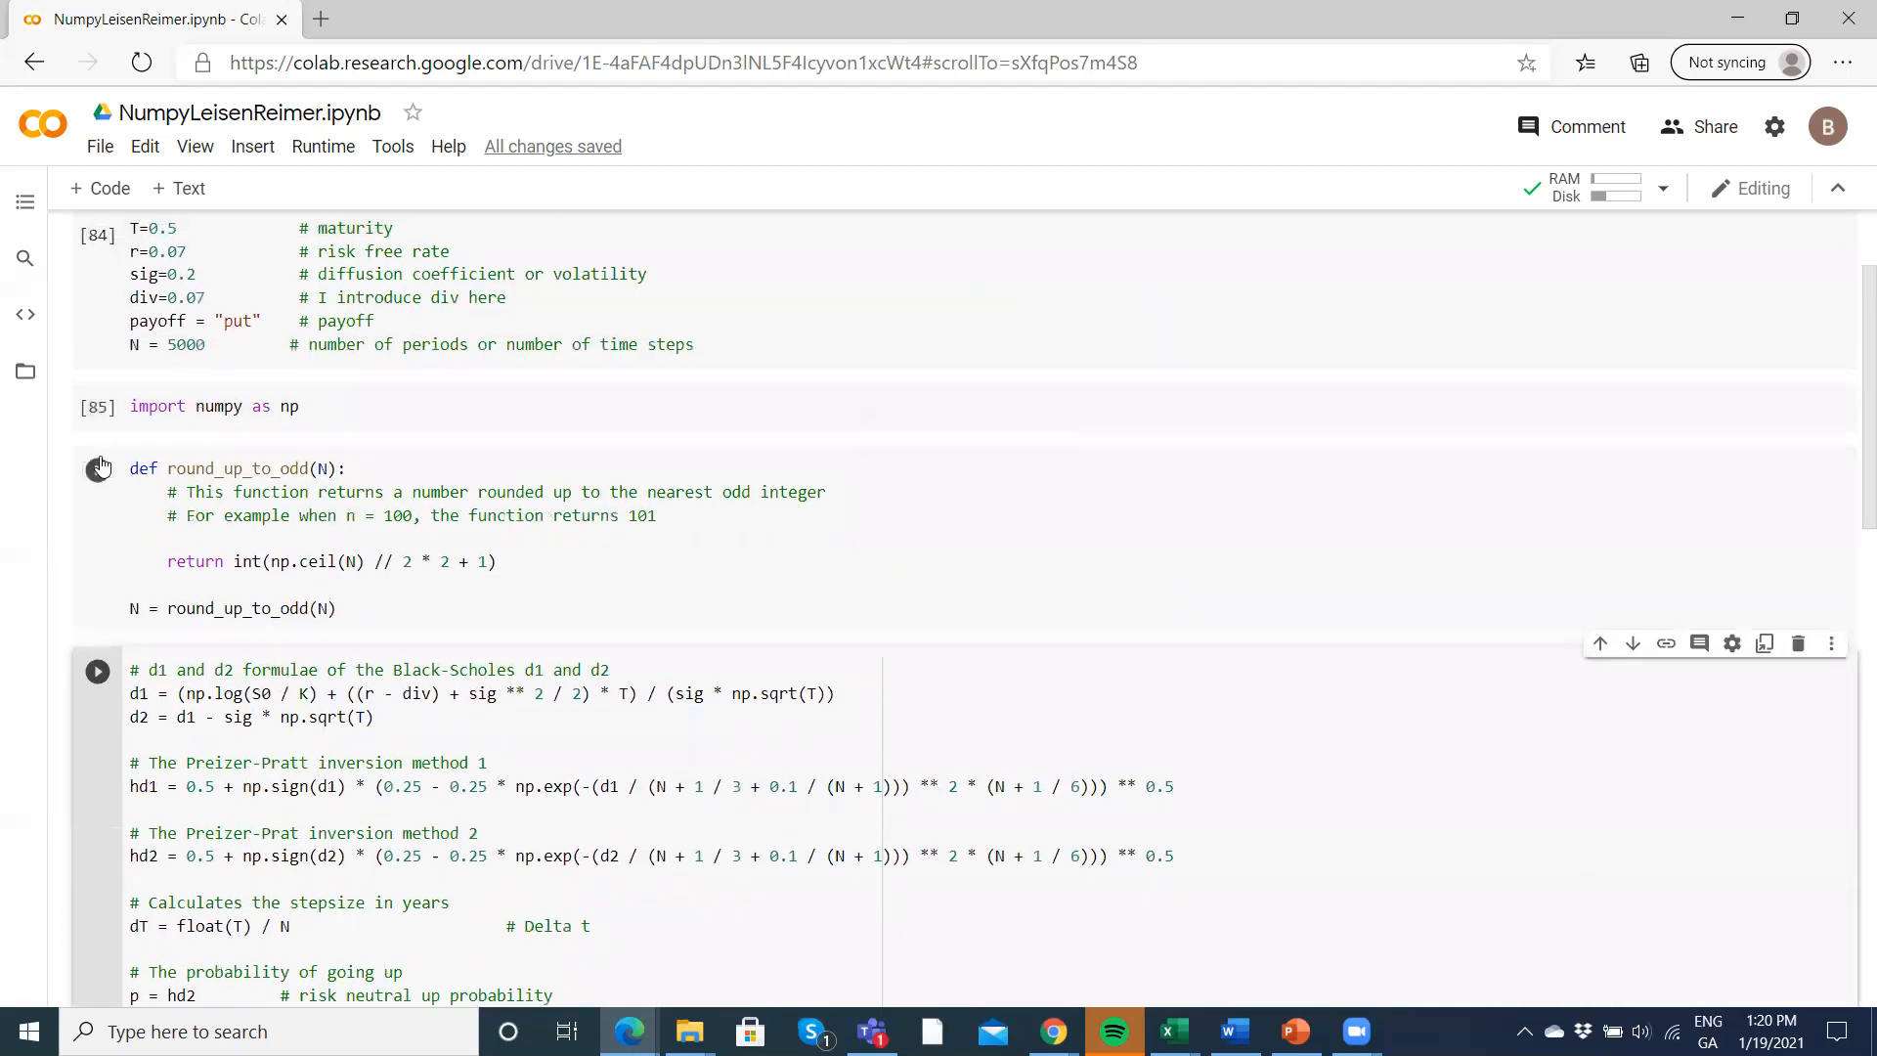
click(97, 671)
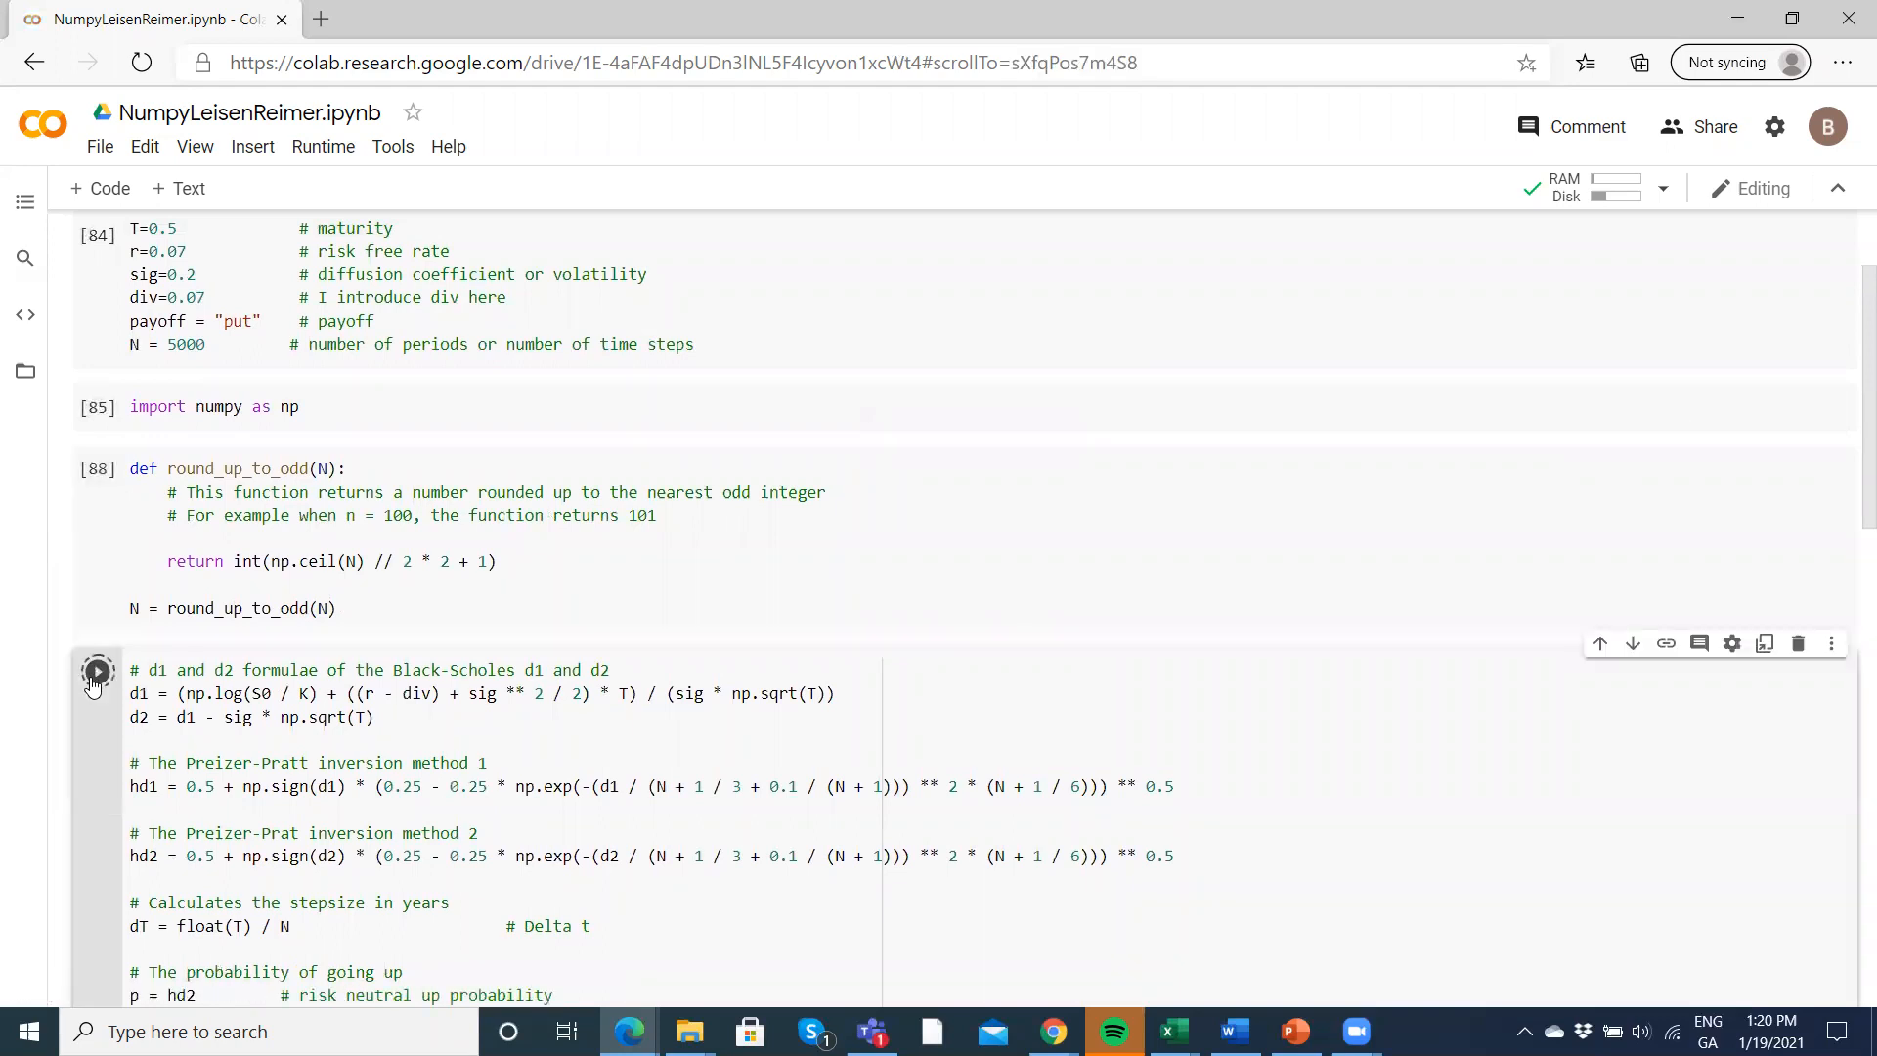
scroll(down, 3)
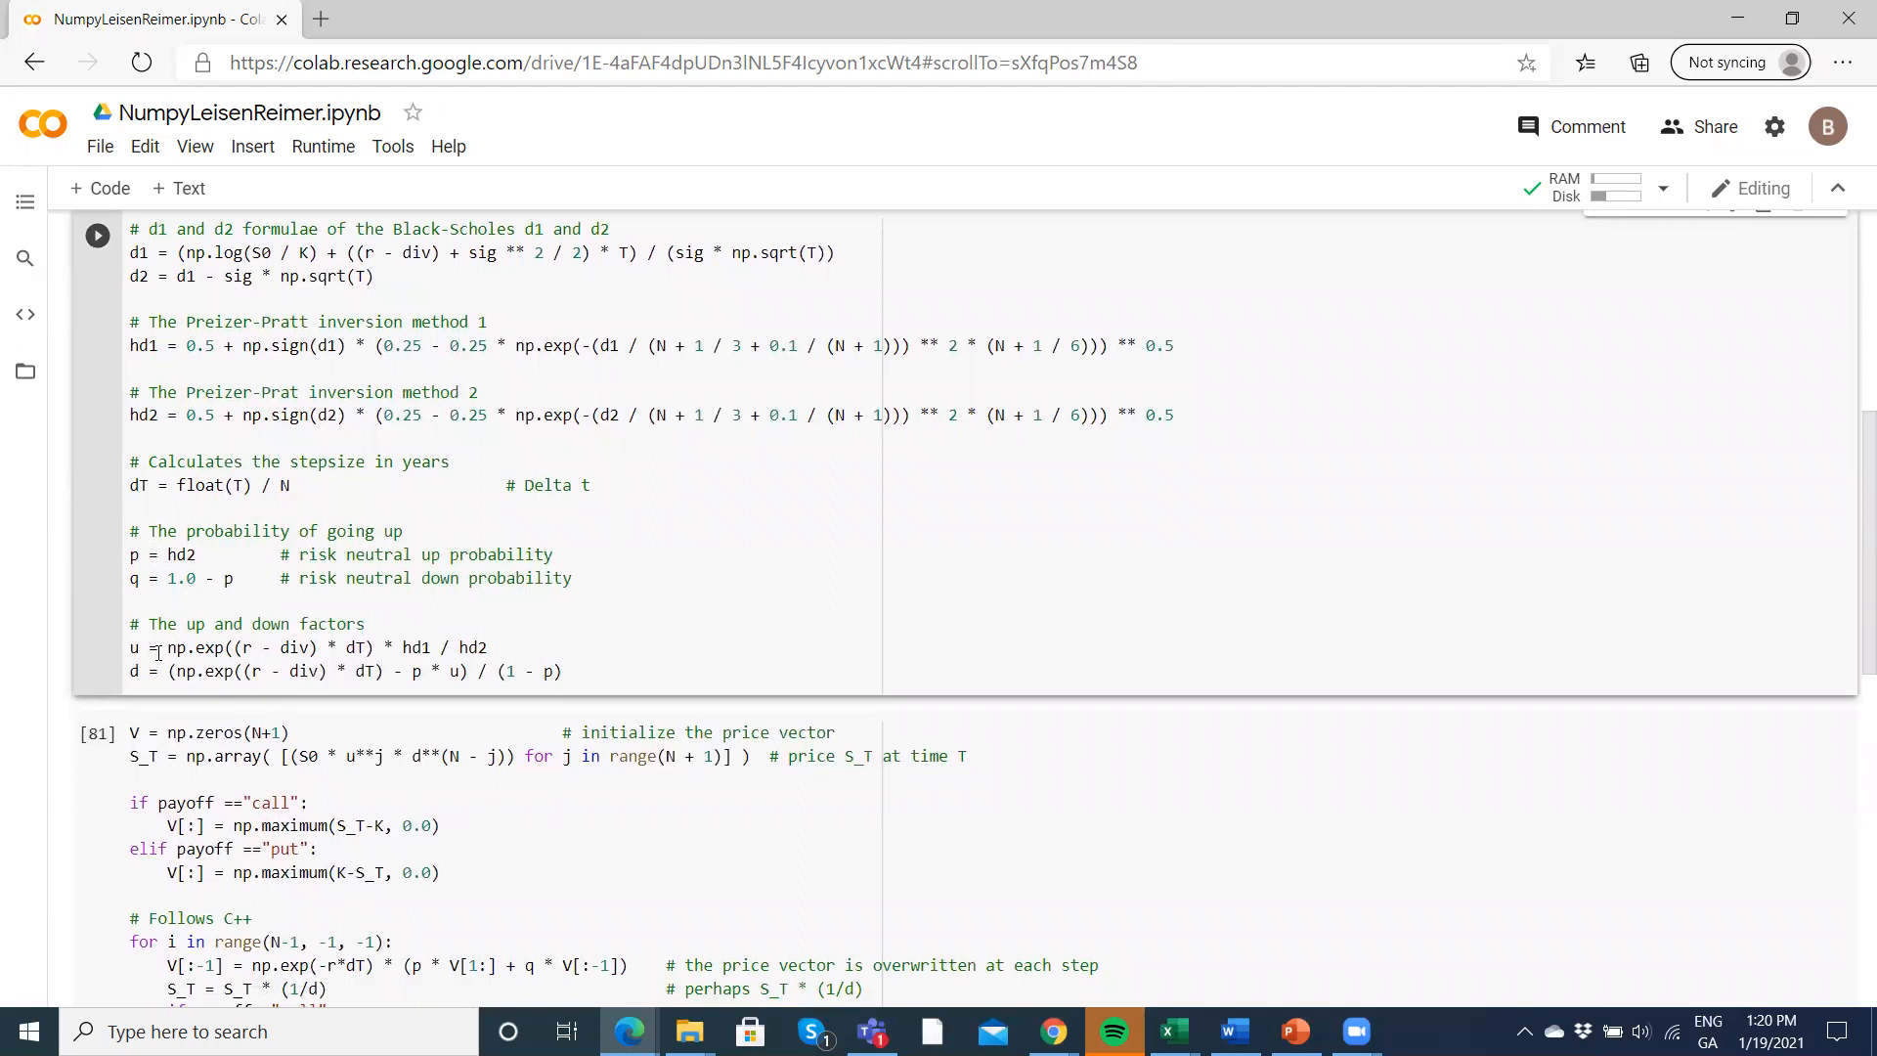
mouse_move(147, 670)
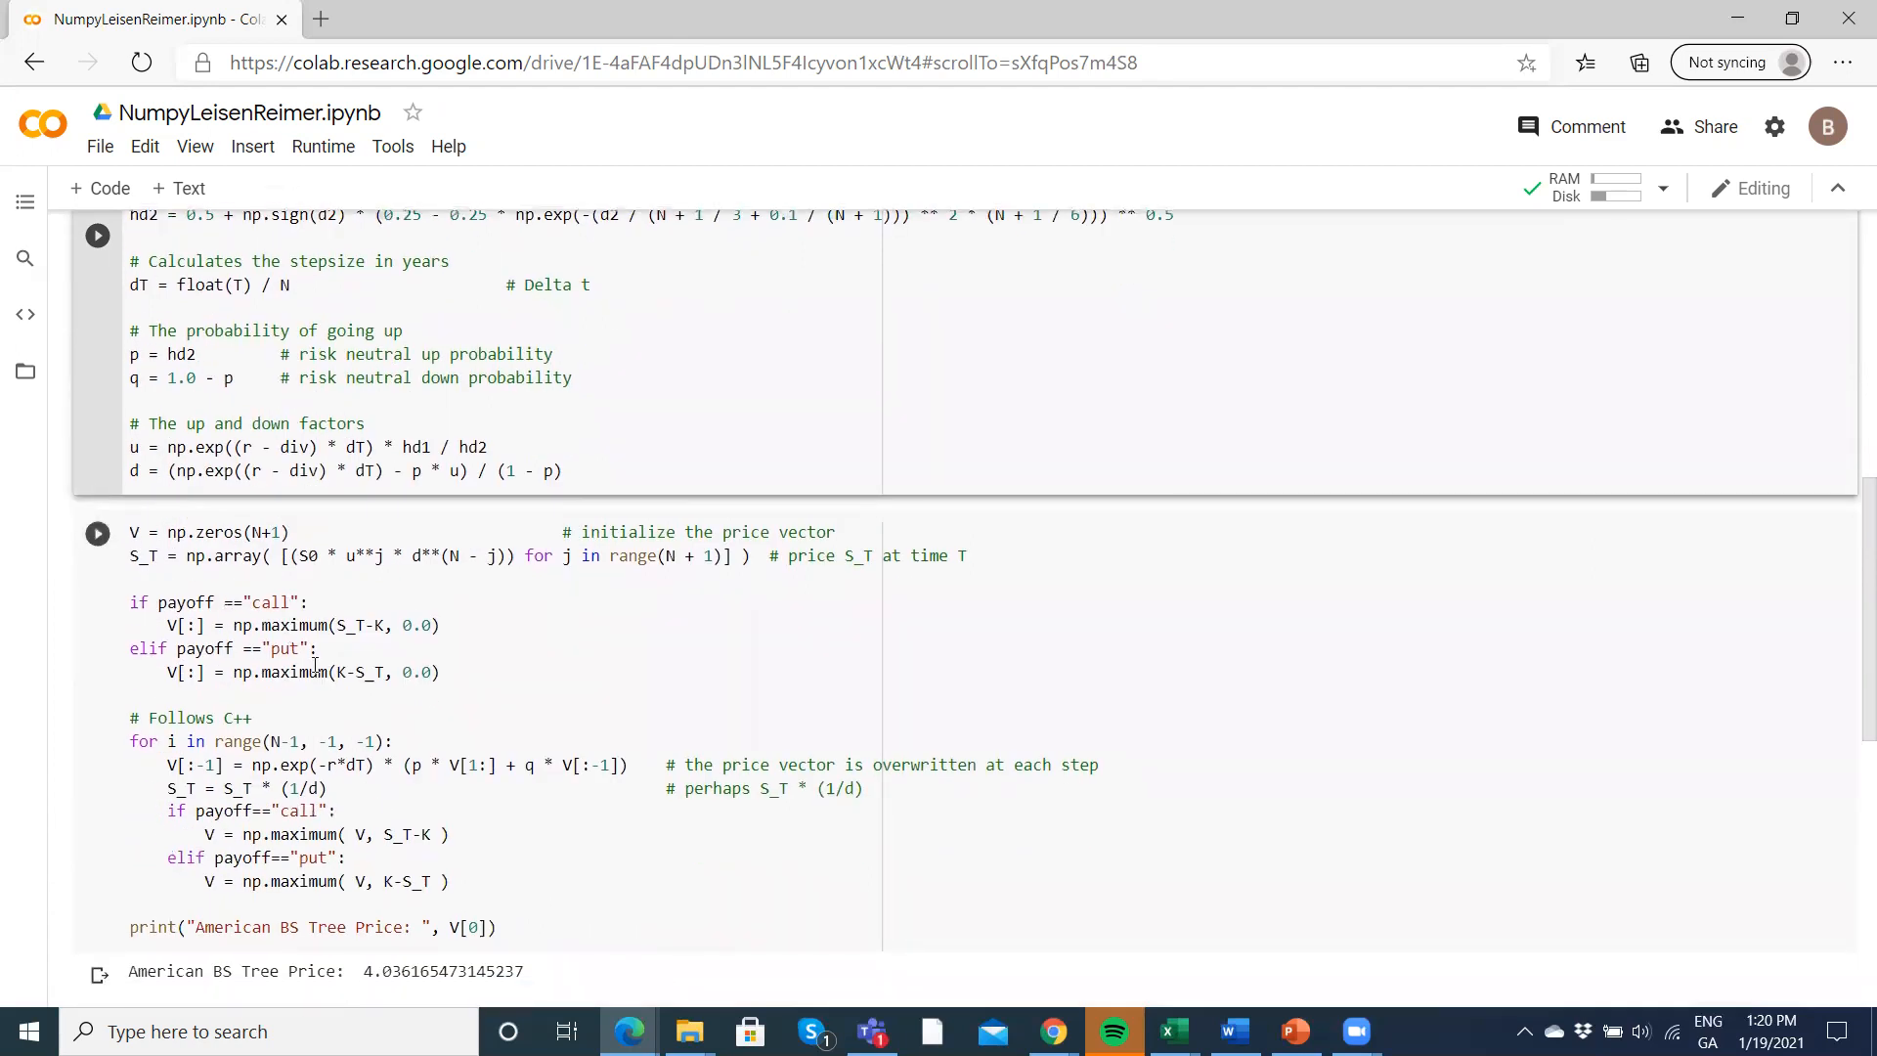
mouse_move(1175, 1032)
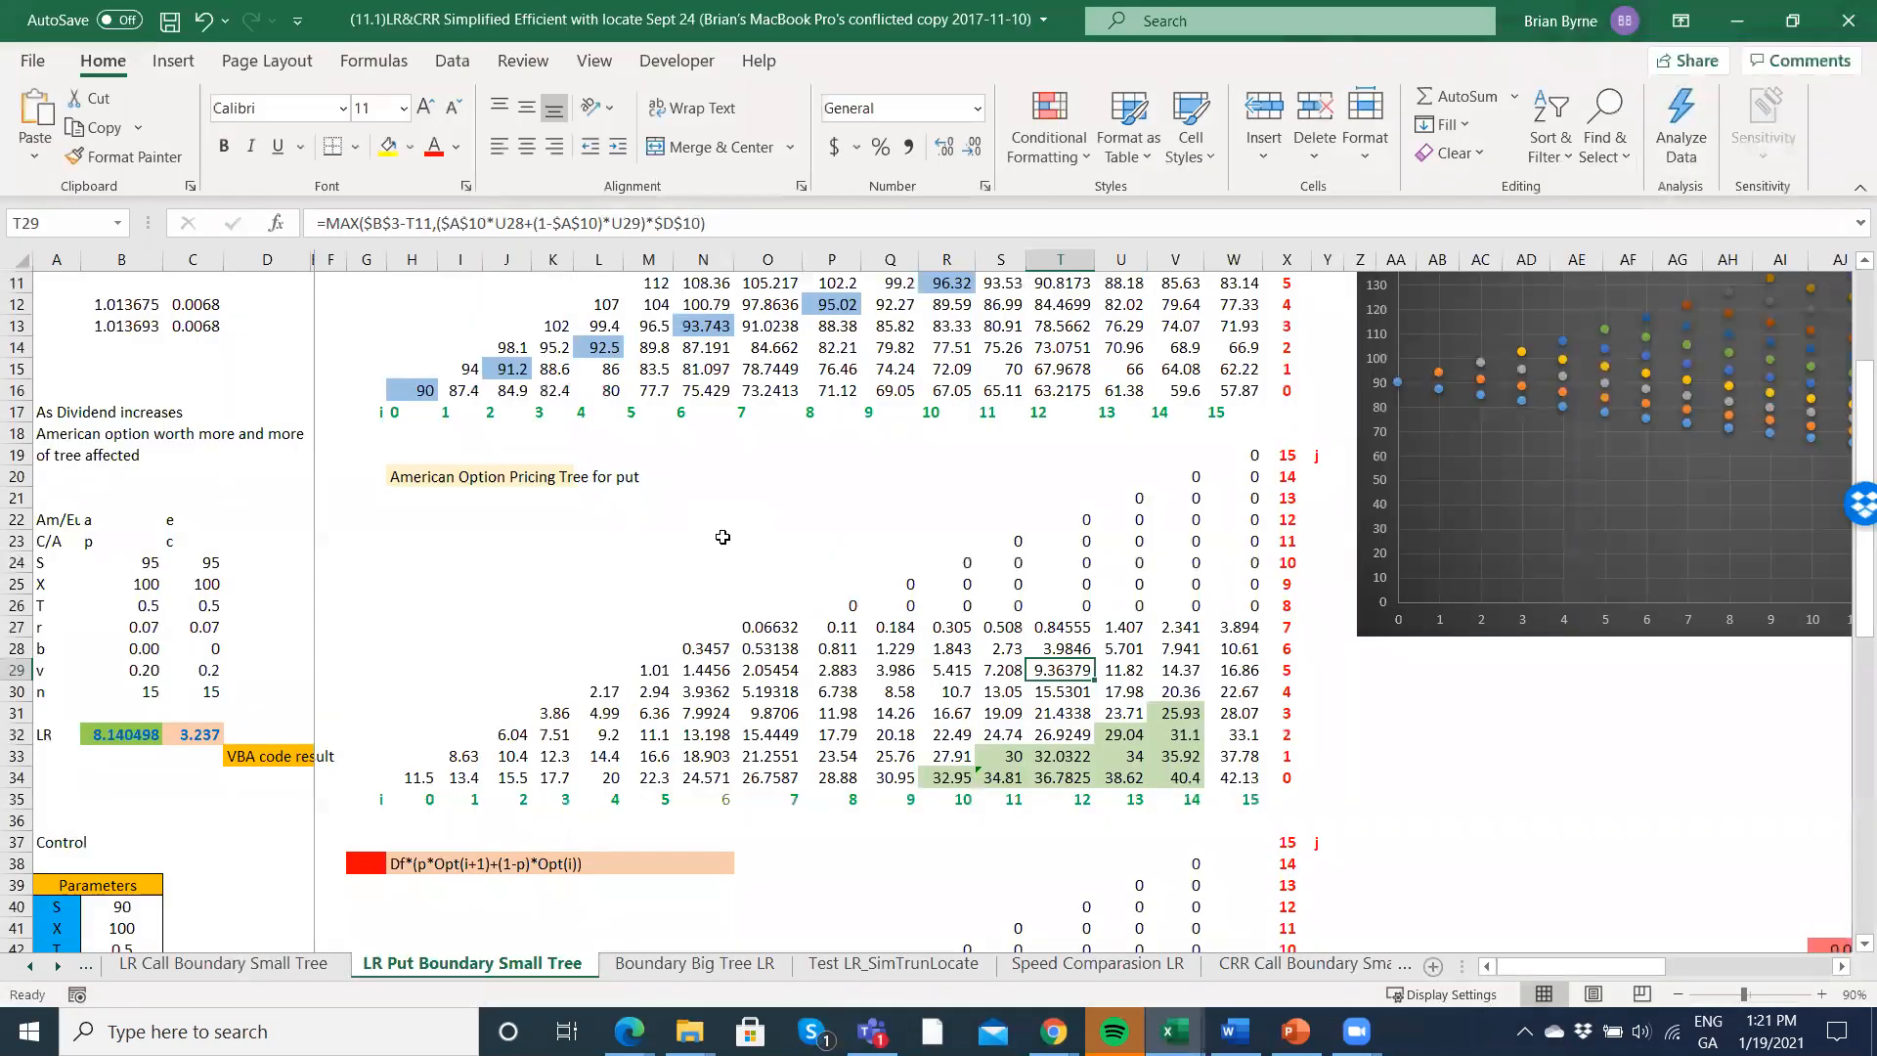
- Select the starting stock price in H16 of the Leisen Reimer stock price tree
click(411, 389)
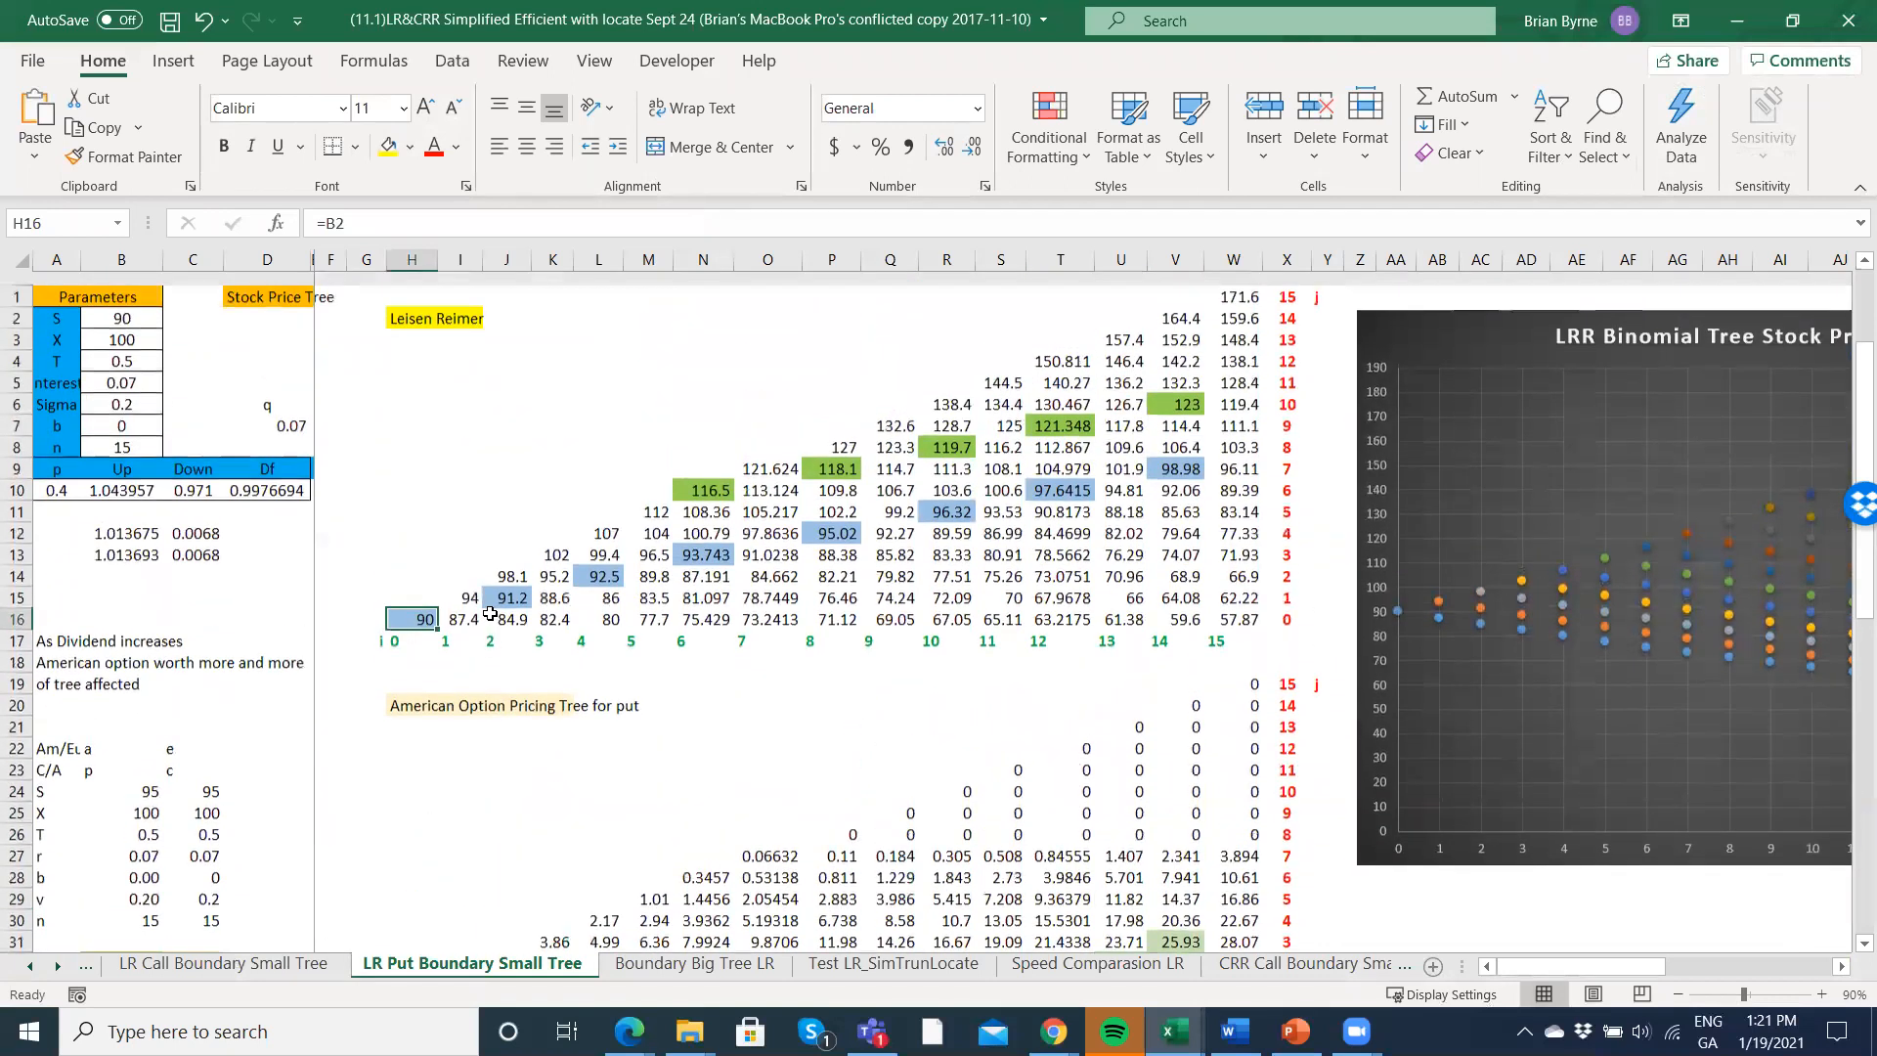
scroll(down, 3)
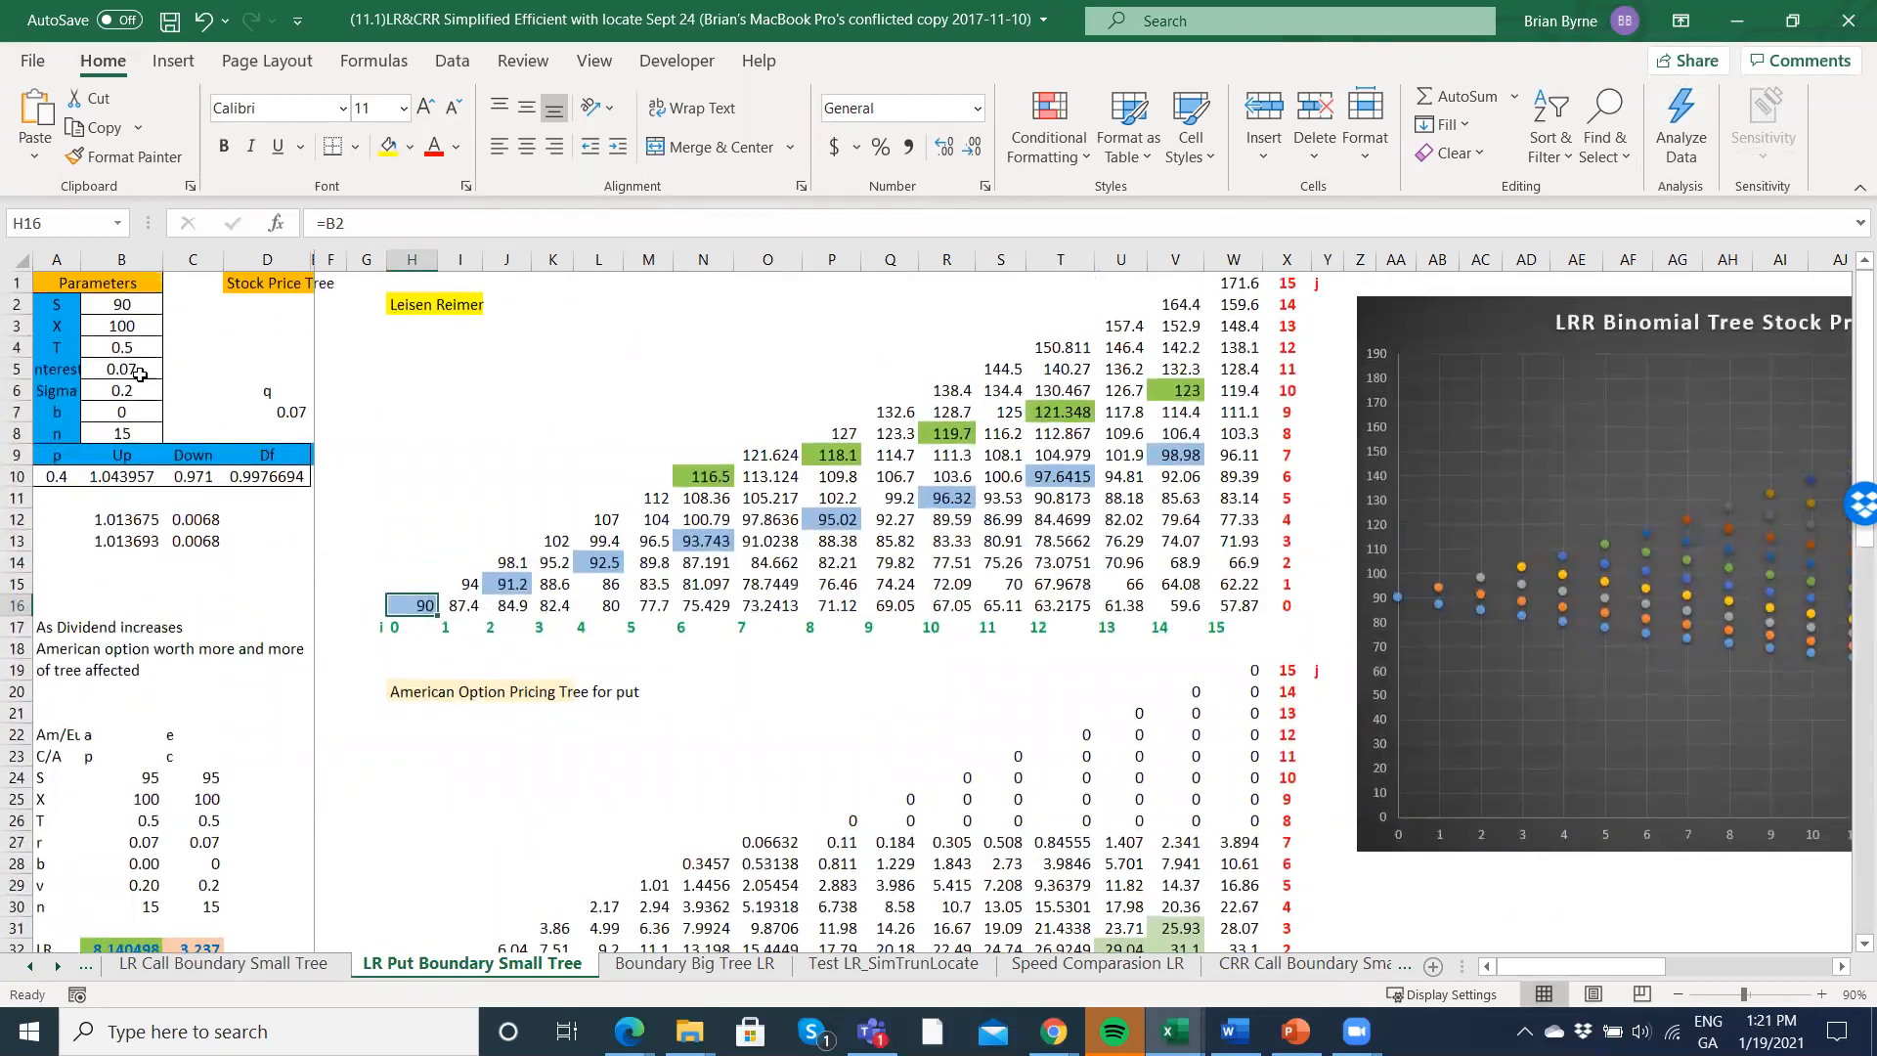
mouse_move(514, 587)
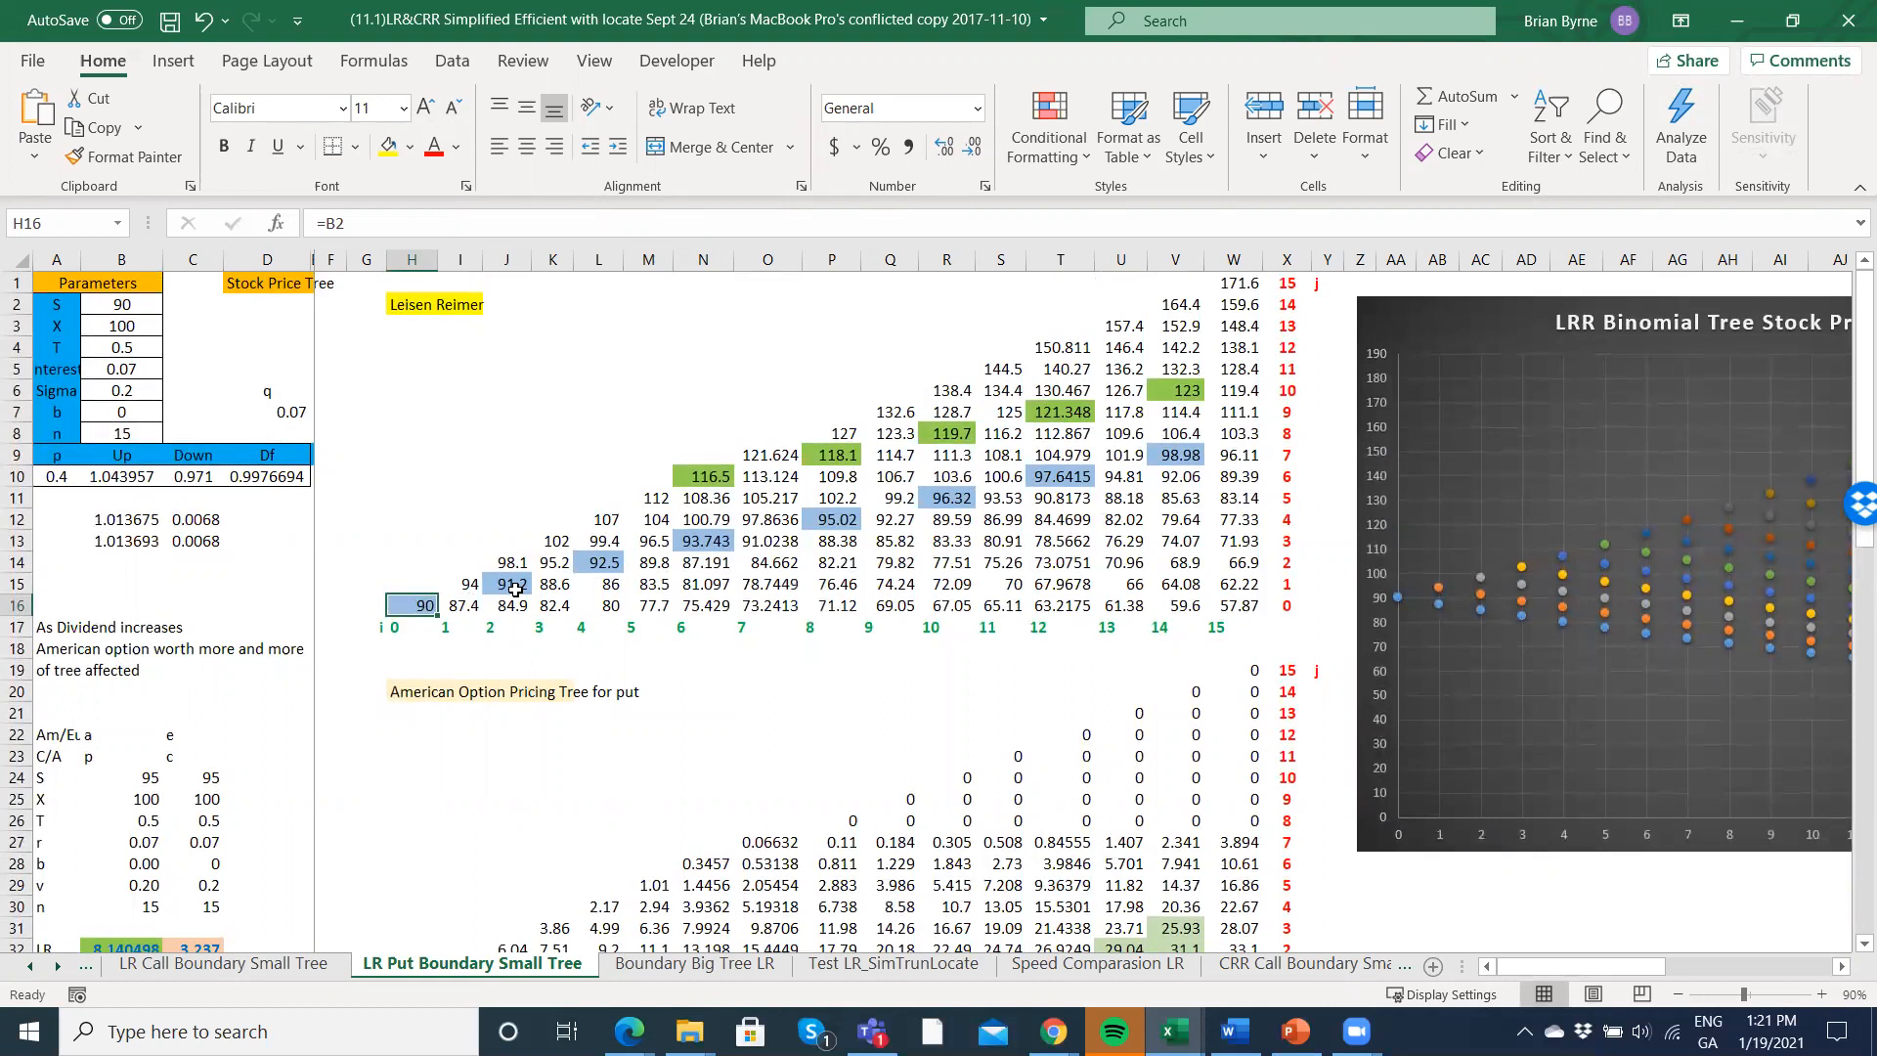
mouse_move(1396, 605)
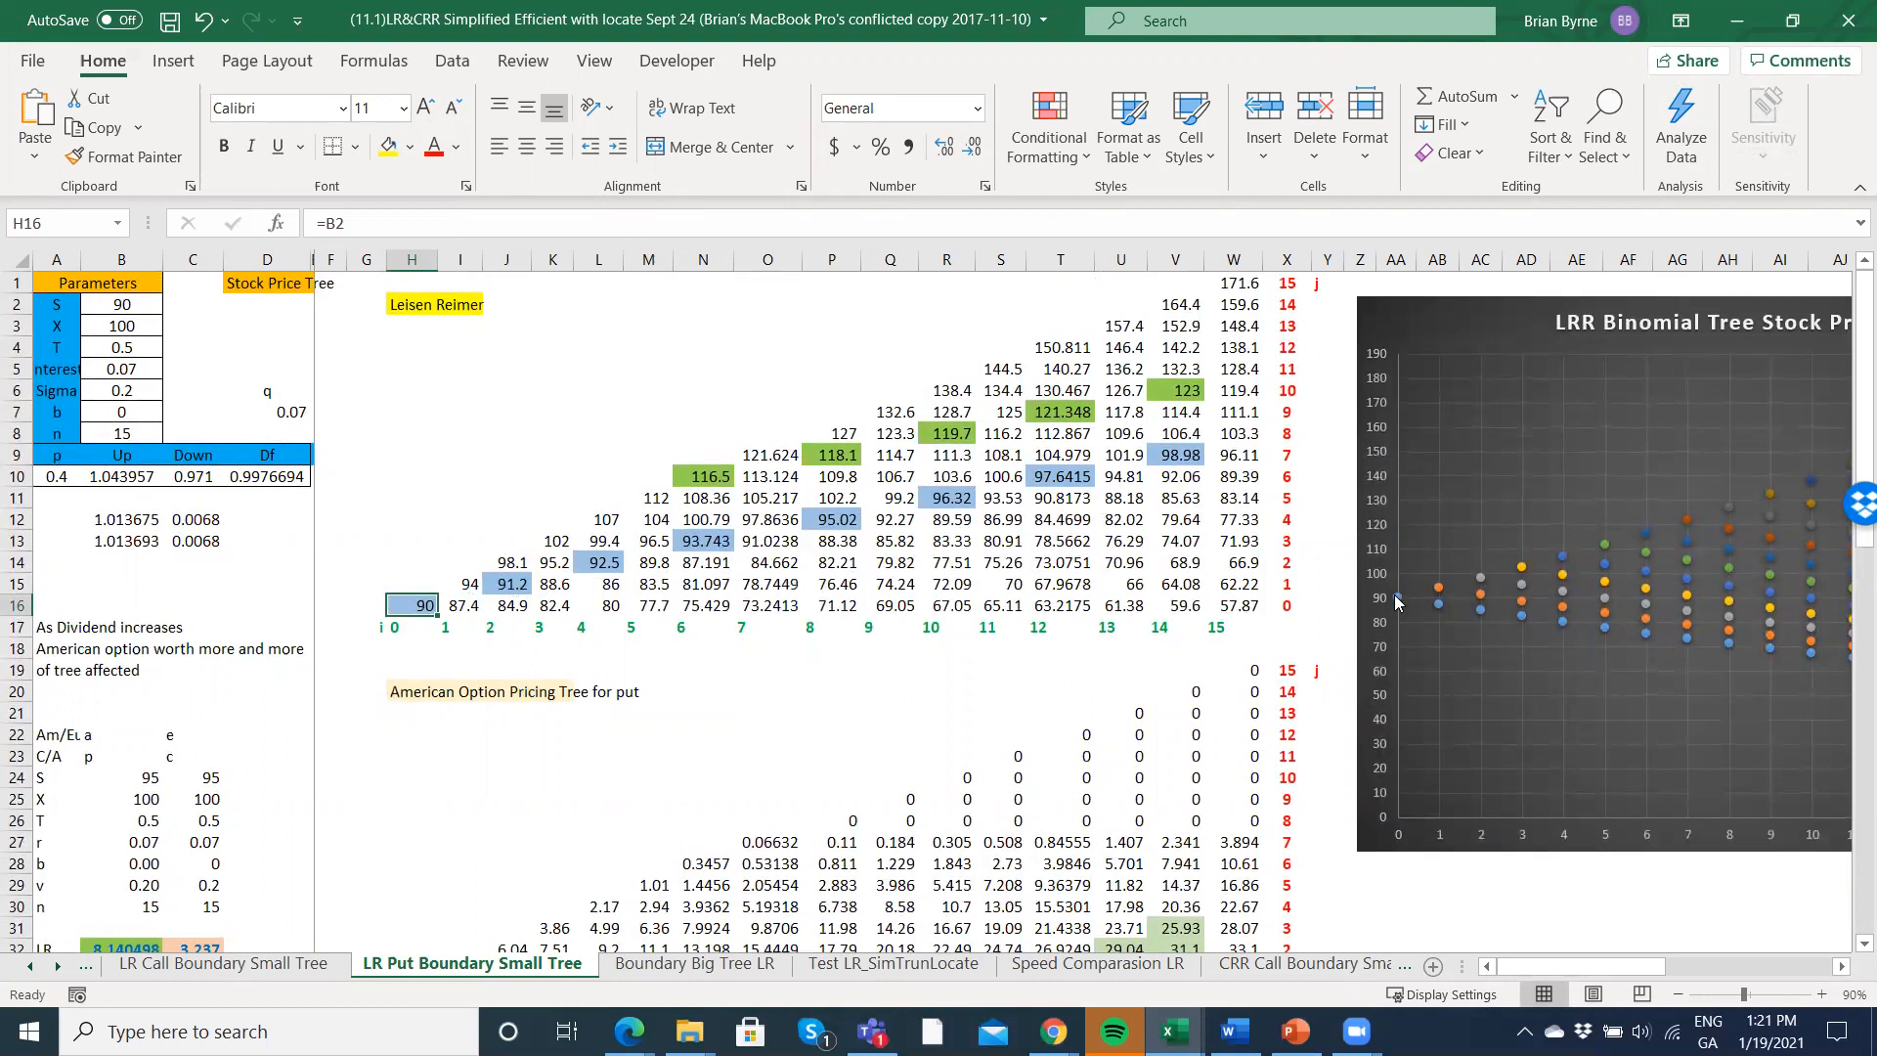
mouse_move(1481, 597)
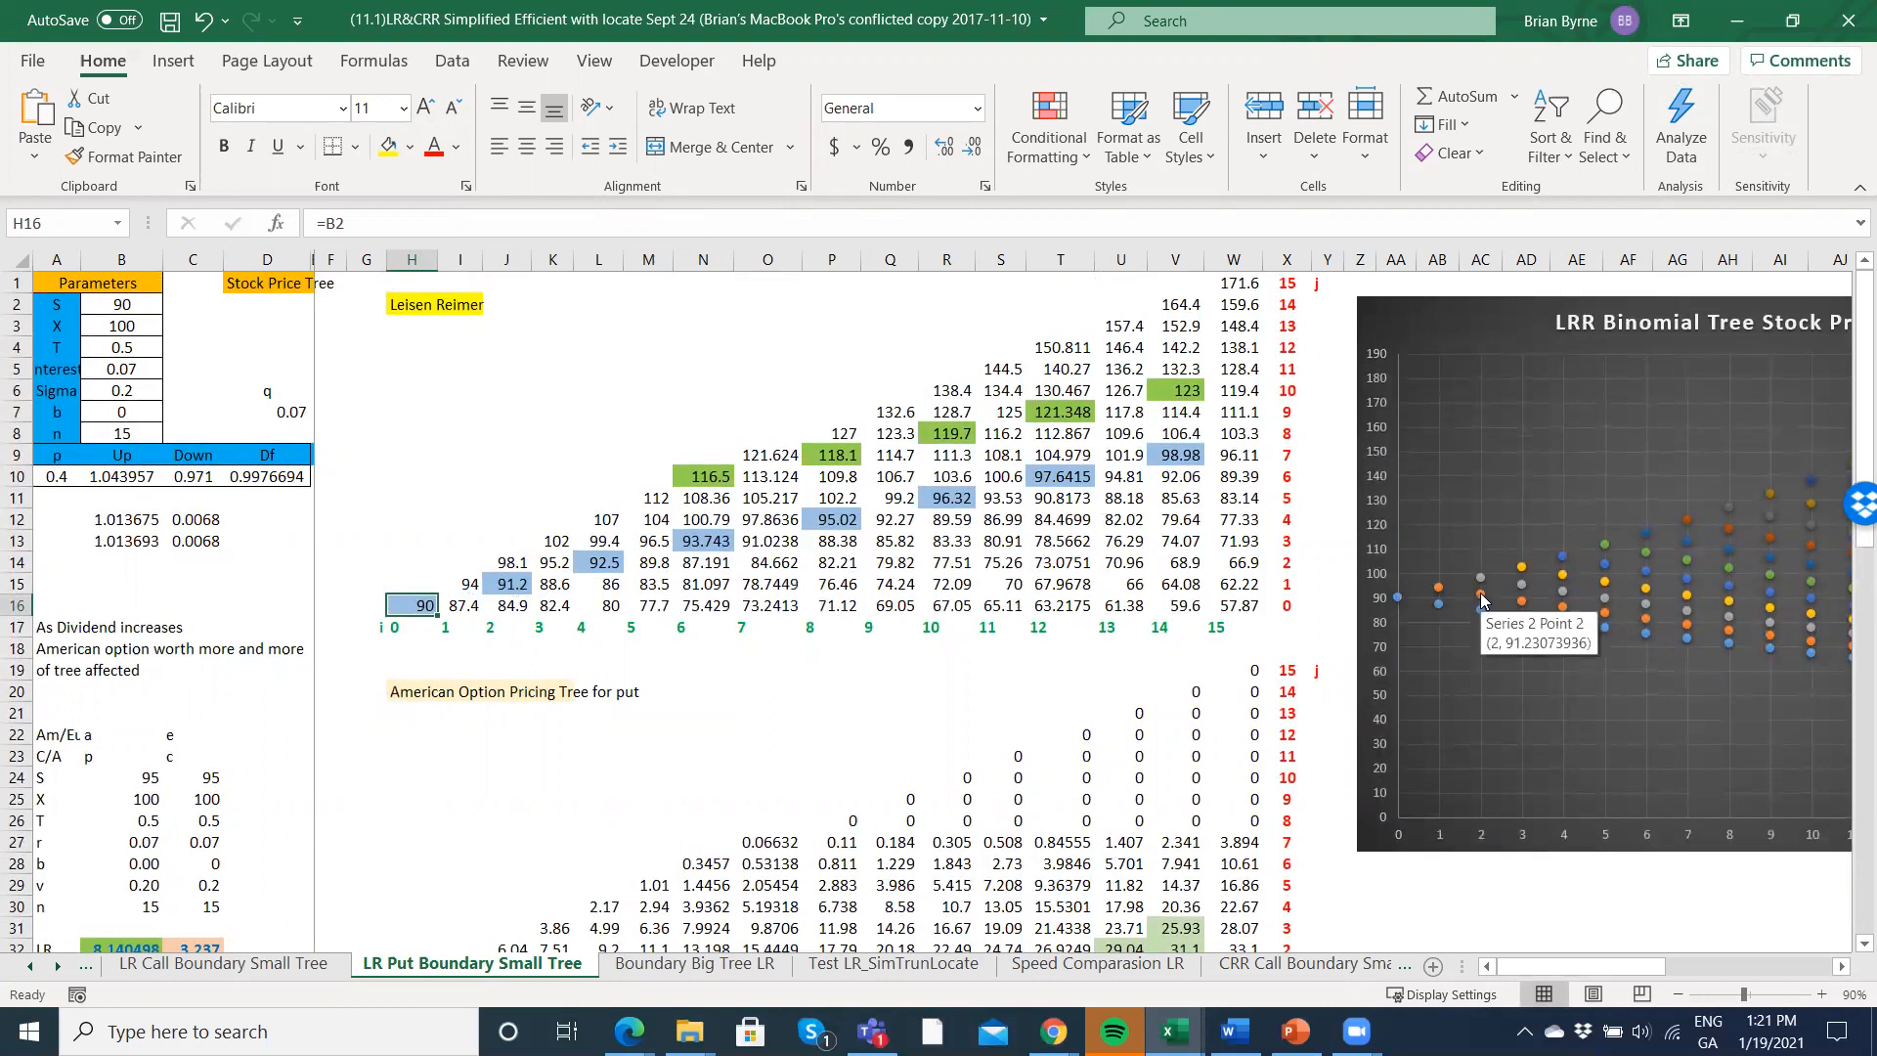
mouse_move(1563, 598)
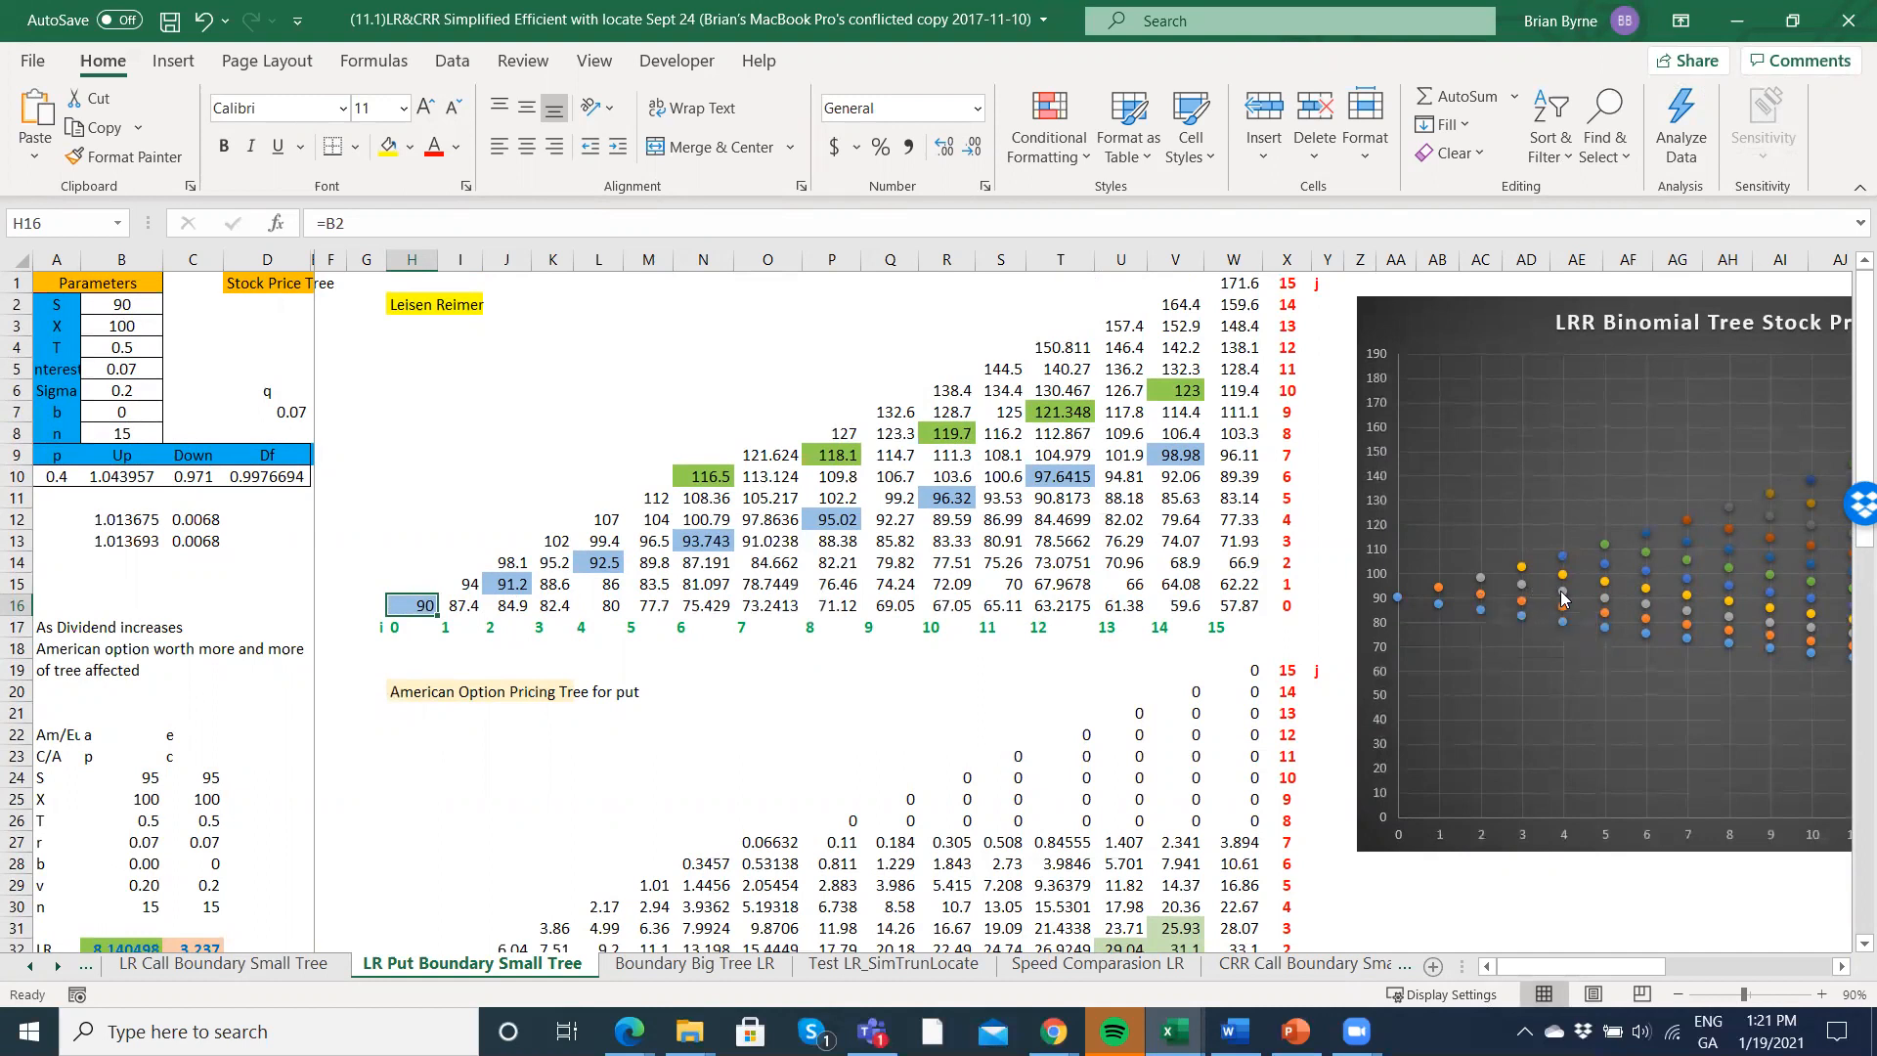
mouse_move(1563, 600)
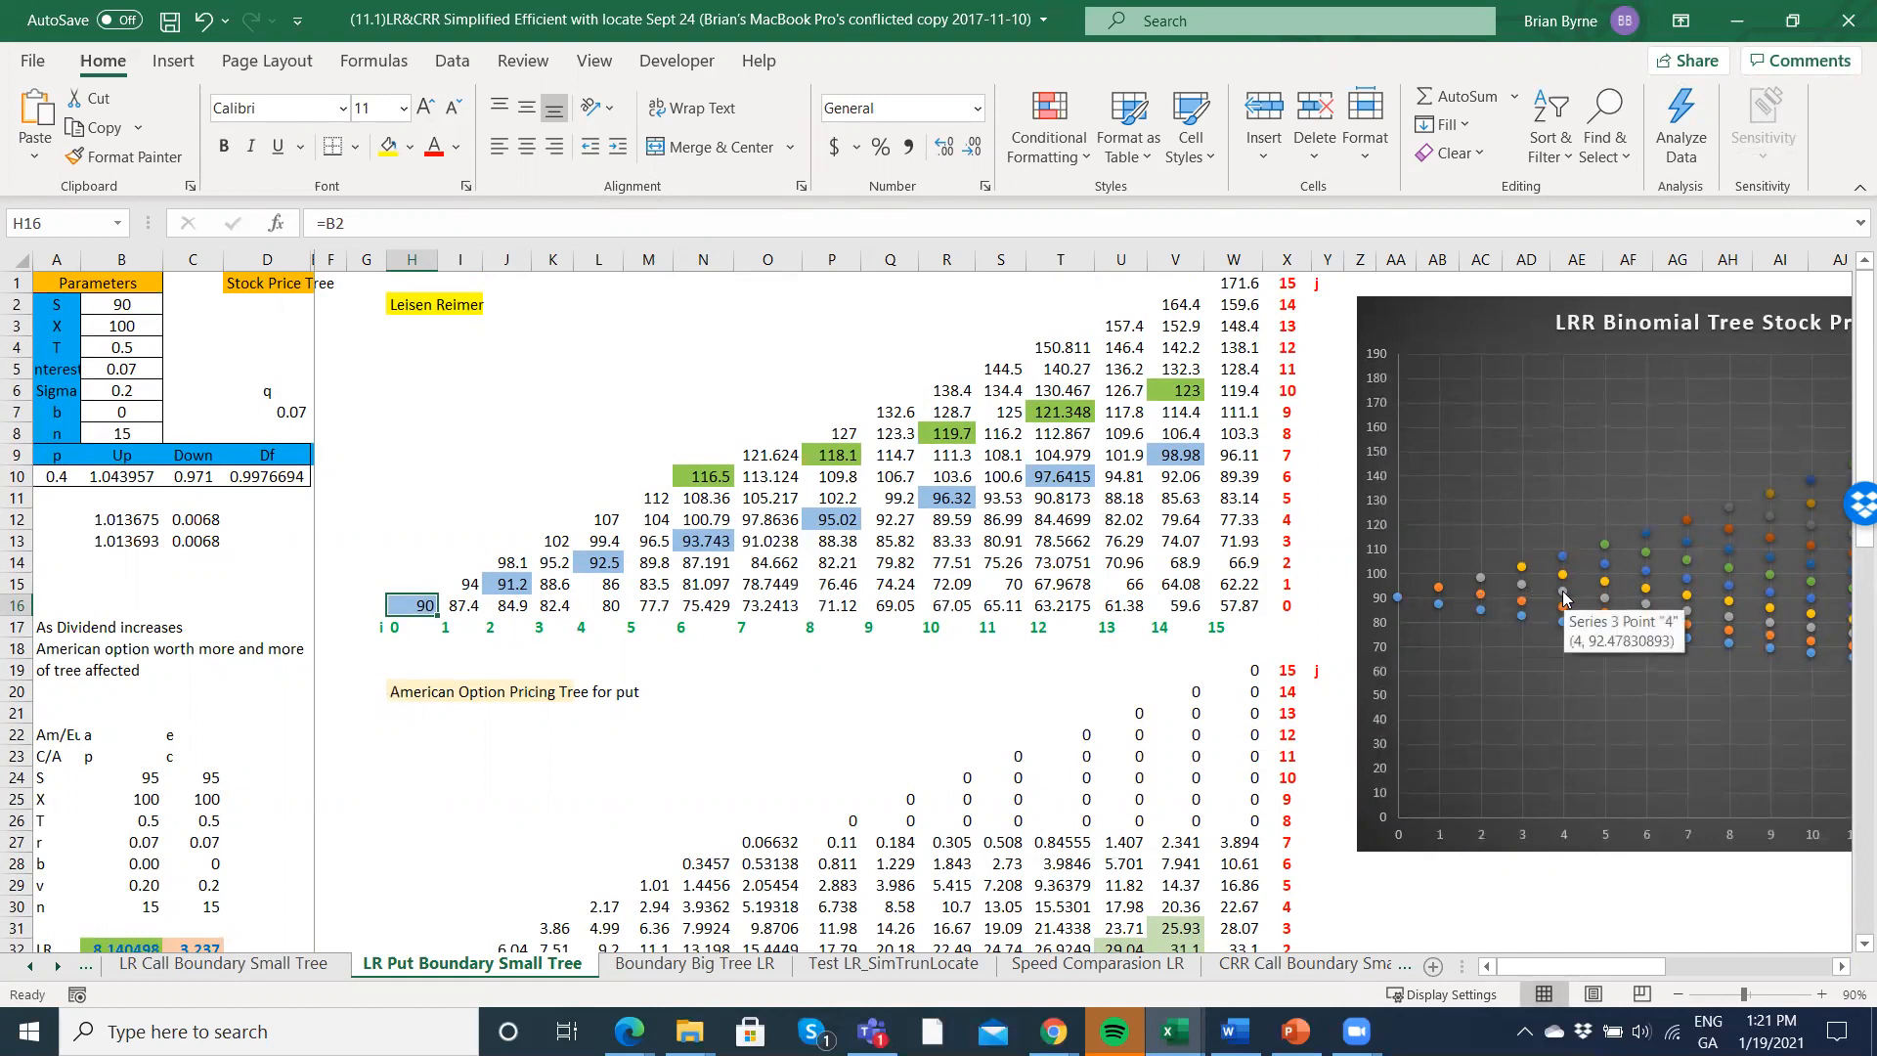
mouse_move(1439, 587)
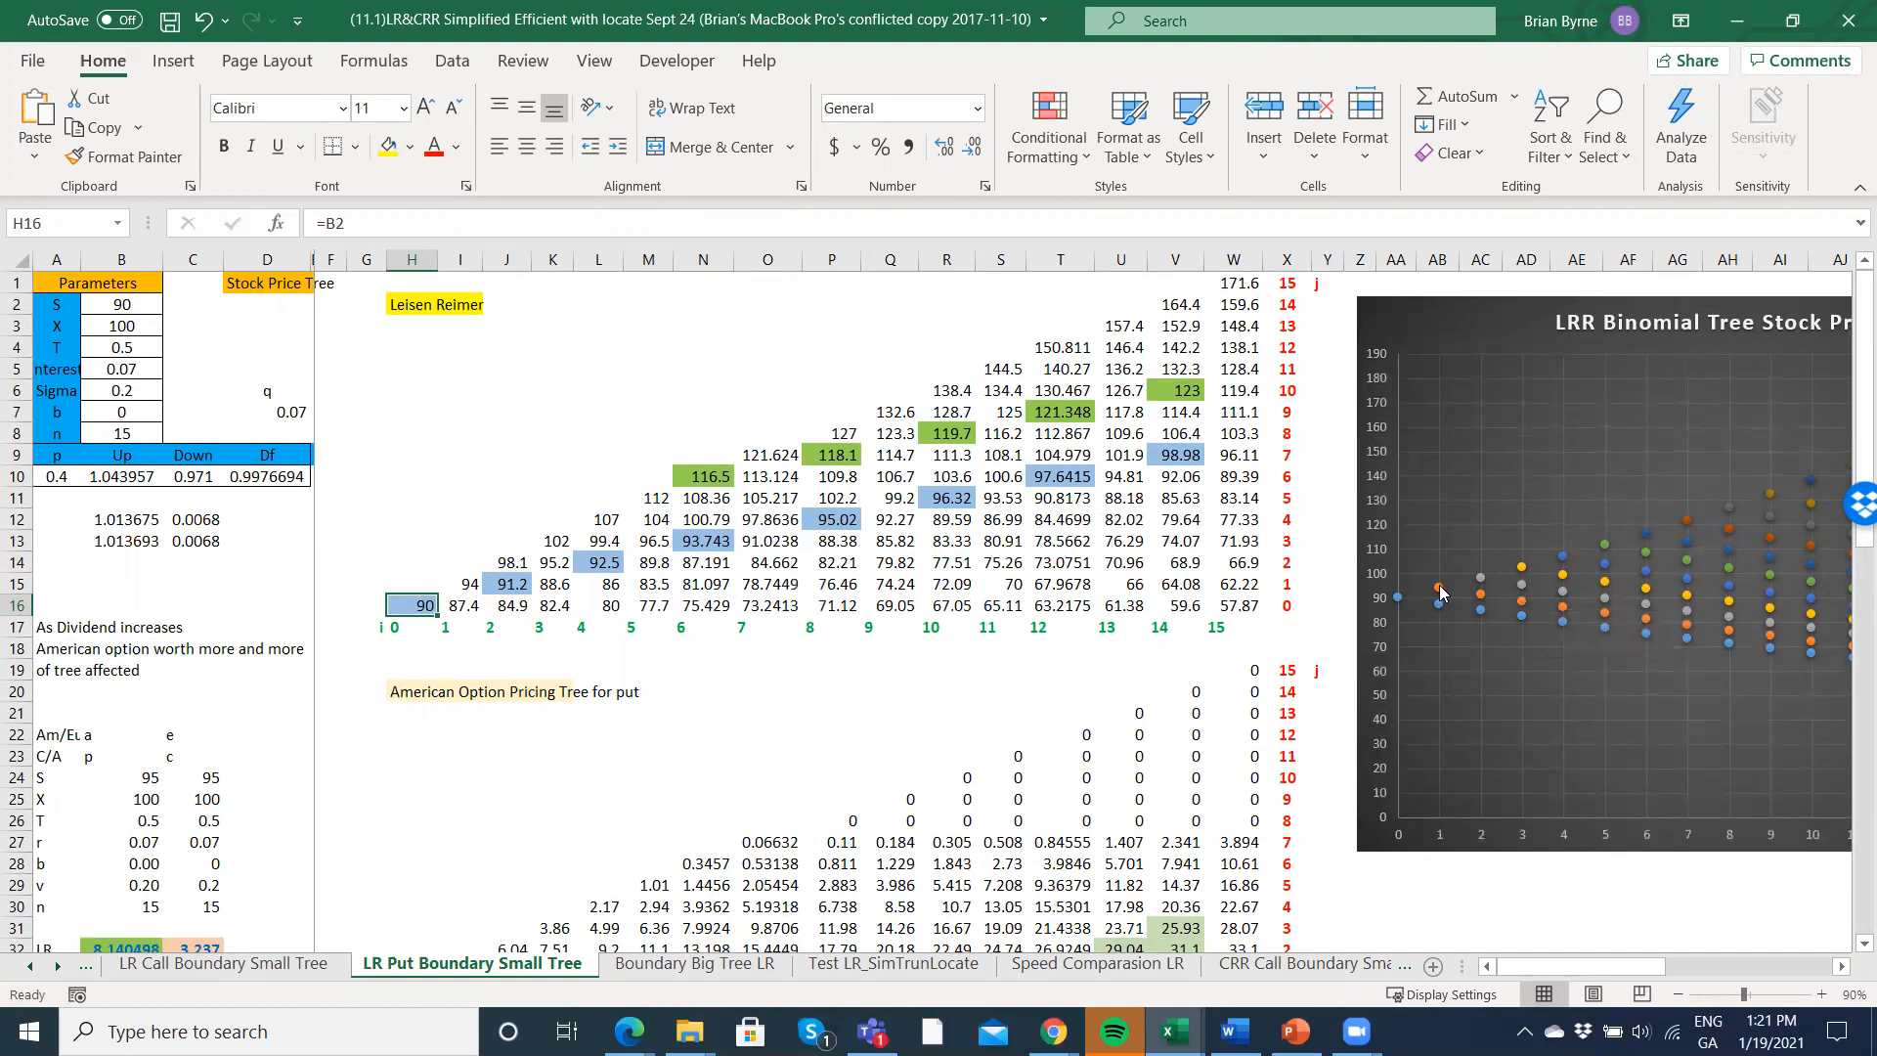
mouse_move(1565, 599)
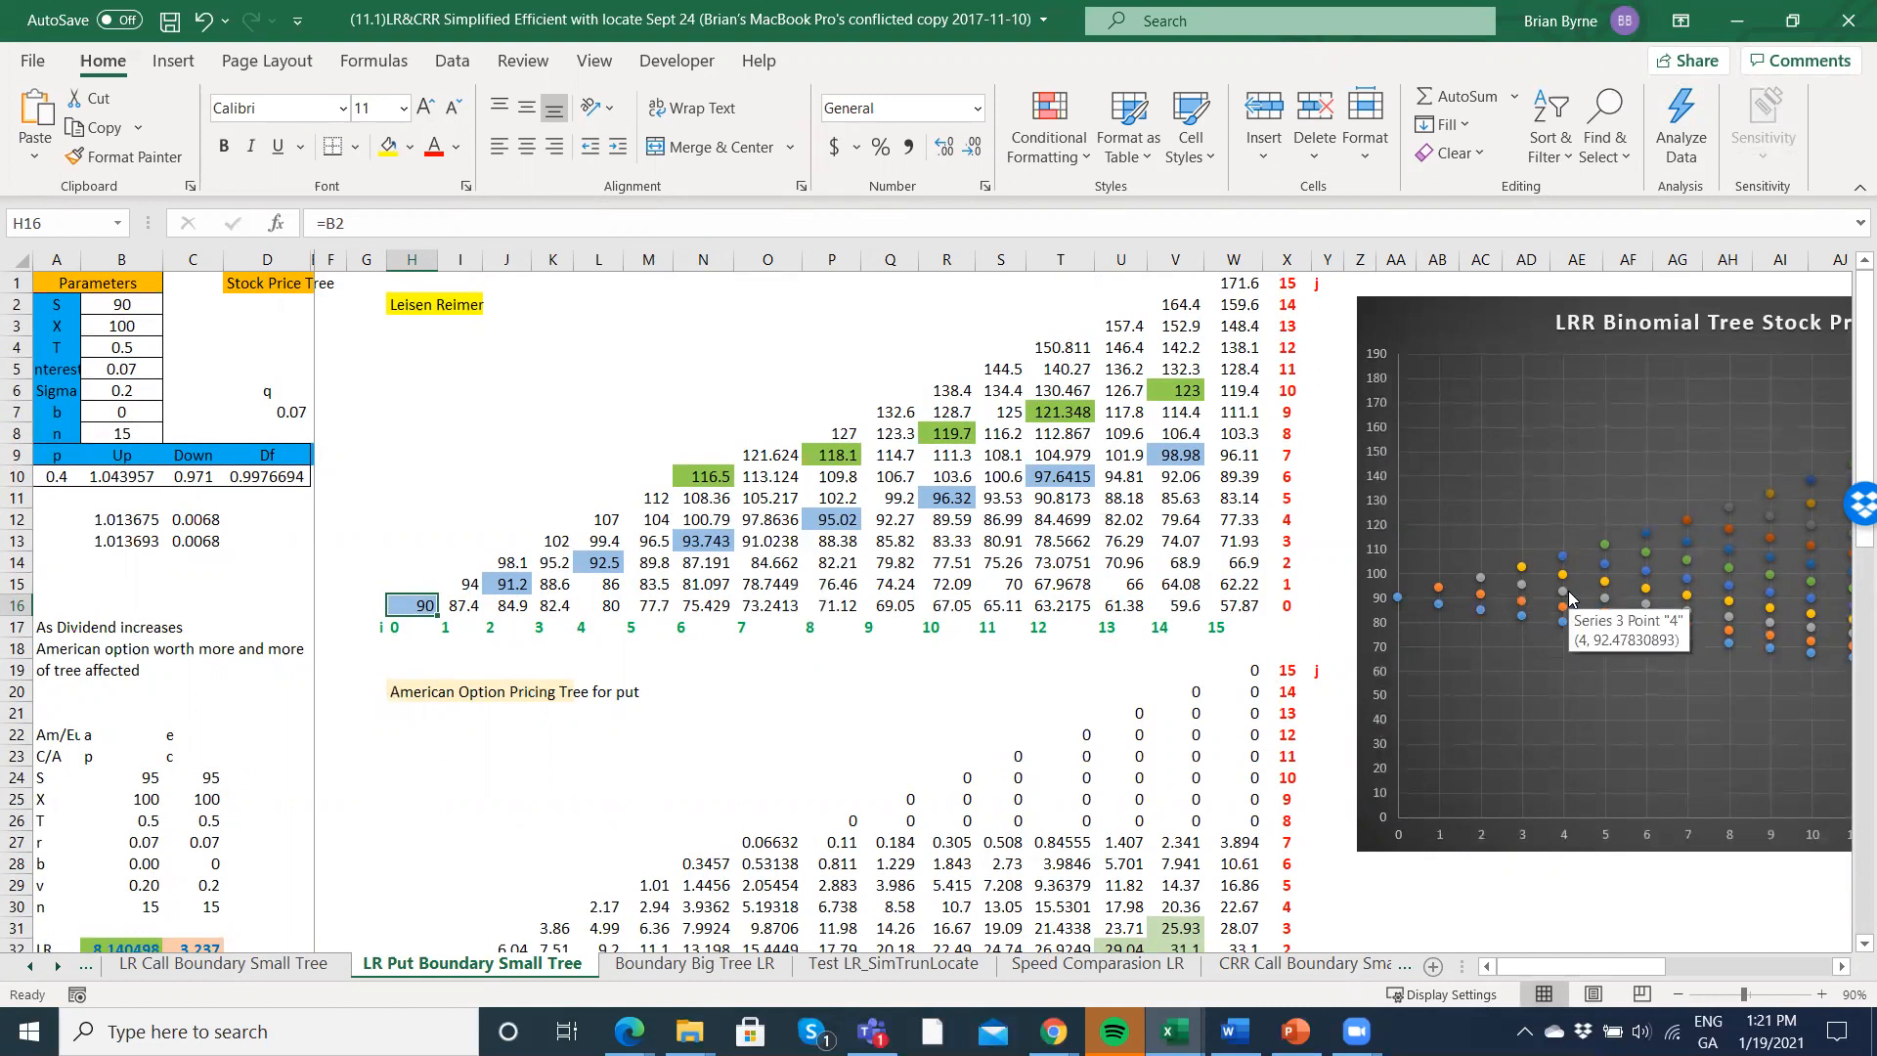
mouse_move(1556, 583)
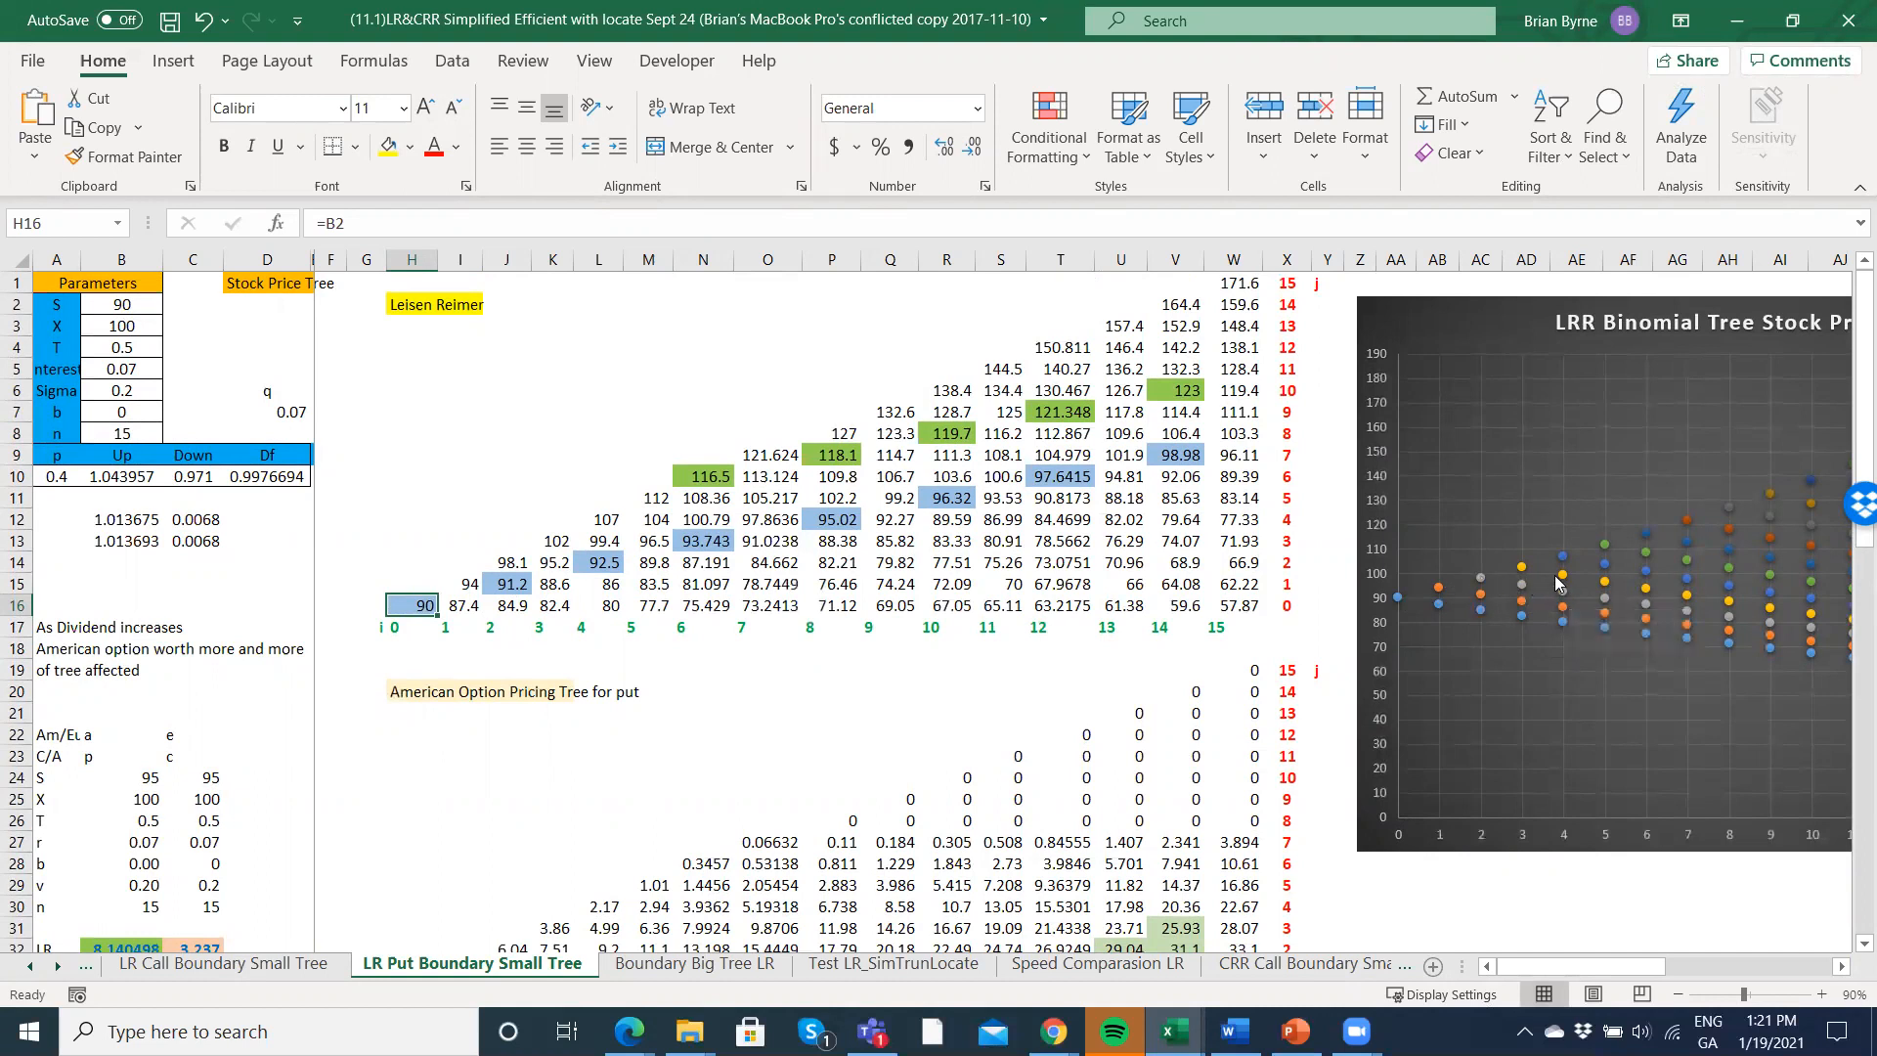
mouse_move(1525, 575)
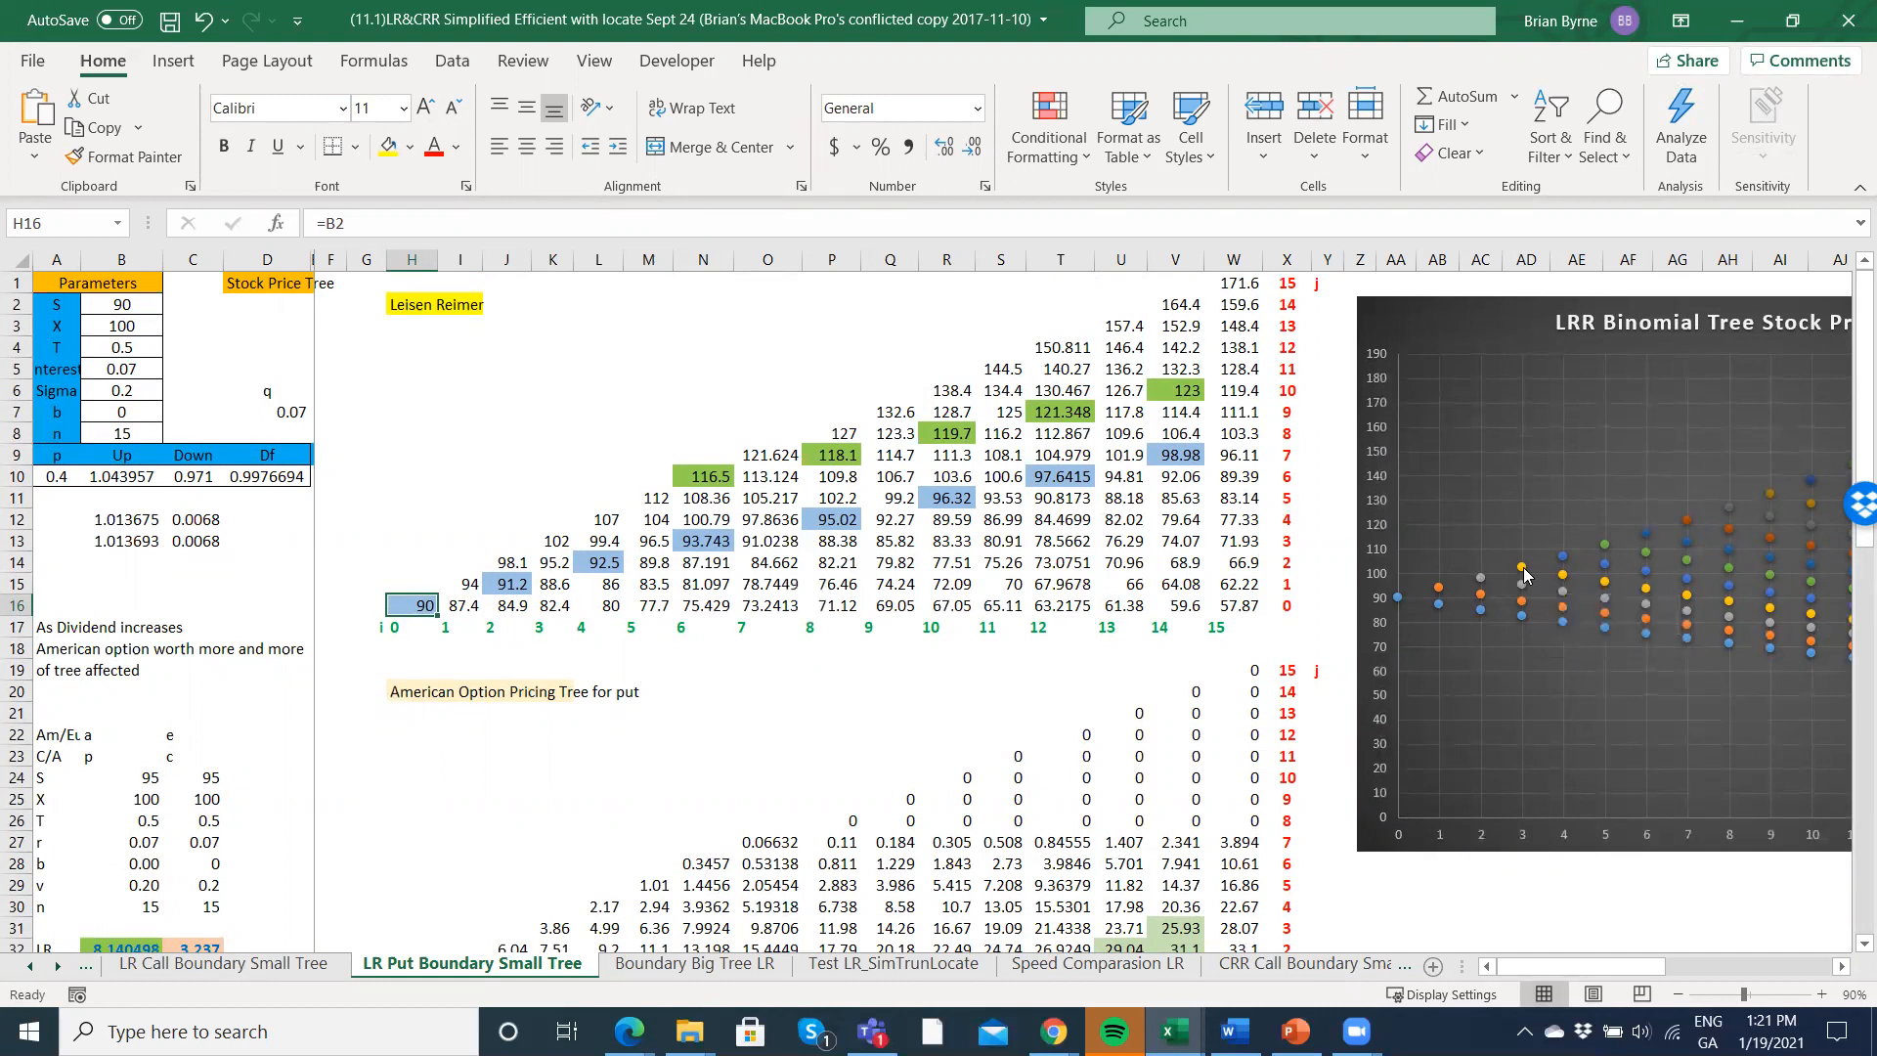
mouse_move(875, 441)
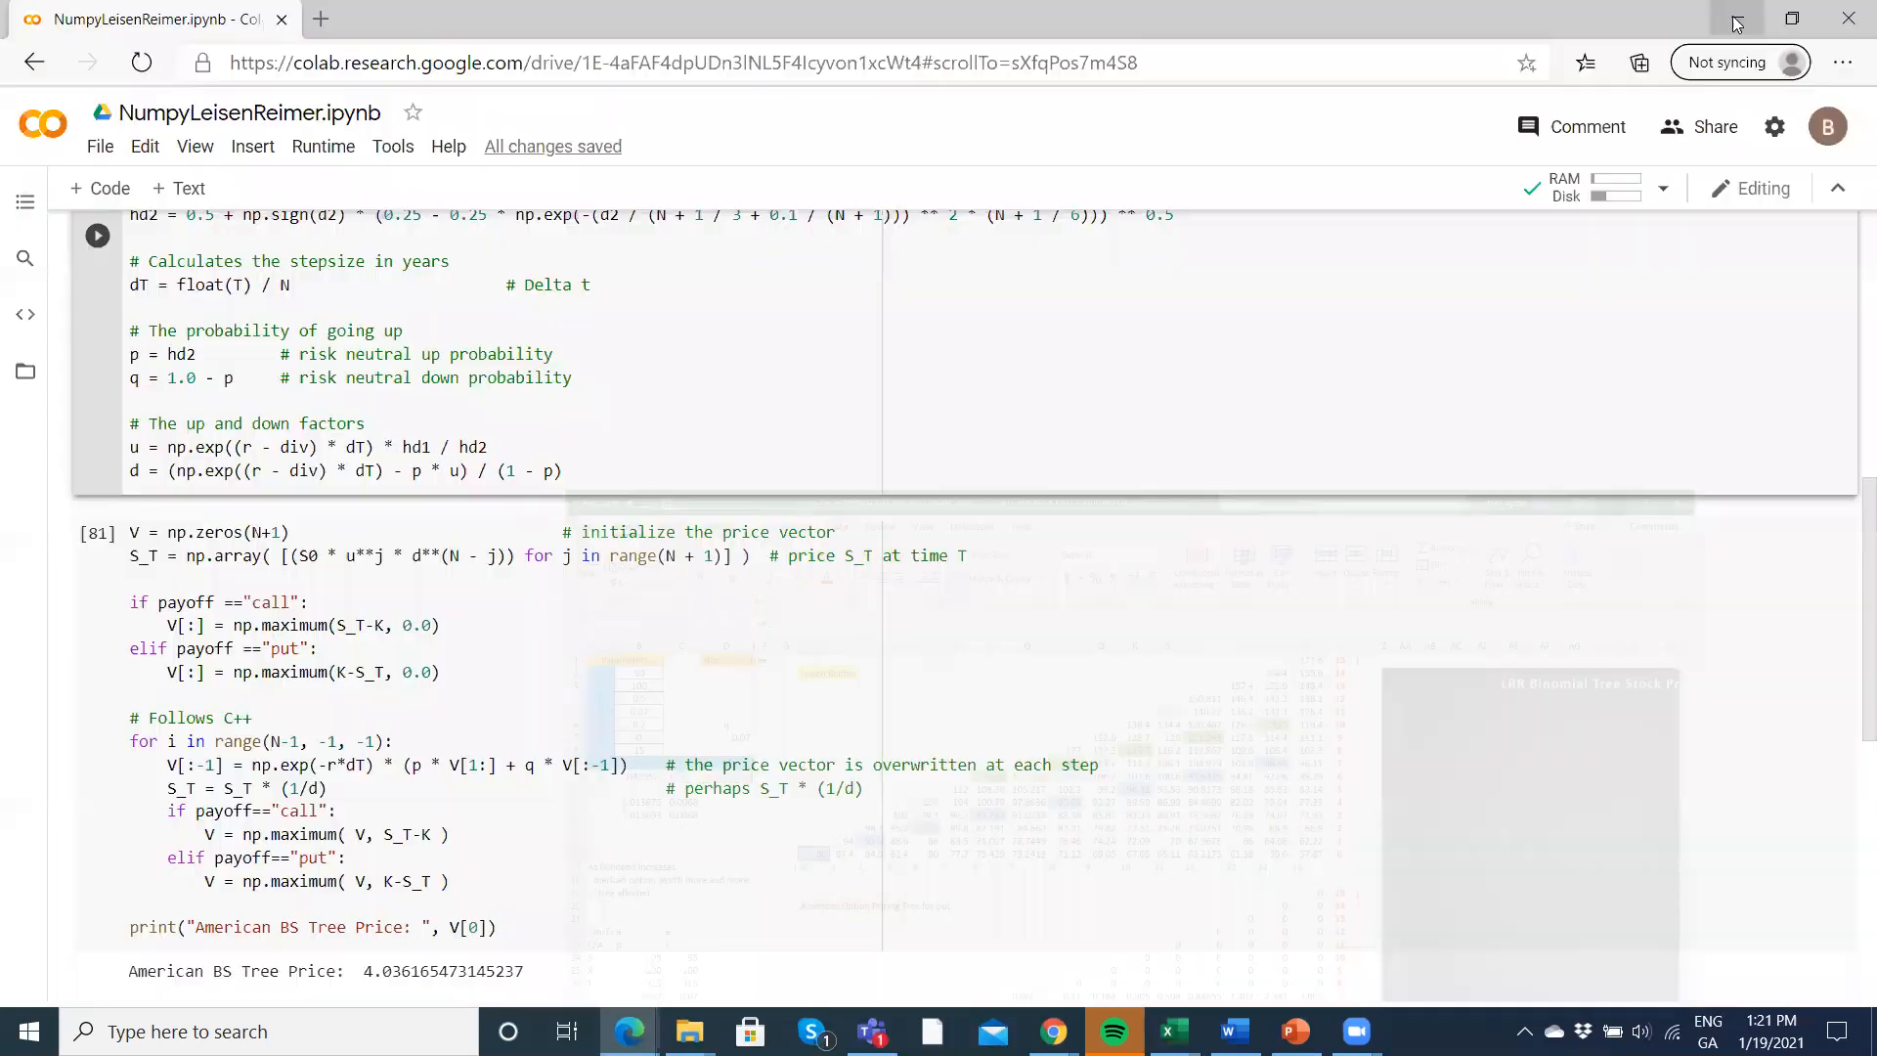
- Rerun the pricing loop cell, giving the American BS Tree Price 4.036165473145237
scroll(down, 3)
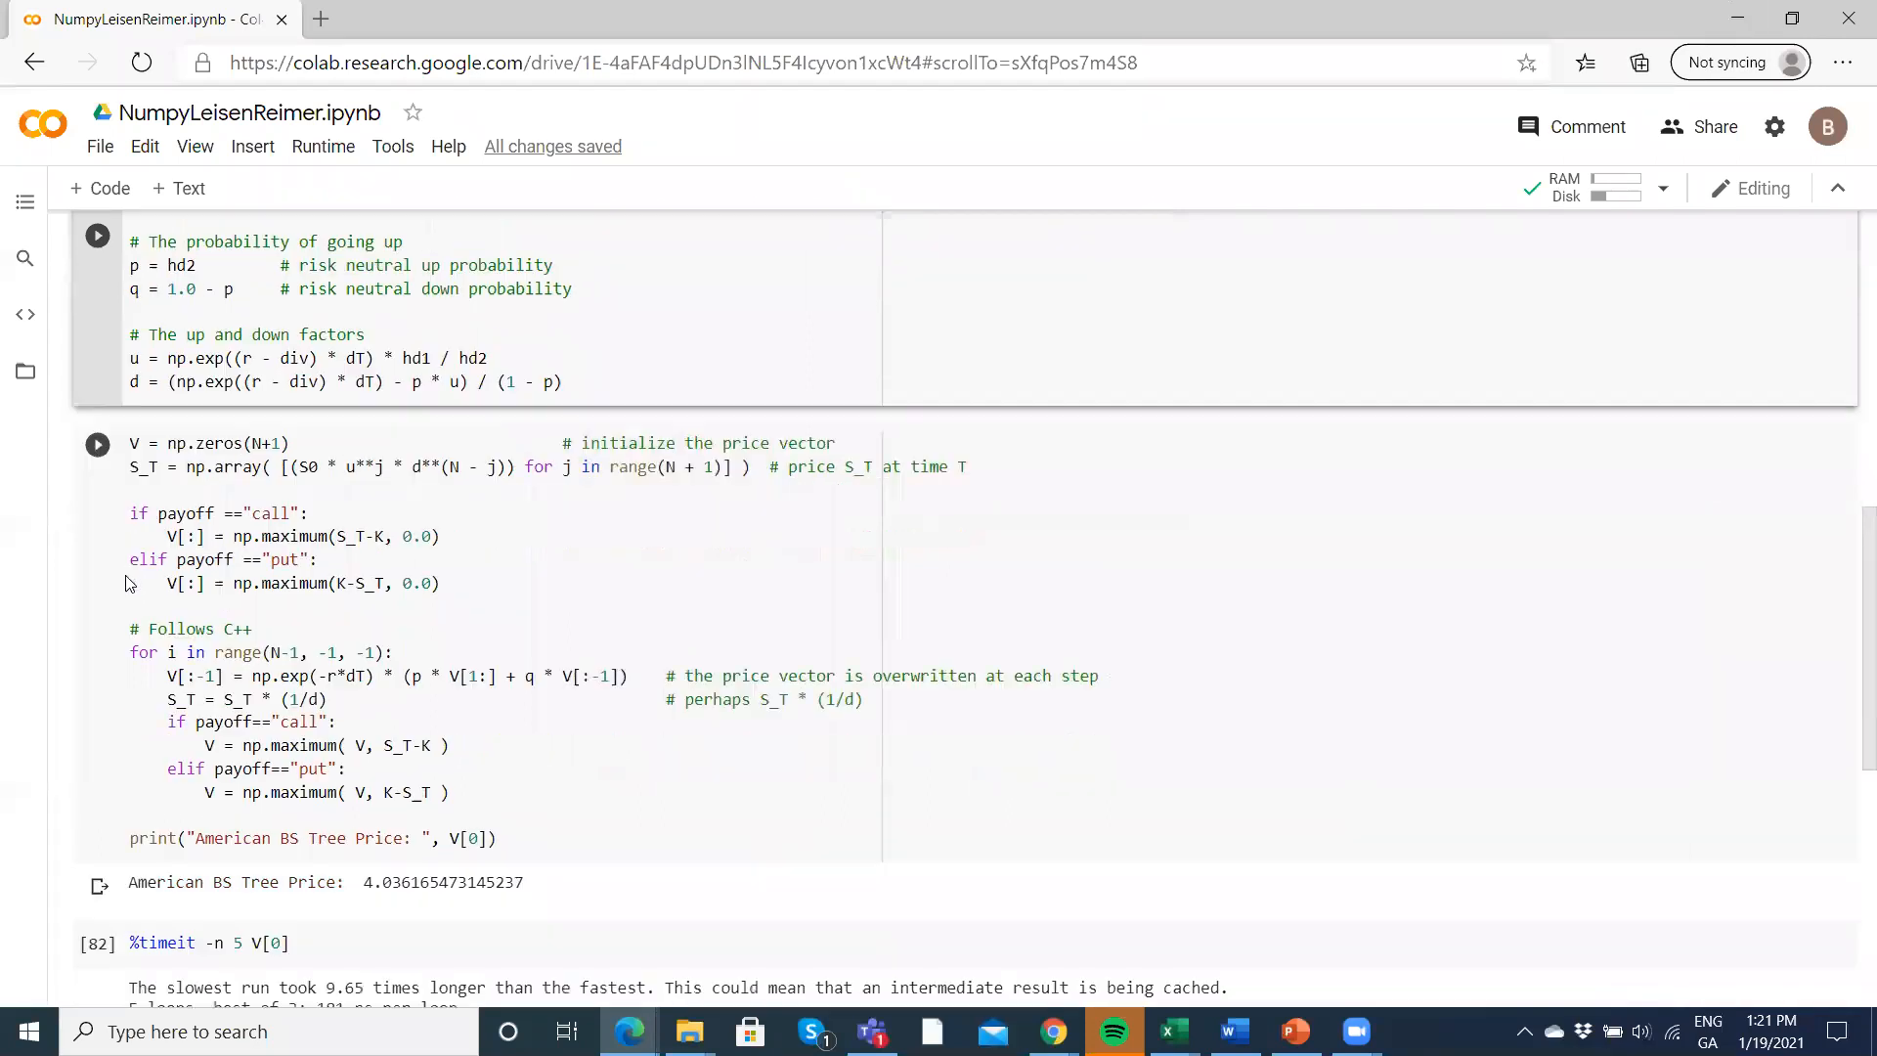
scroll(down, 3)
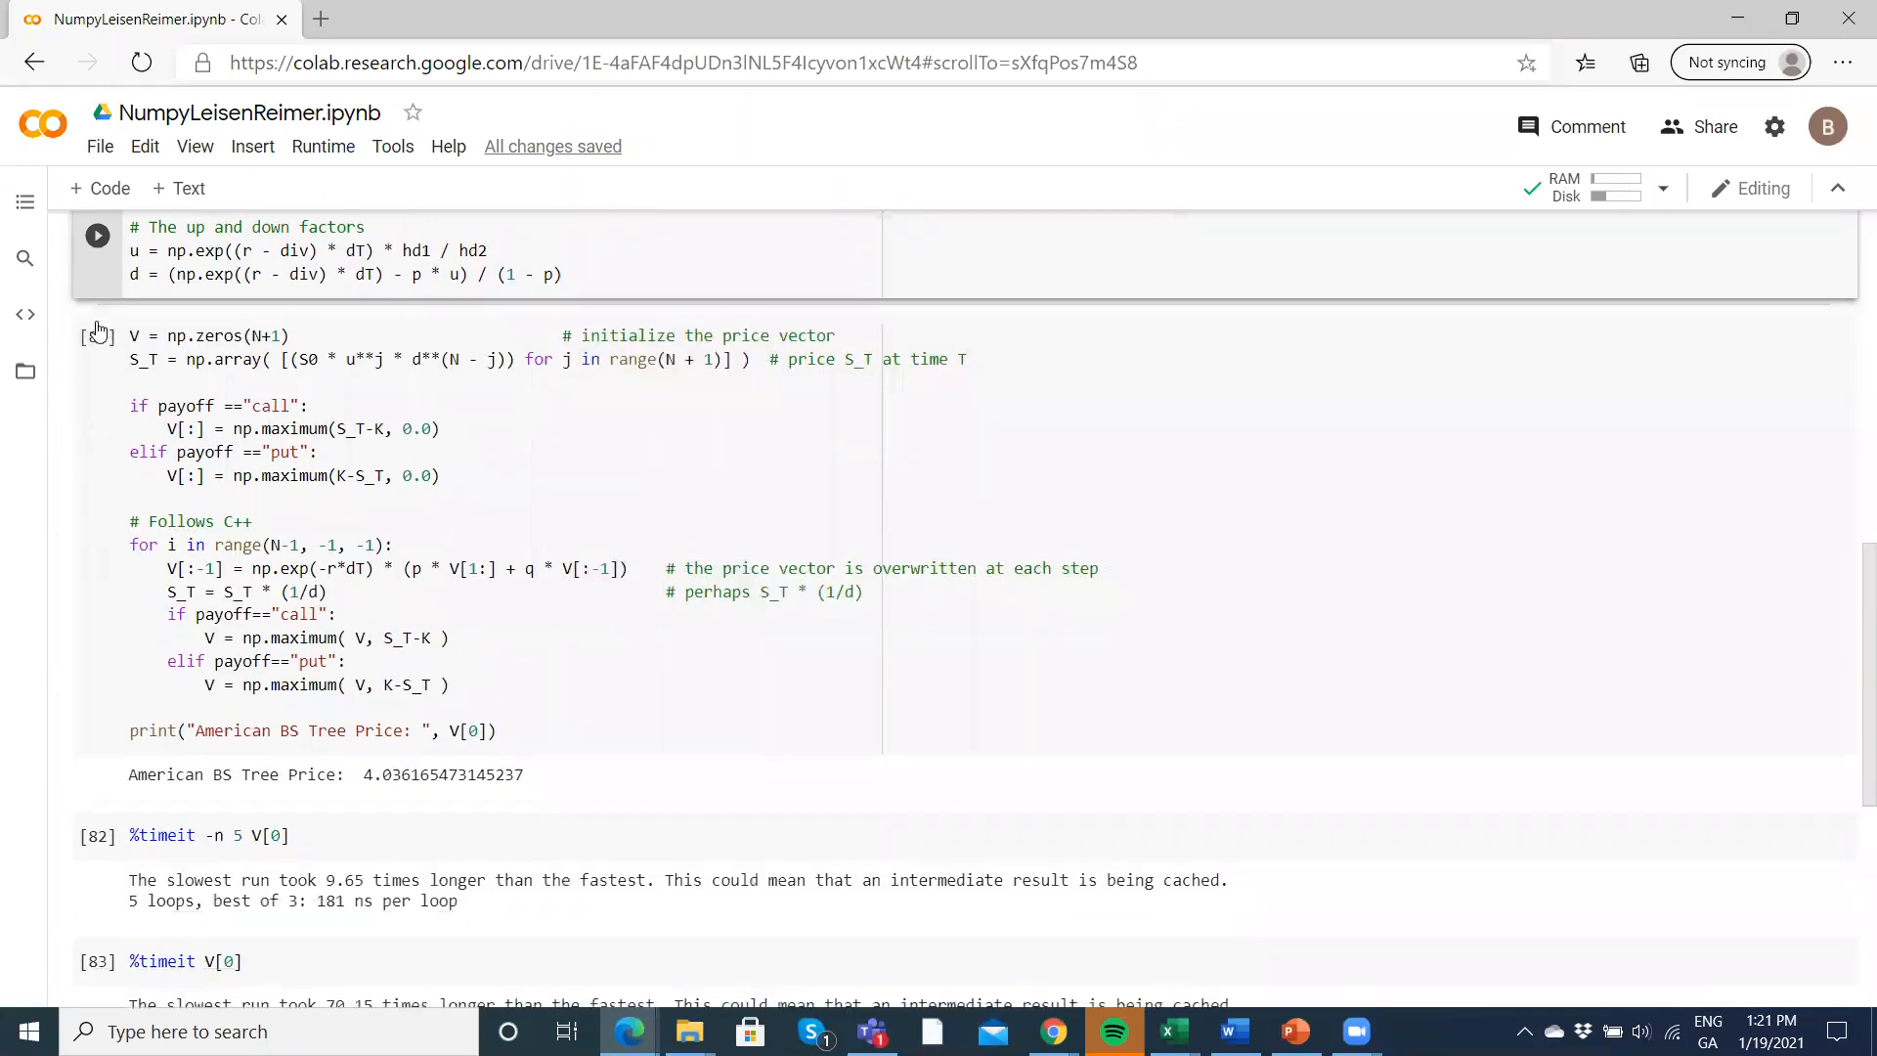
click(97, 336)
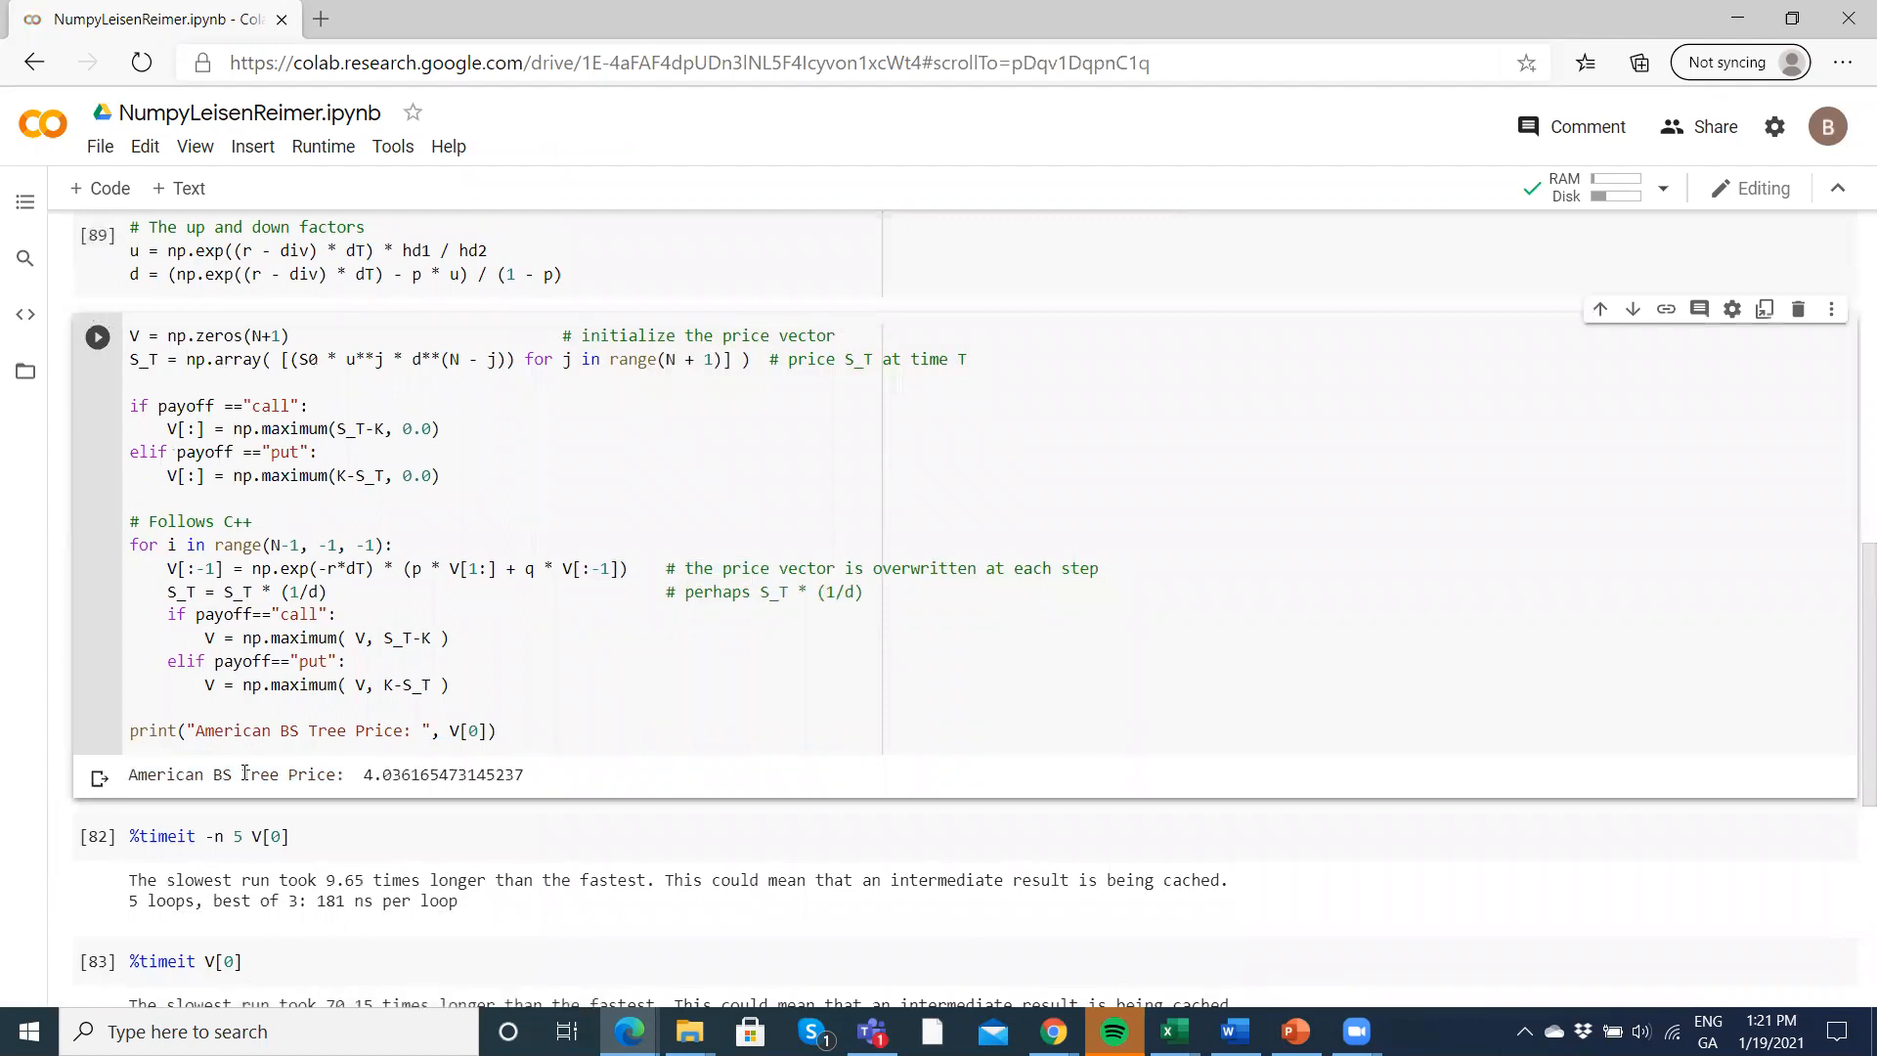